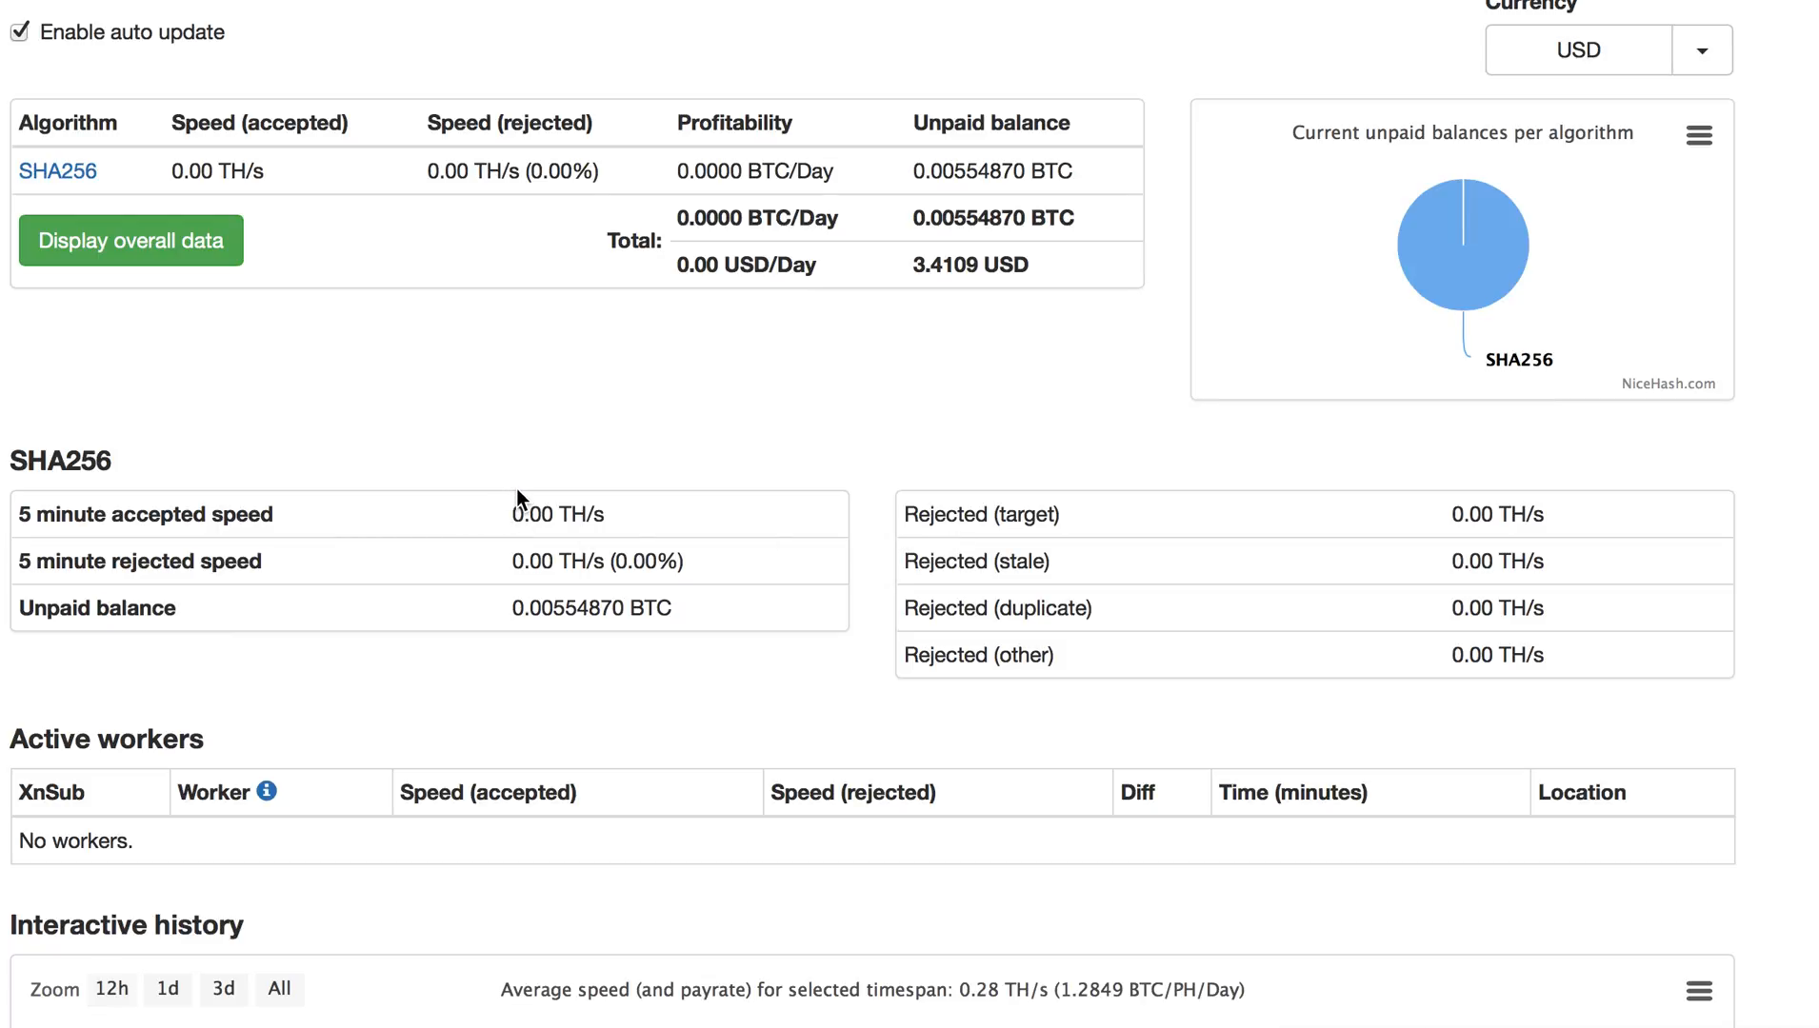
{"action": "mouse_move", "coordinate": [250, 411]}
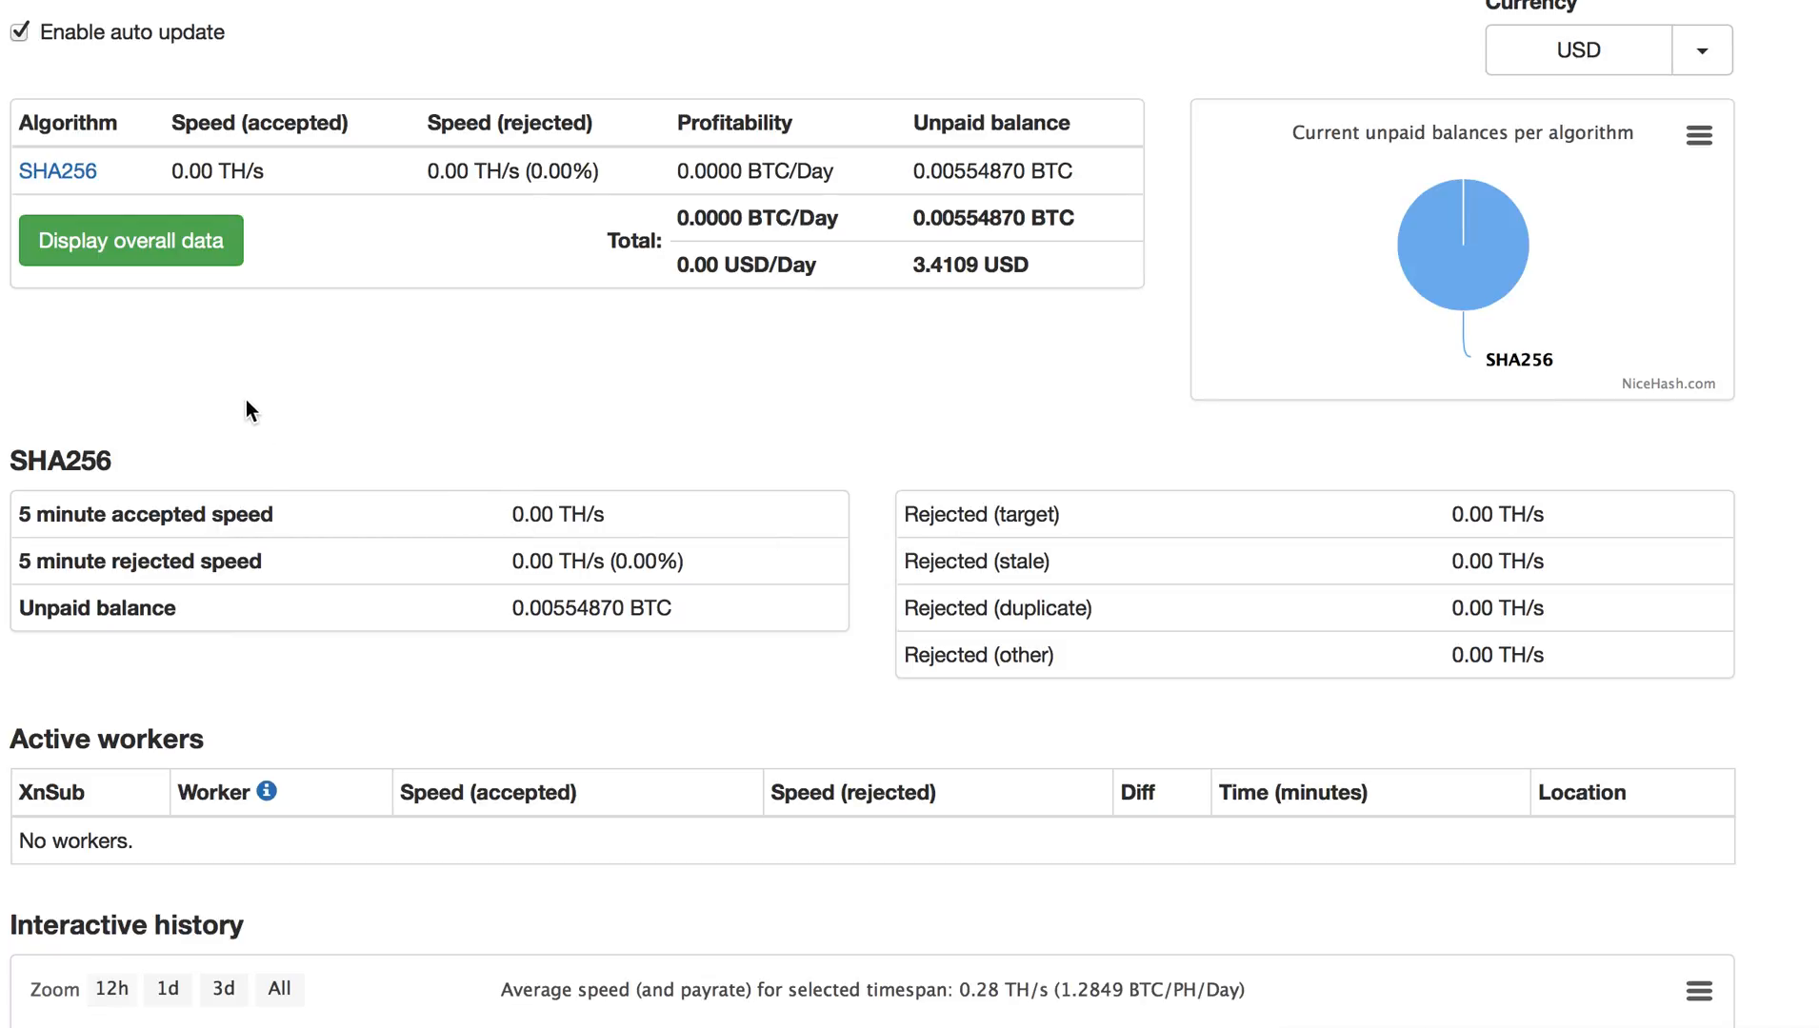
{"action": "mouse_move", "coordinate": [311, 425]}
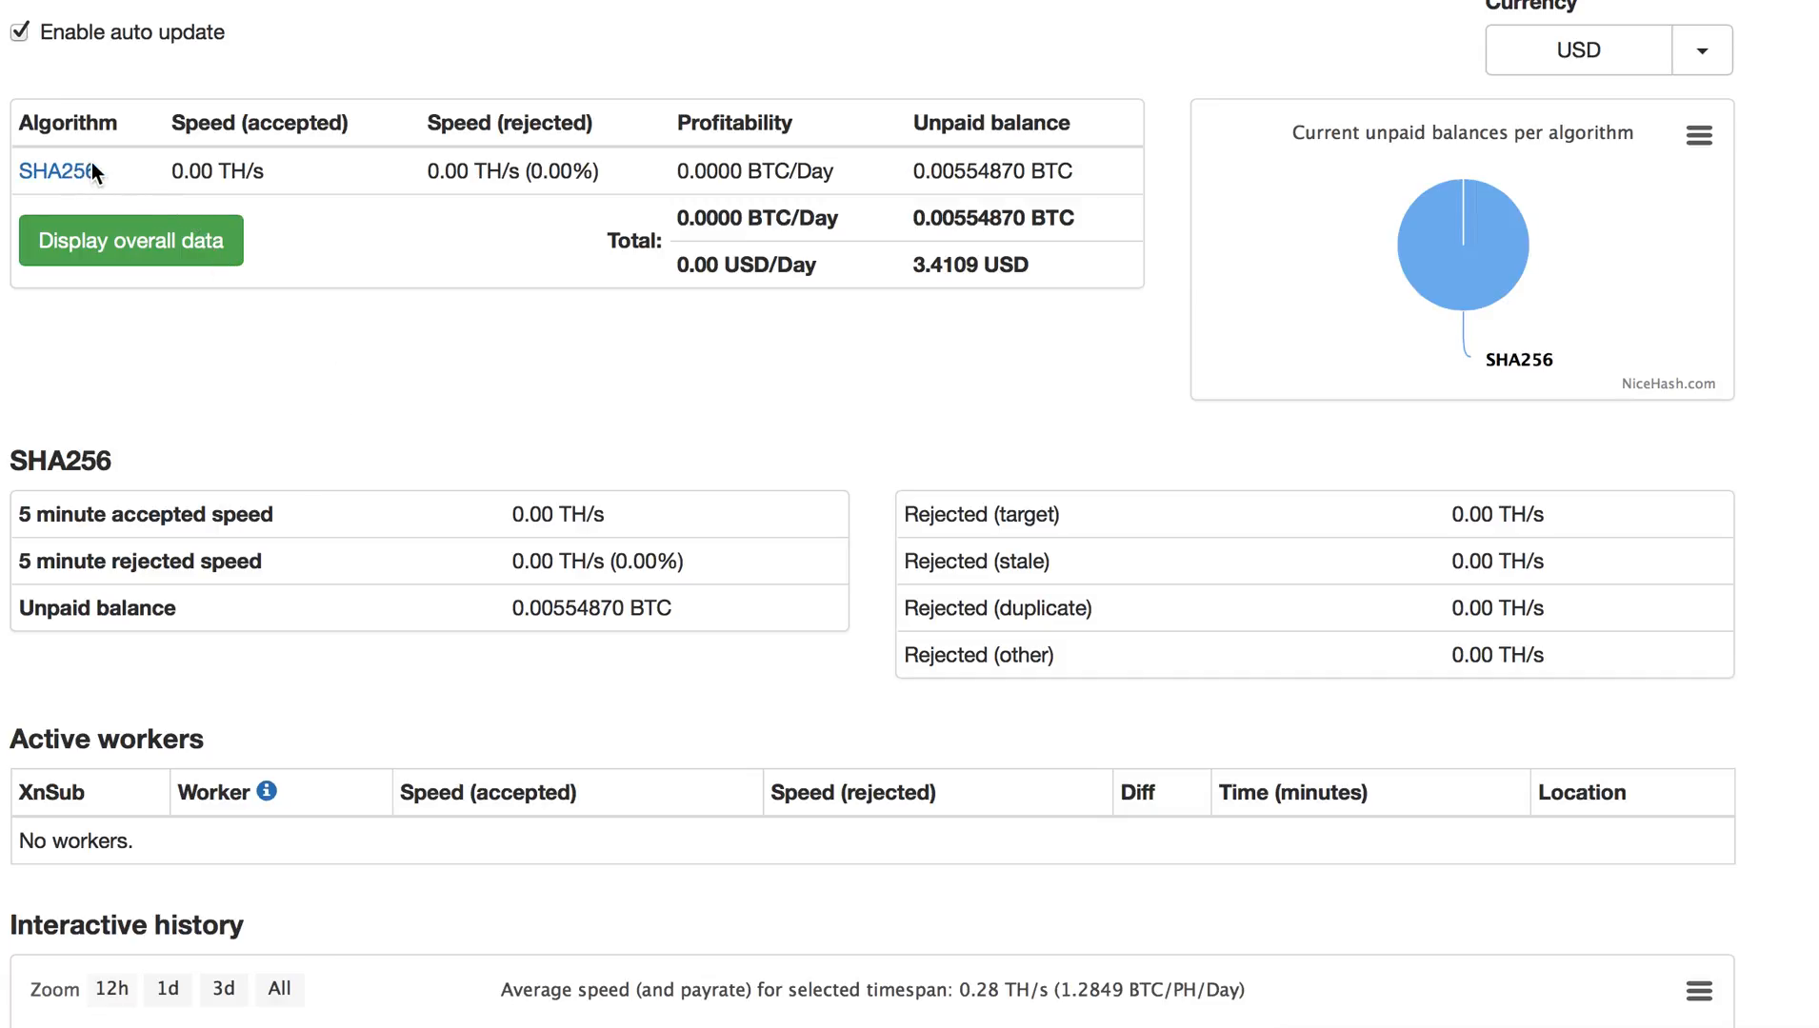
{"action": "mouse_move", "coordinate": [199, 191]}
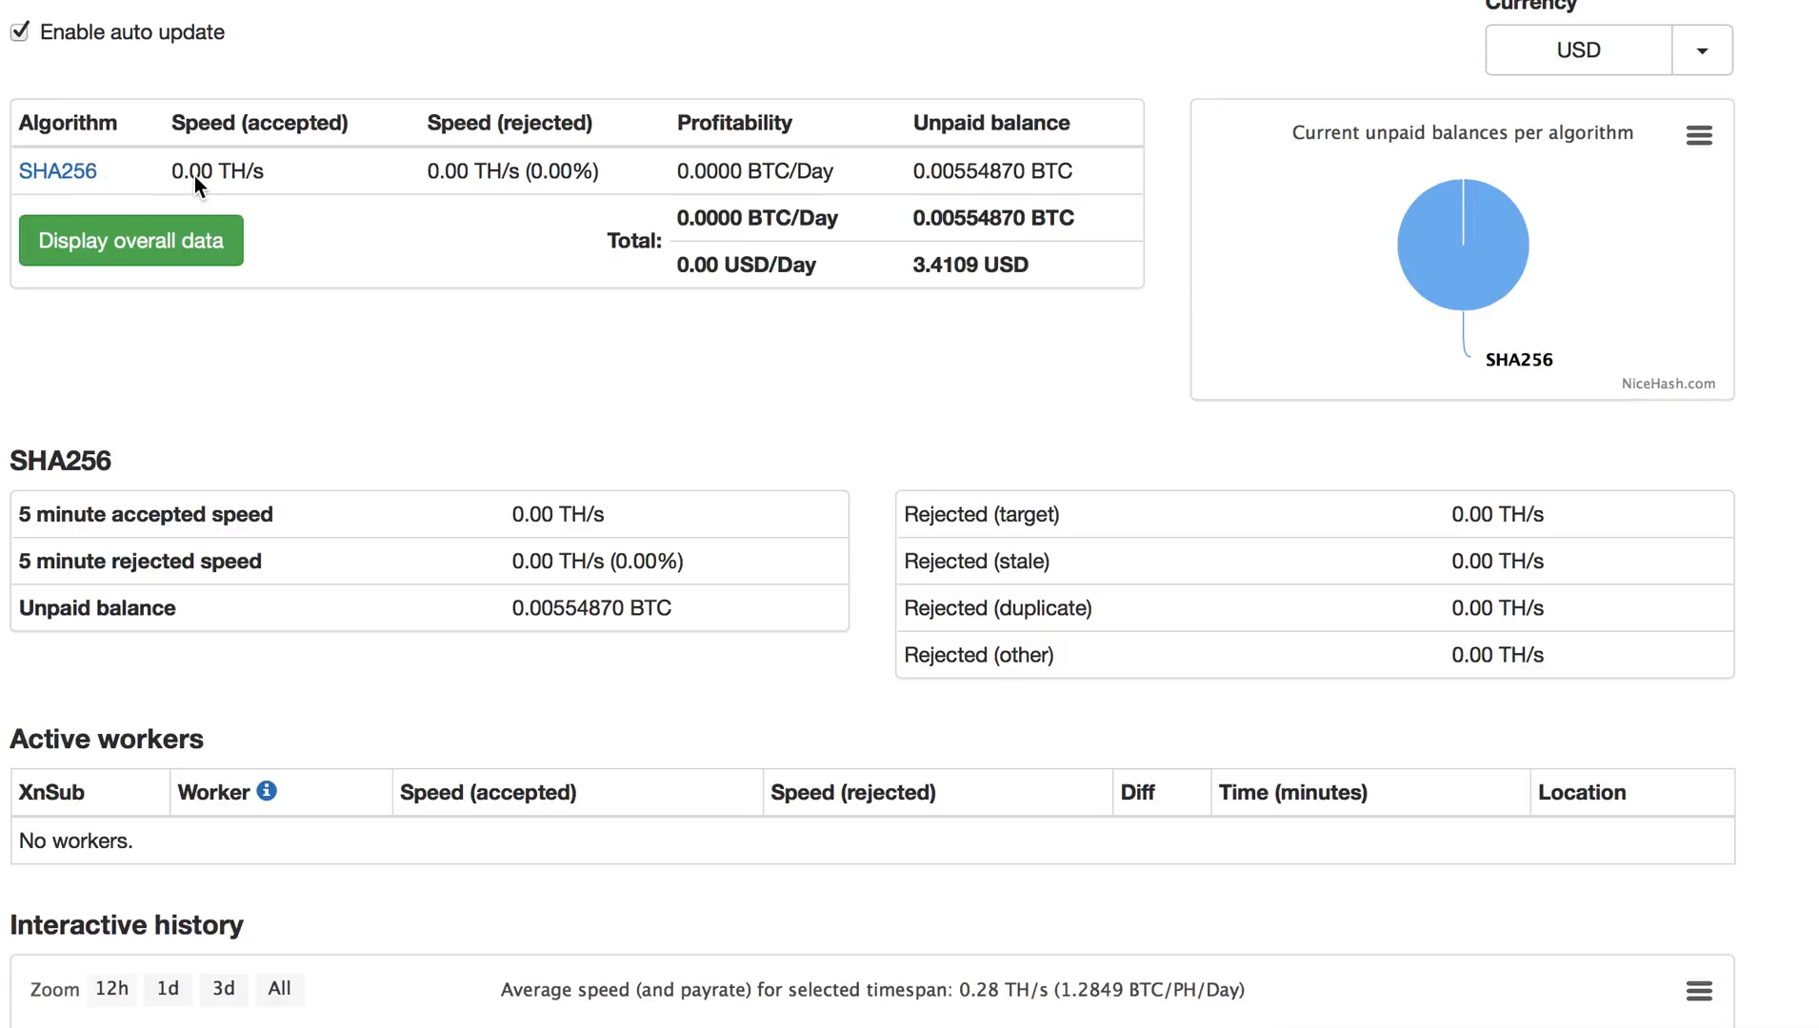
{"action": "mouse_move", "coordinate": [200, 196]}
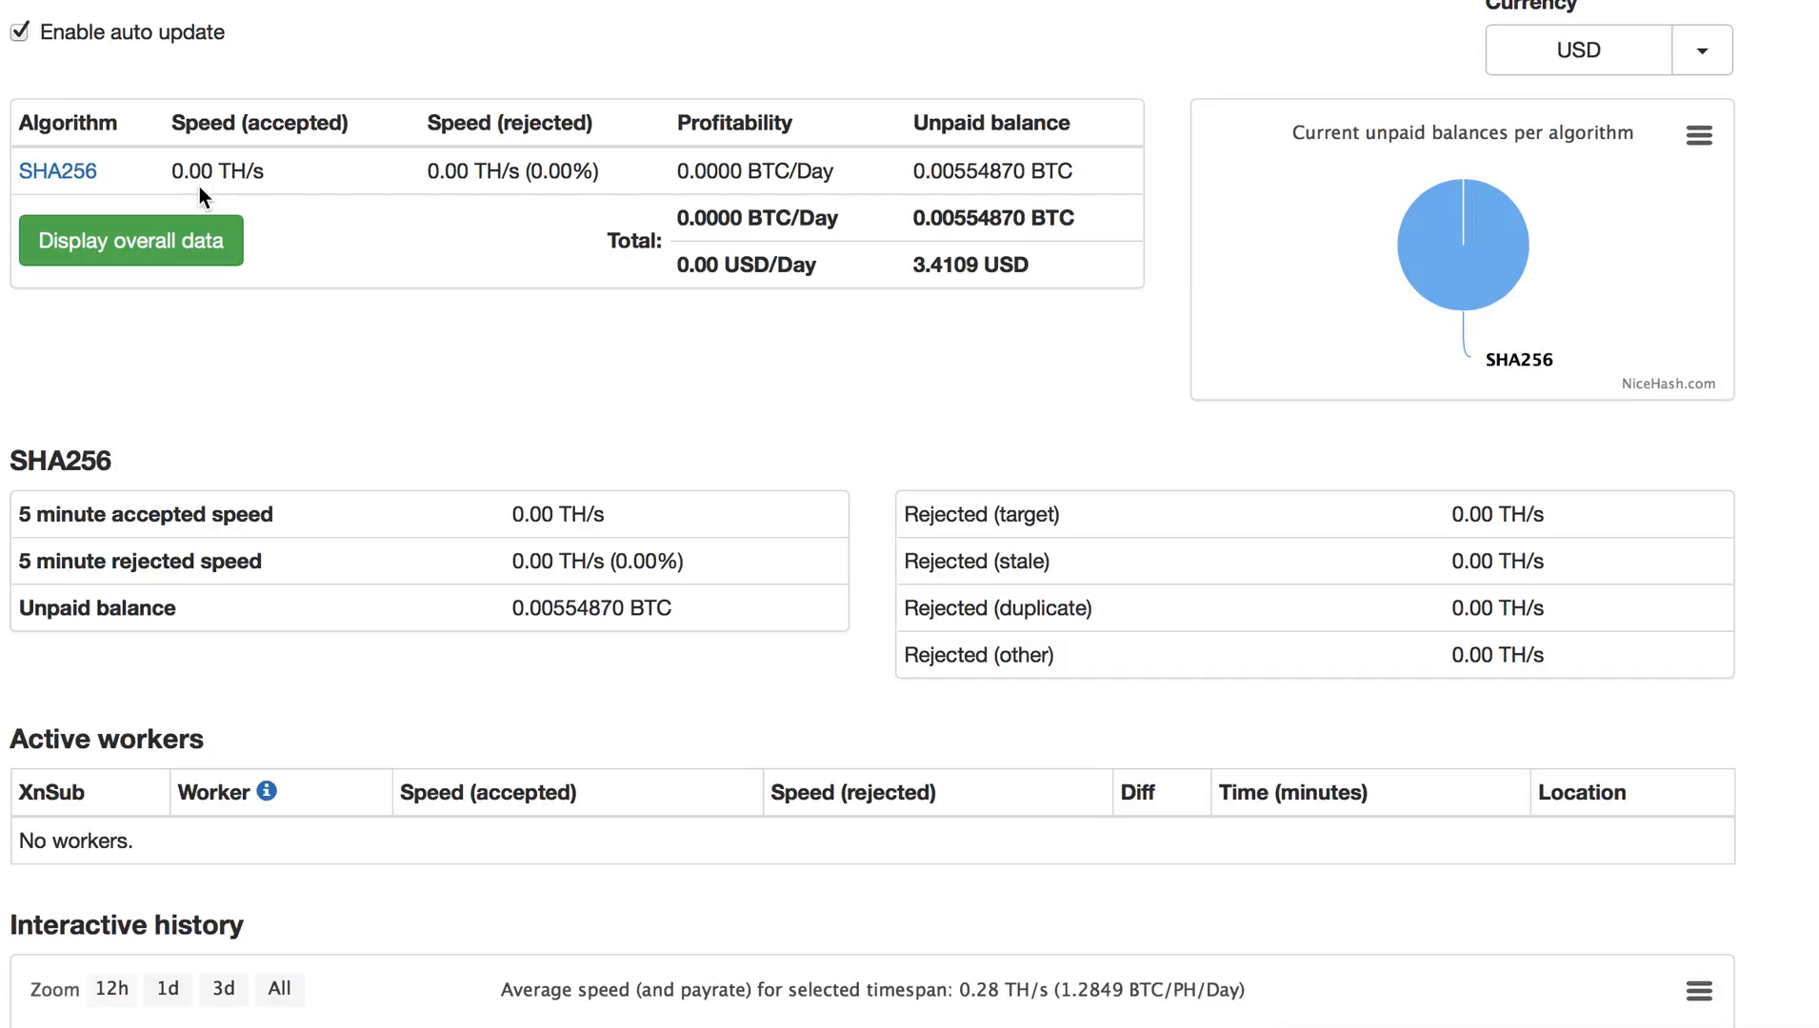
{"action": "mouse_move", "coordinate": [232, 204]}
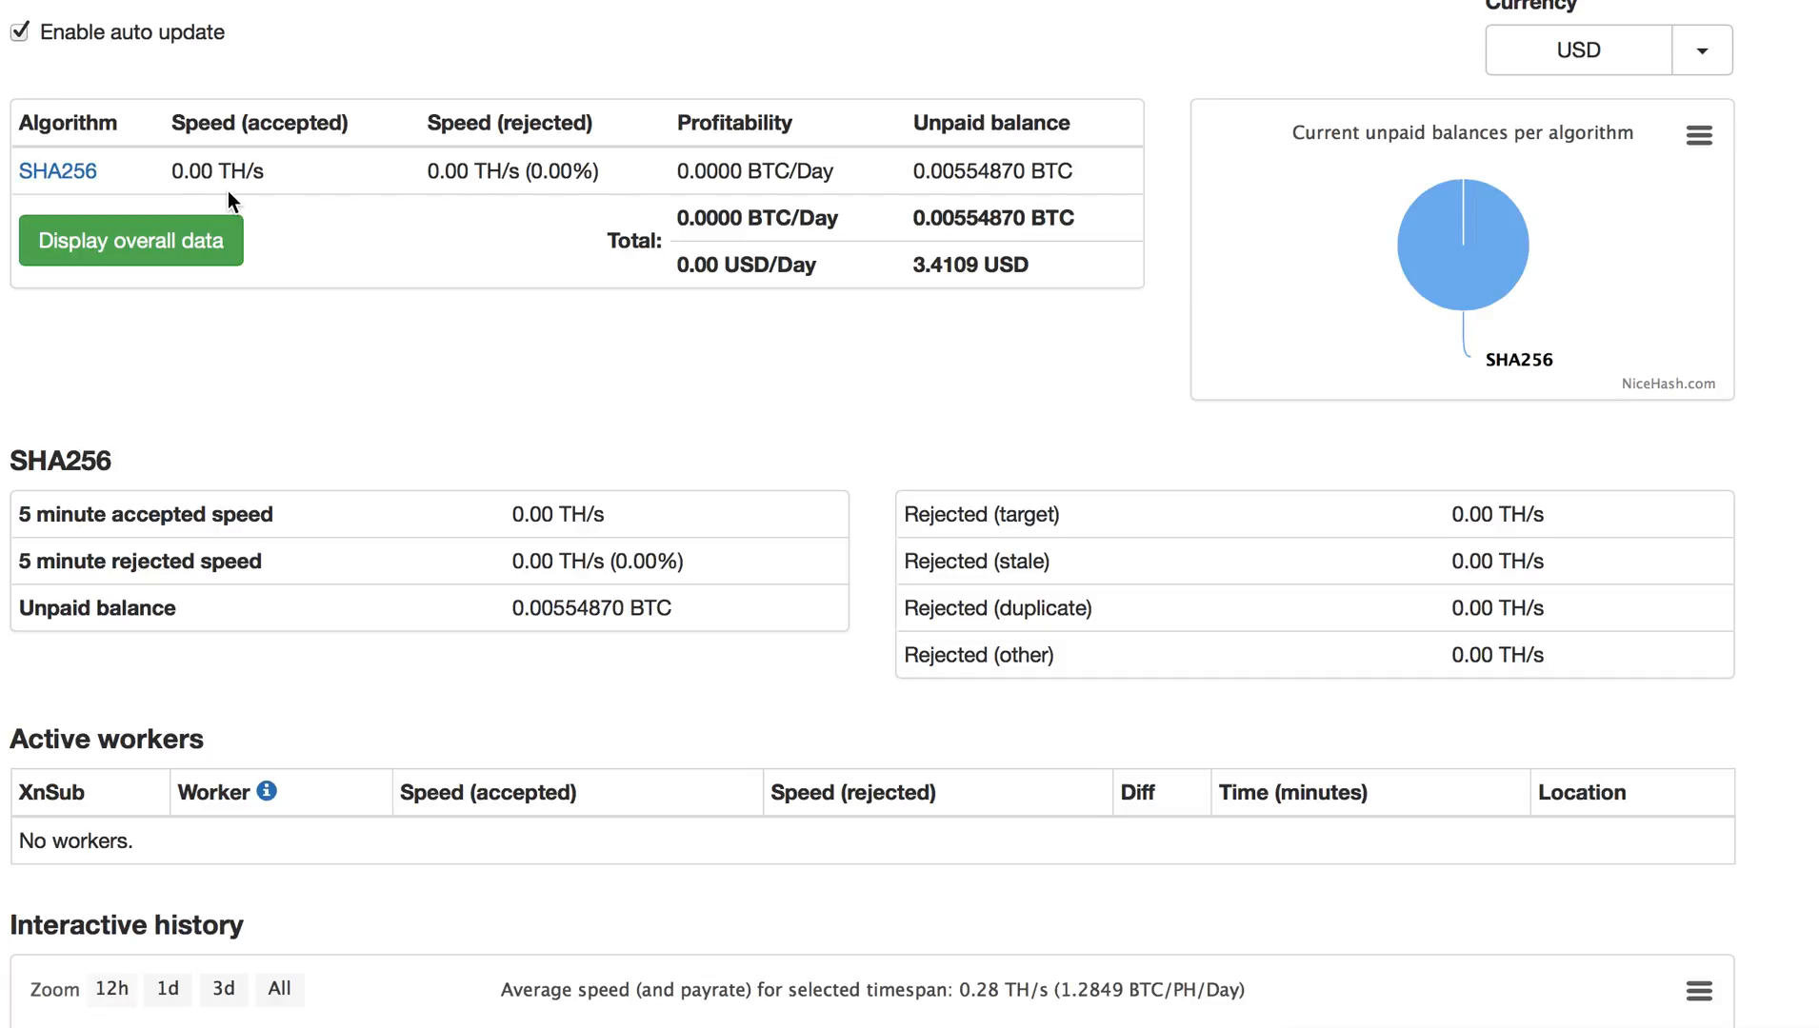
{"action": "mouse_move", "coordinate": [400, 257]}
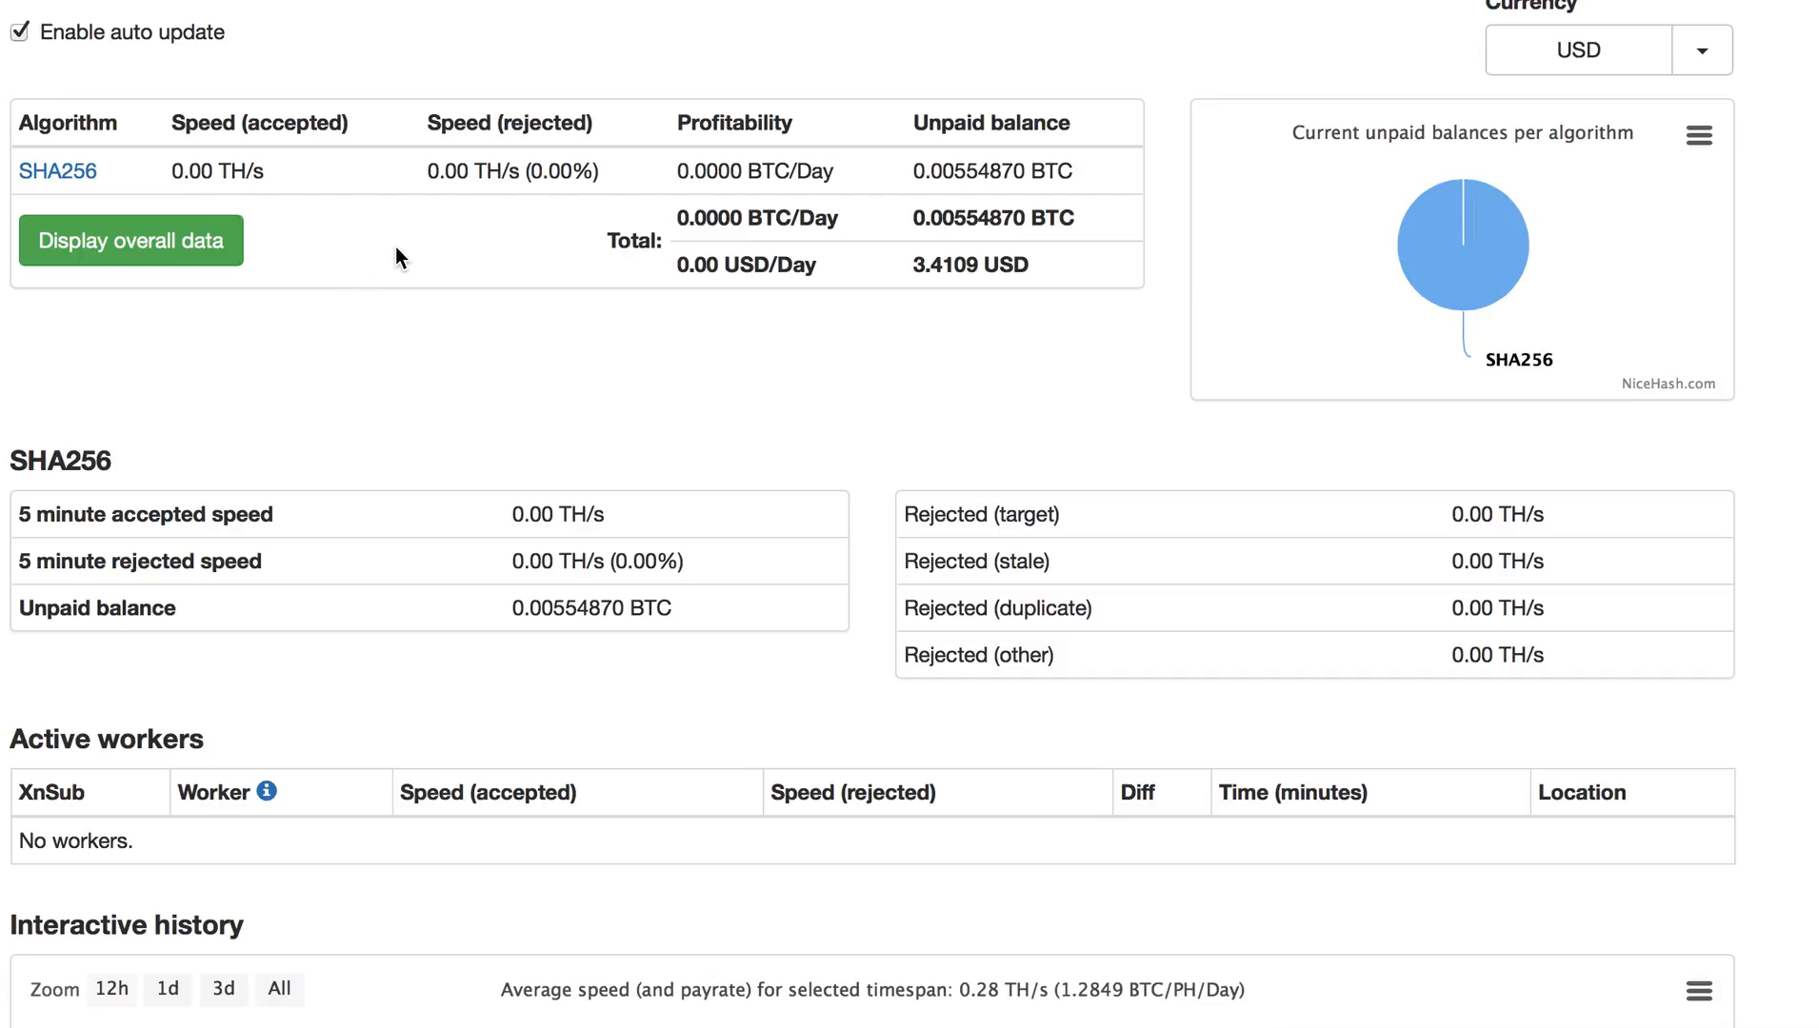
{"action": "mouse_move", "coordinate": [82, 95]}
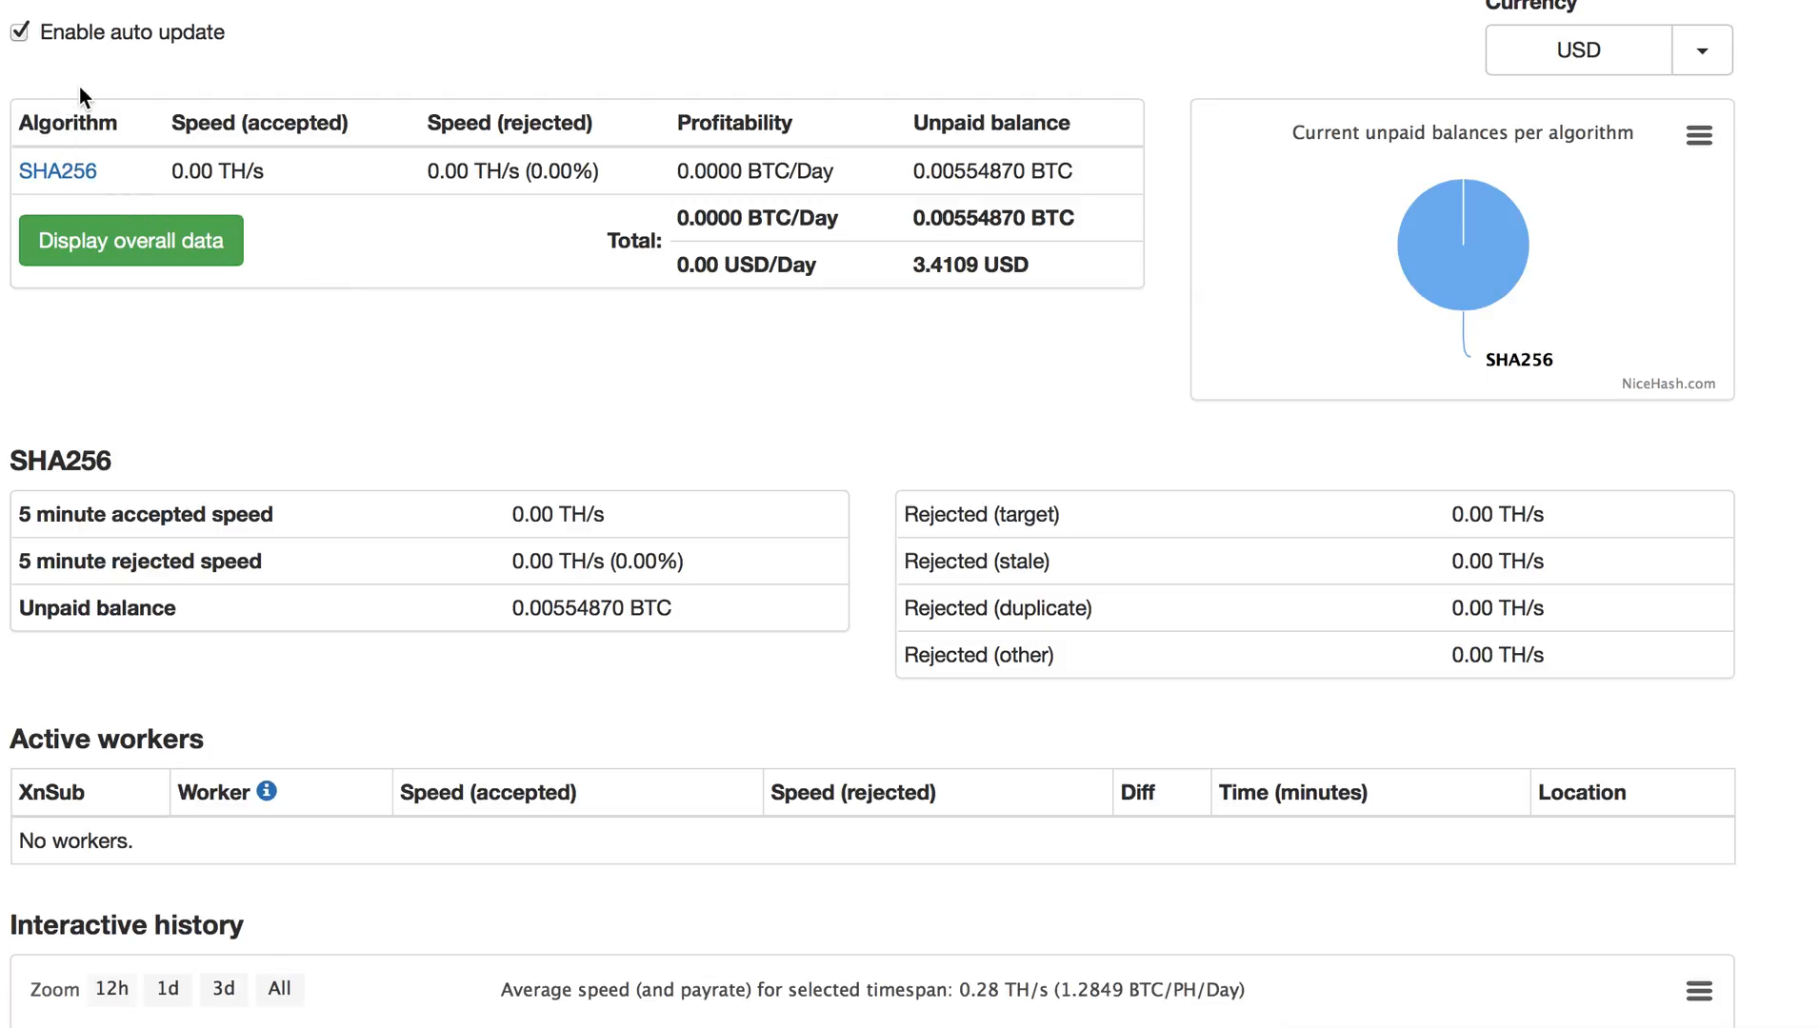
{"action": "mouse_move", "coordinate": [70, 122]}
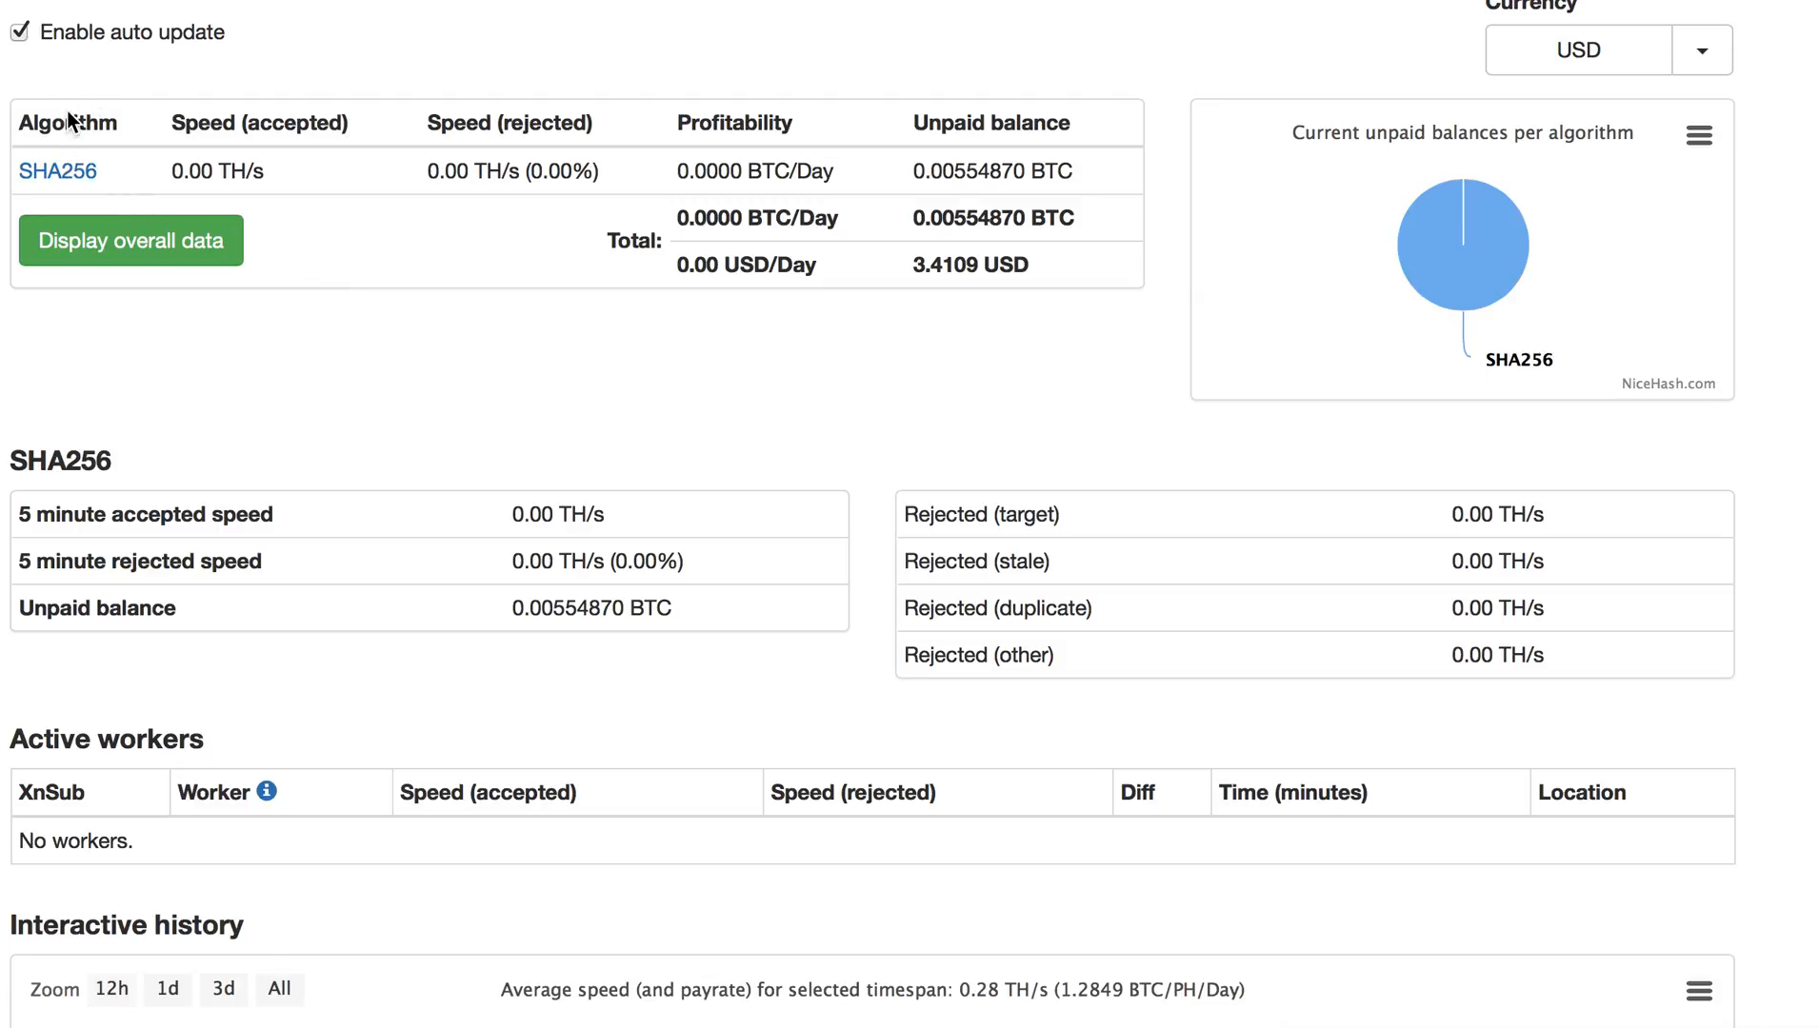
{"action": "mouse_move", "coordinate": [240, 137]}
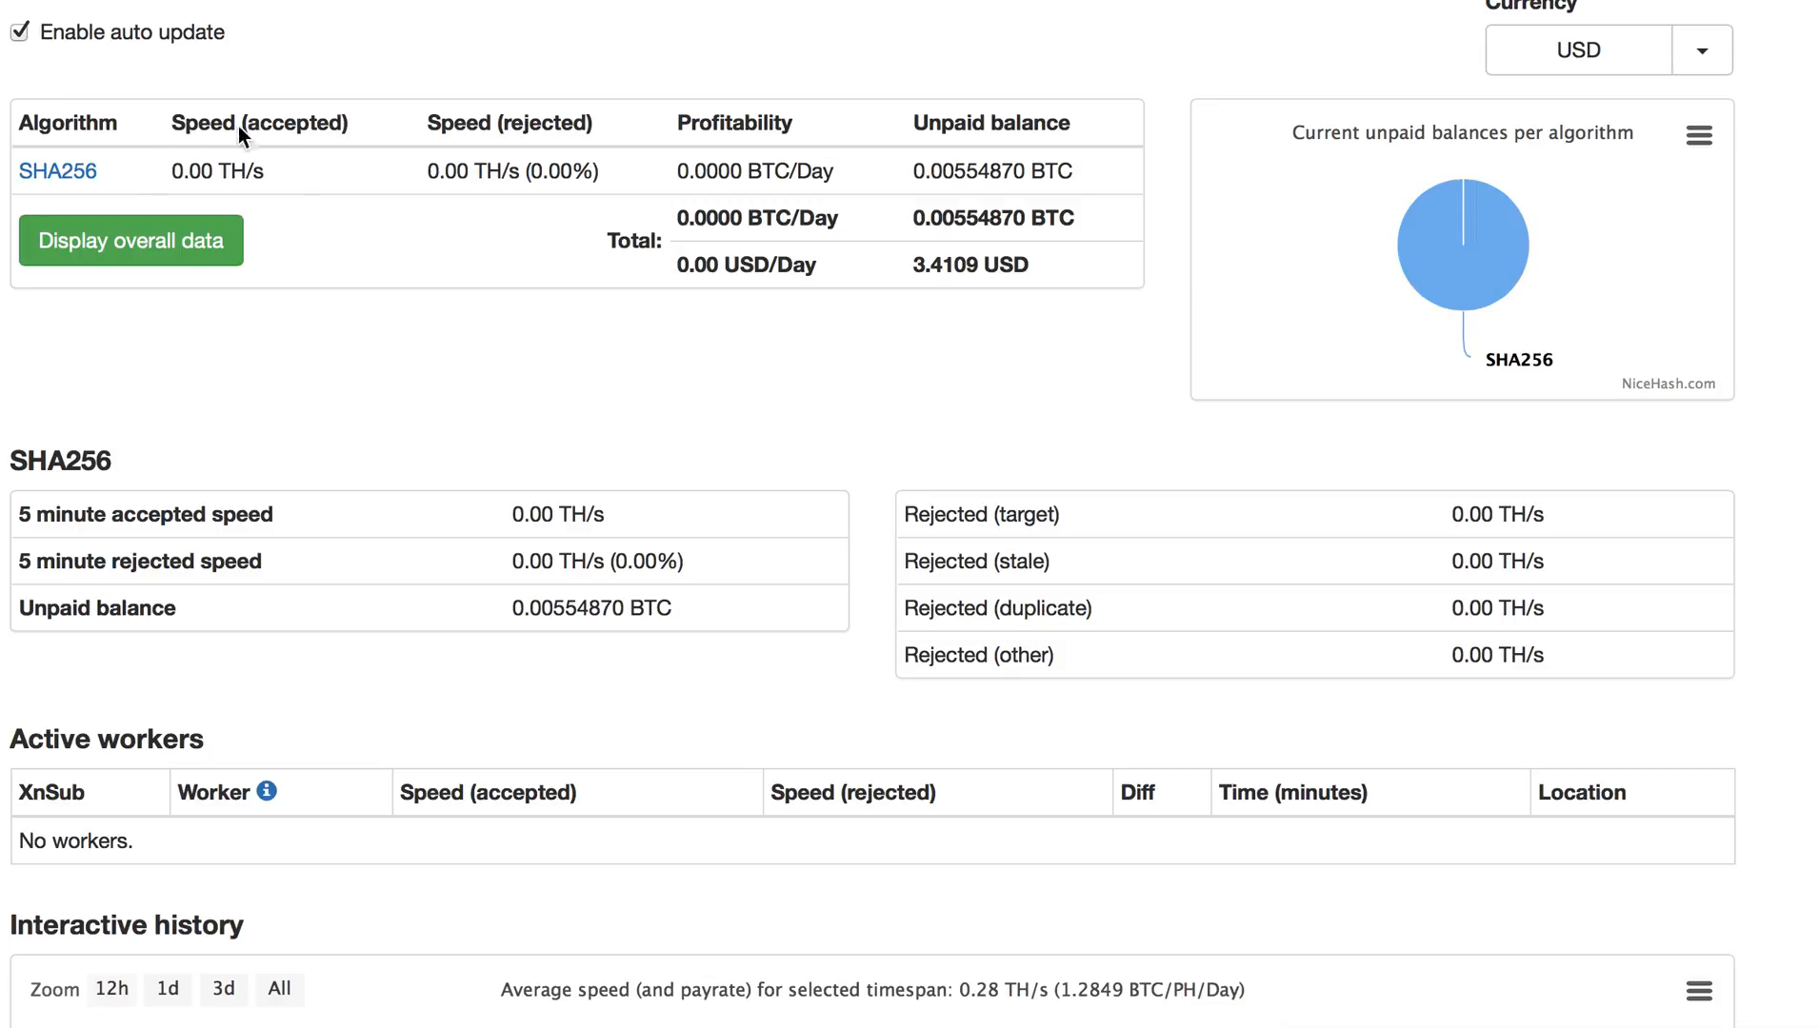
{"action": "mouse_move", "coordinate": [237, 185]}
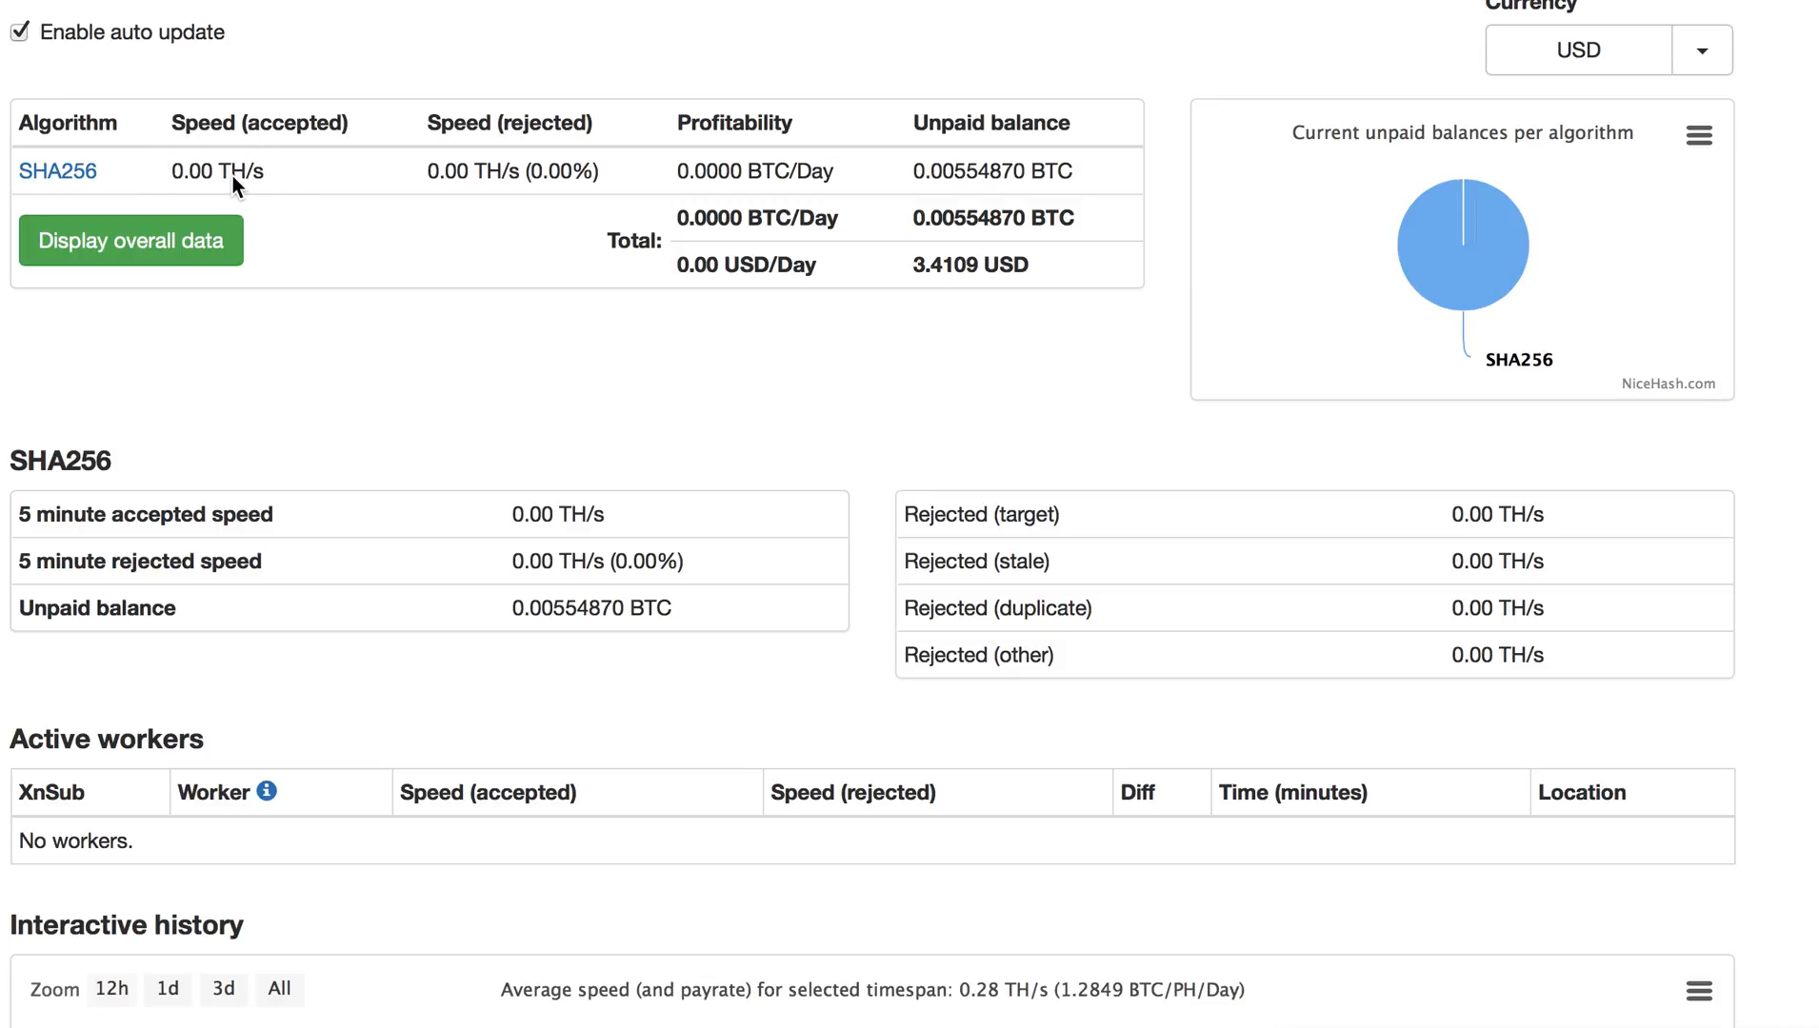
{"action": "mouse_move", "coordinate": [520, 185]}
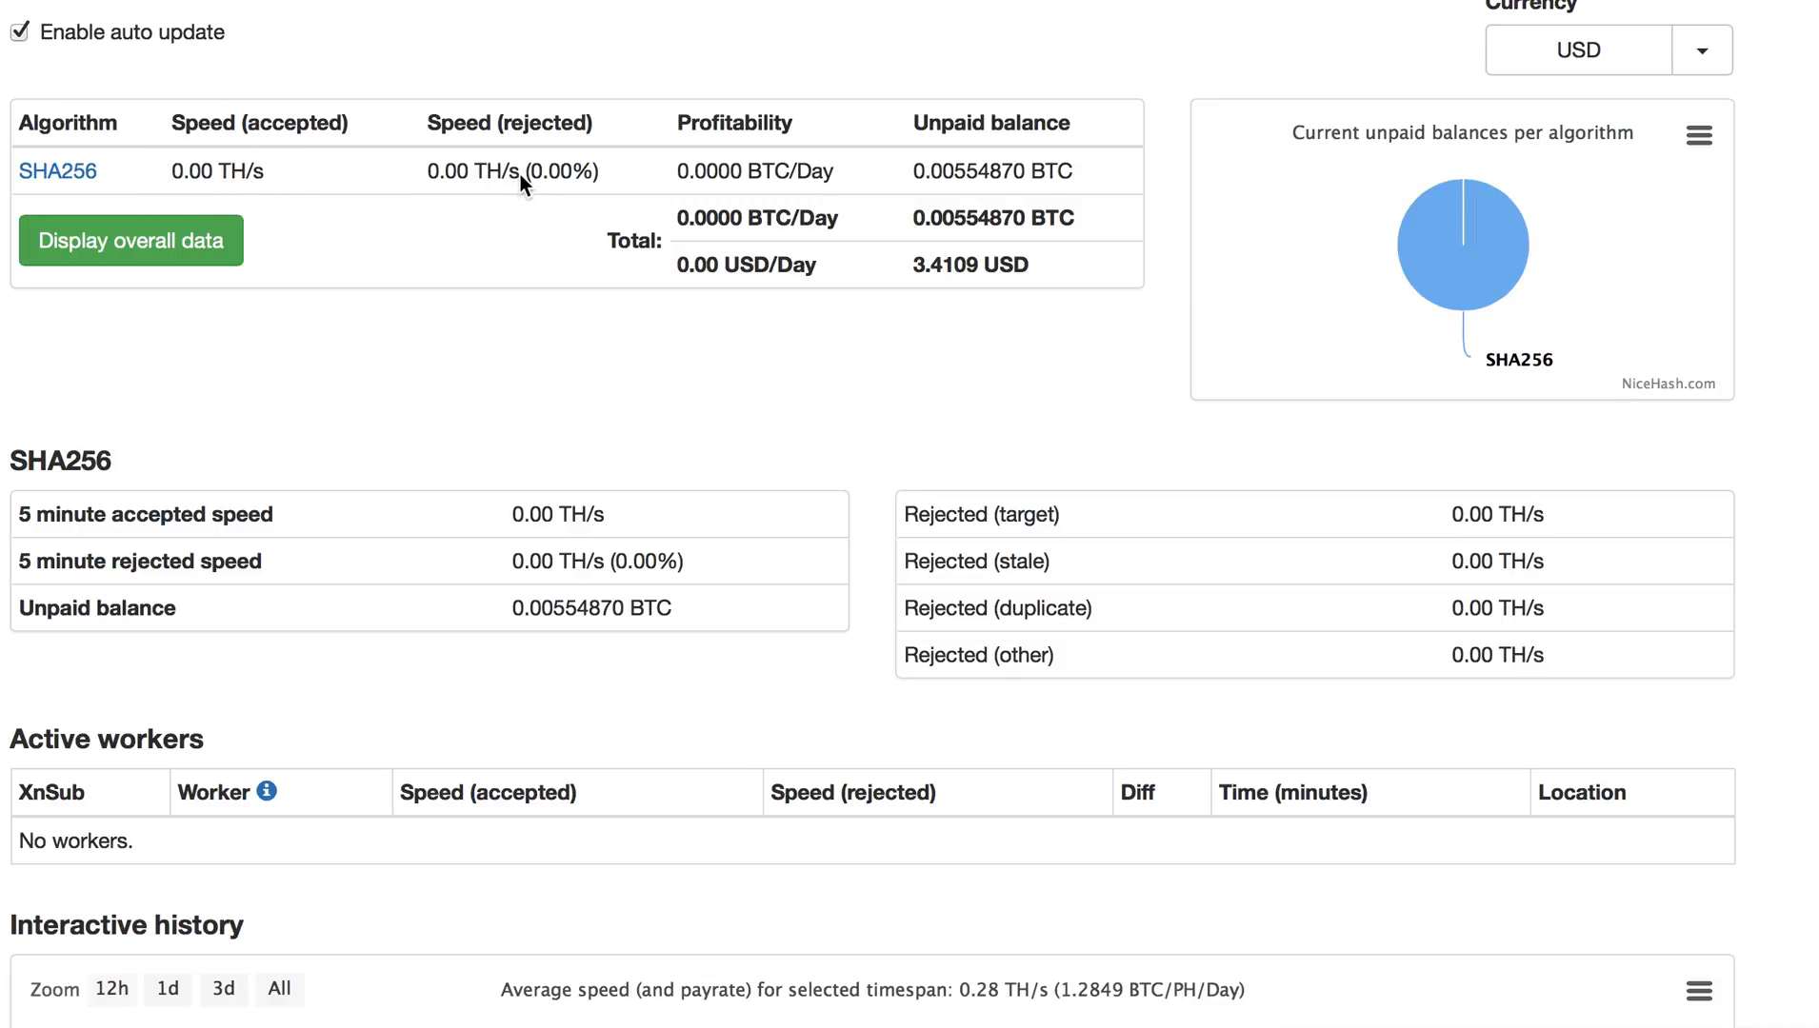
{"action": "mouse_move", "coordinate": [566, 186]}
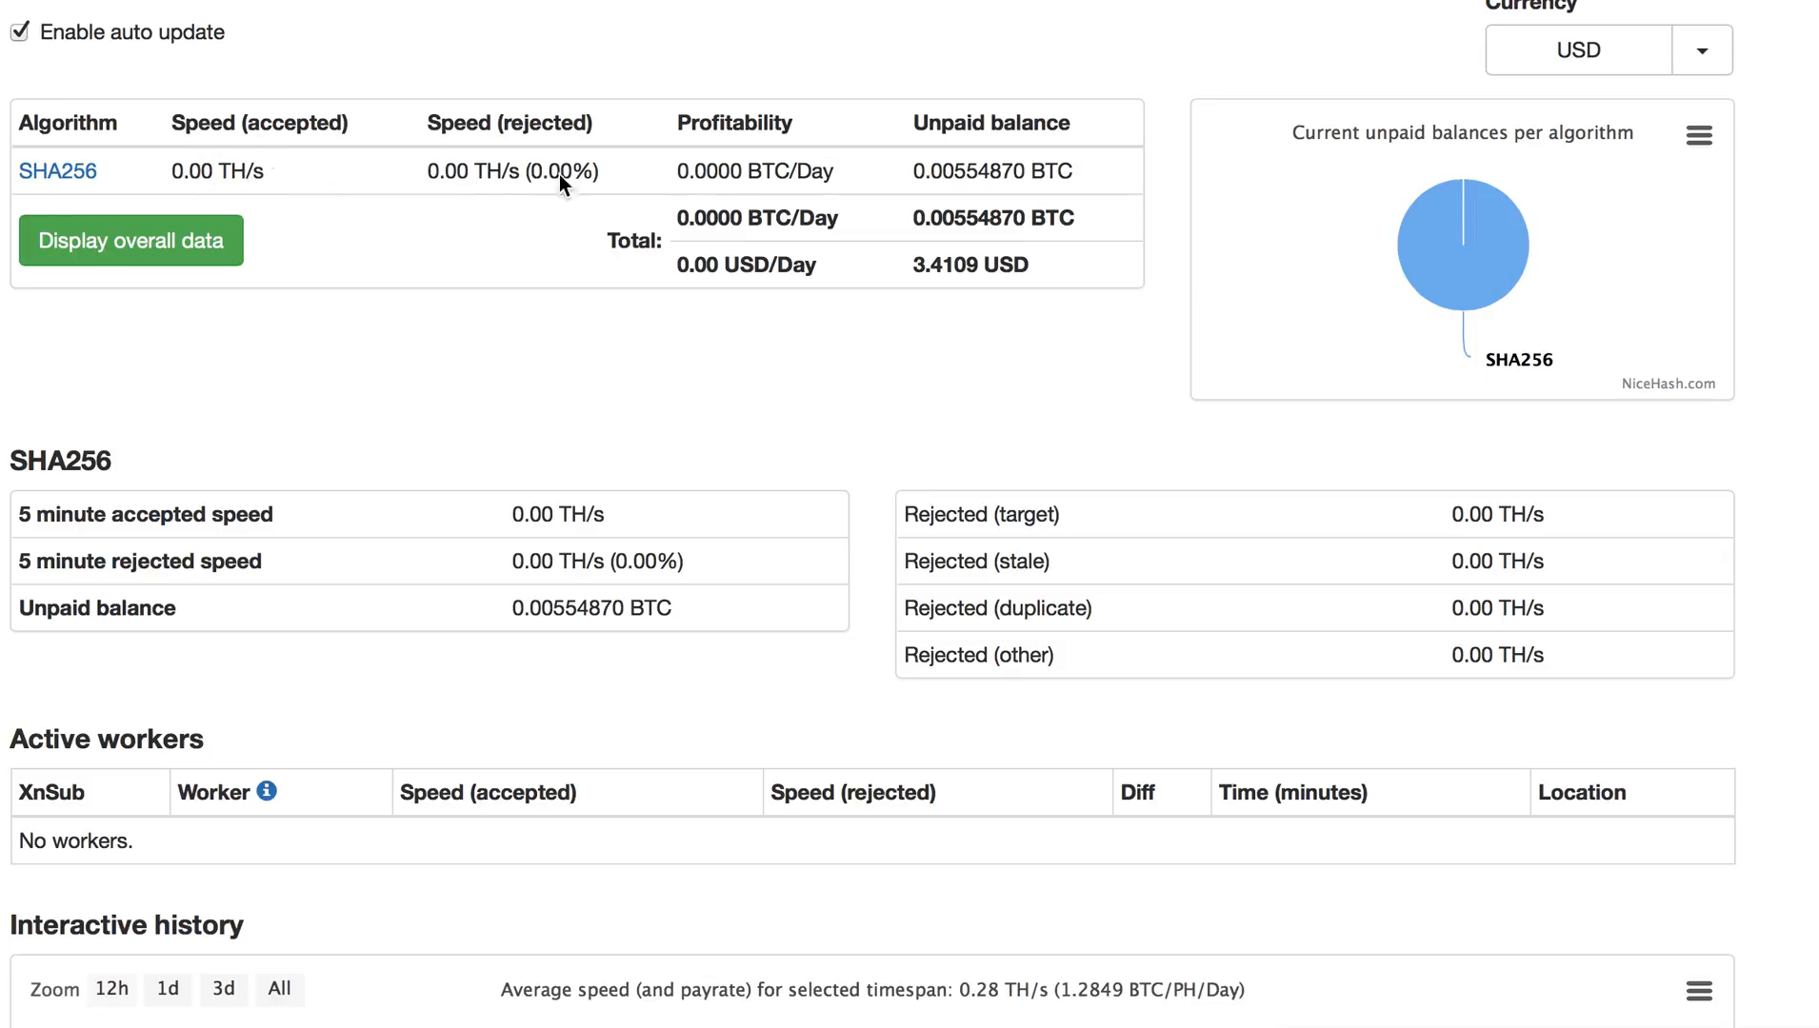
{"action": "mouse_move", "coordinate": [936, 310]}
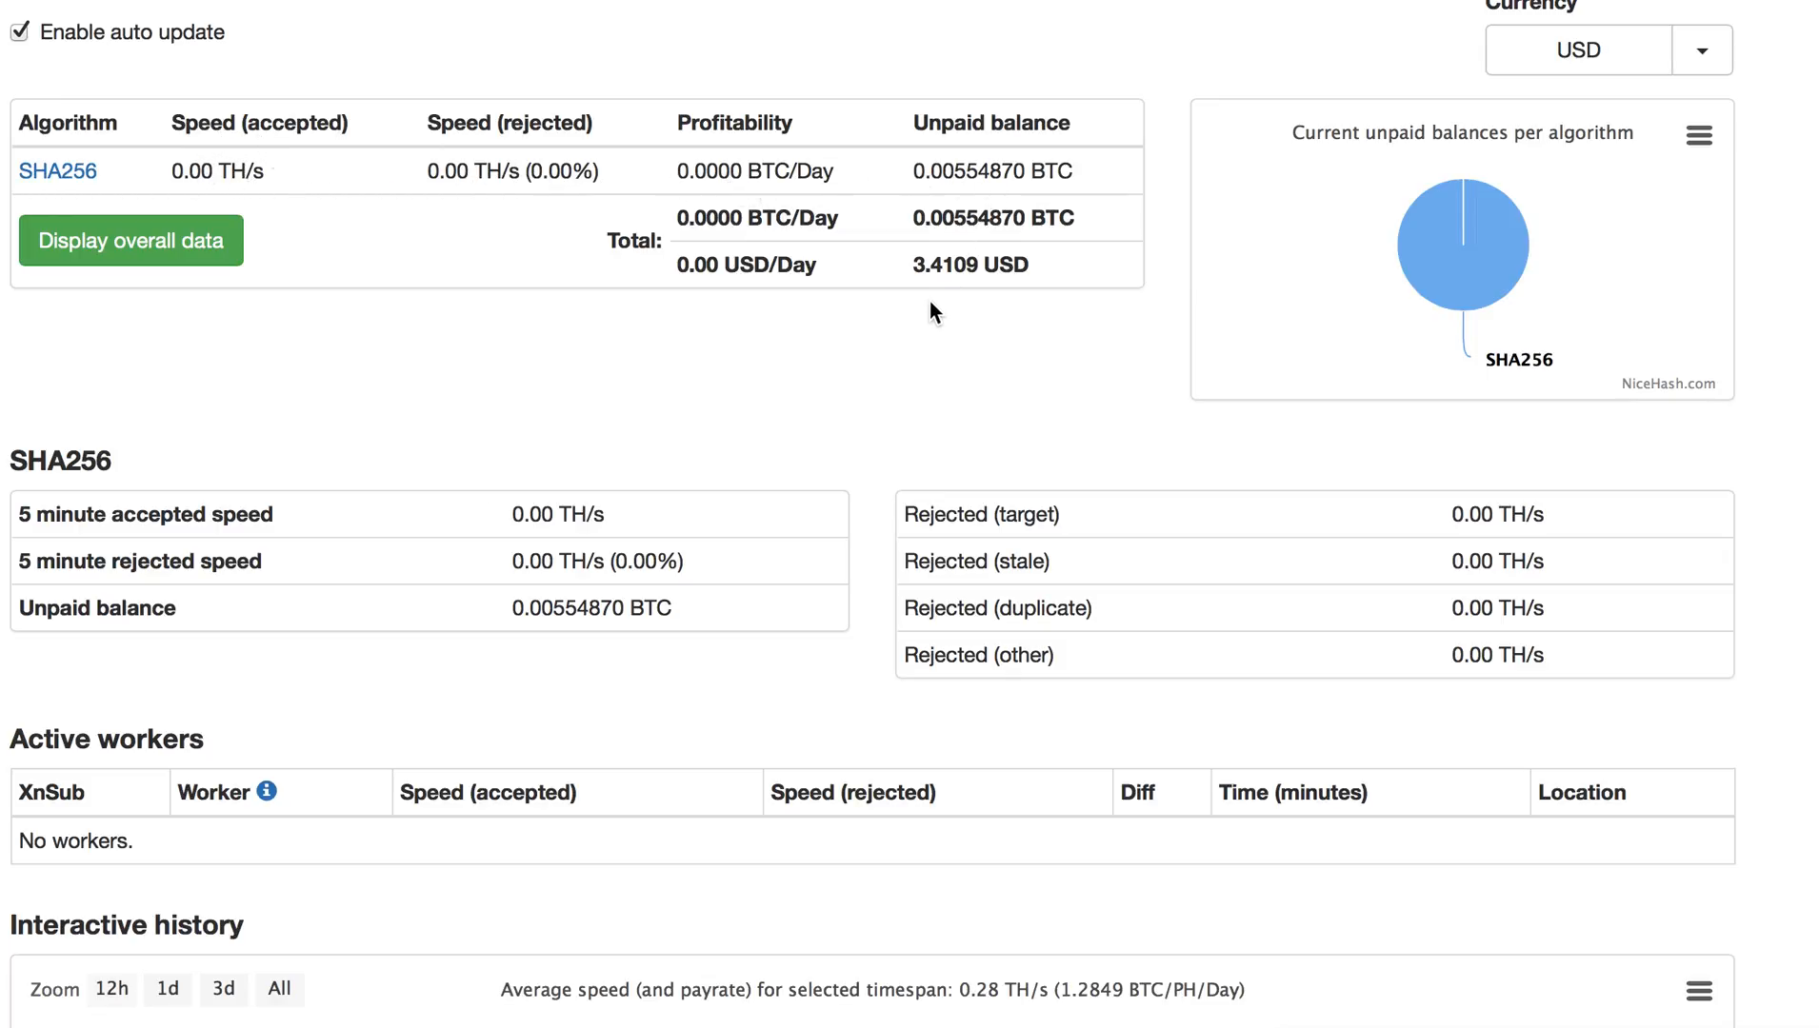
{"action": "mouse_move", "coordinate": [935, 288]}
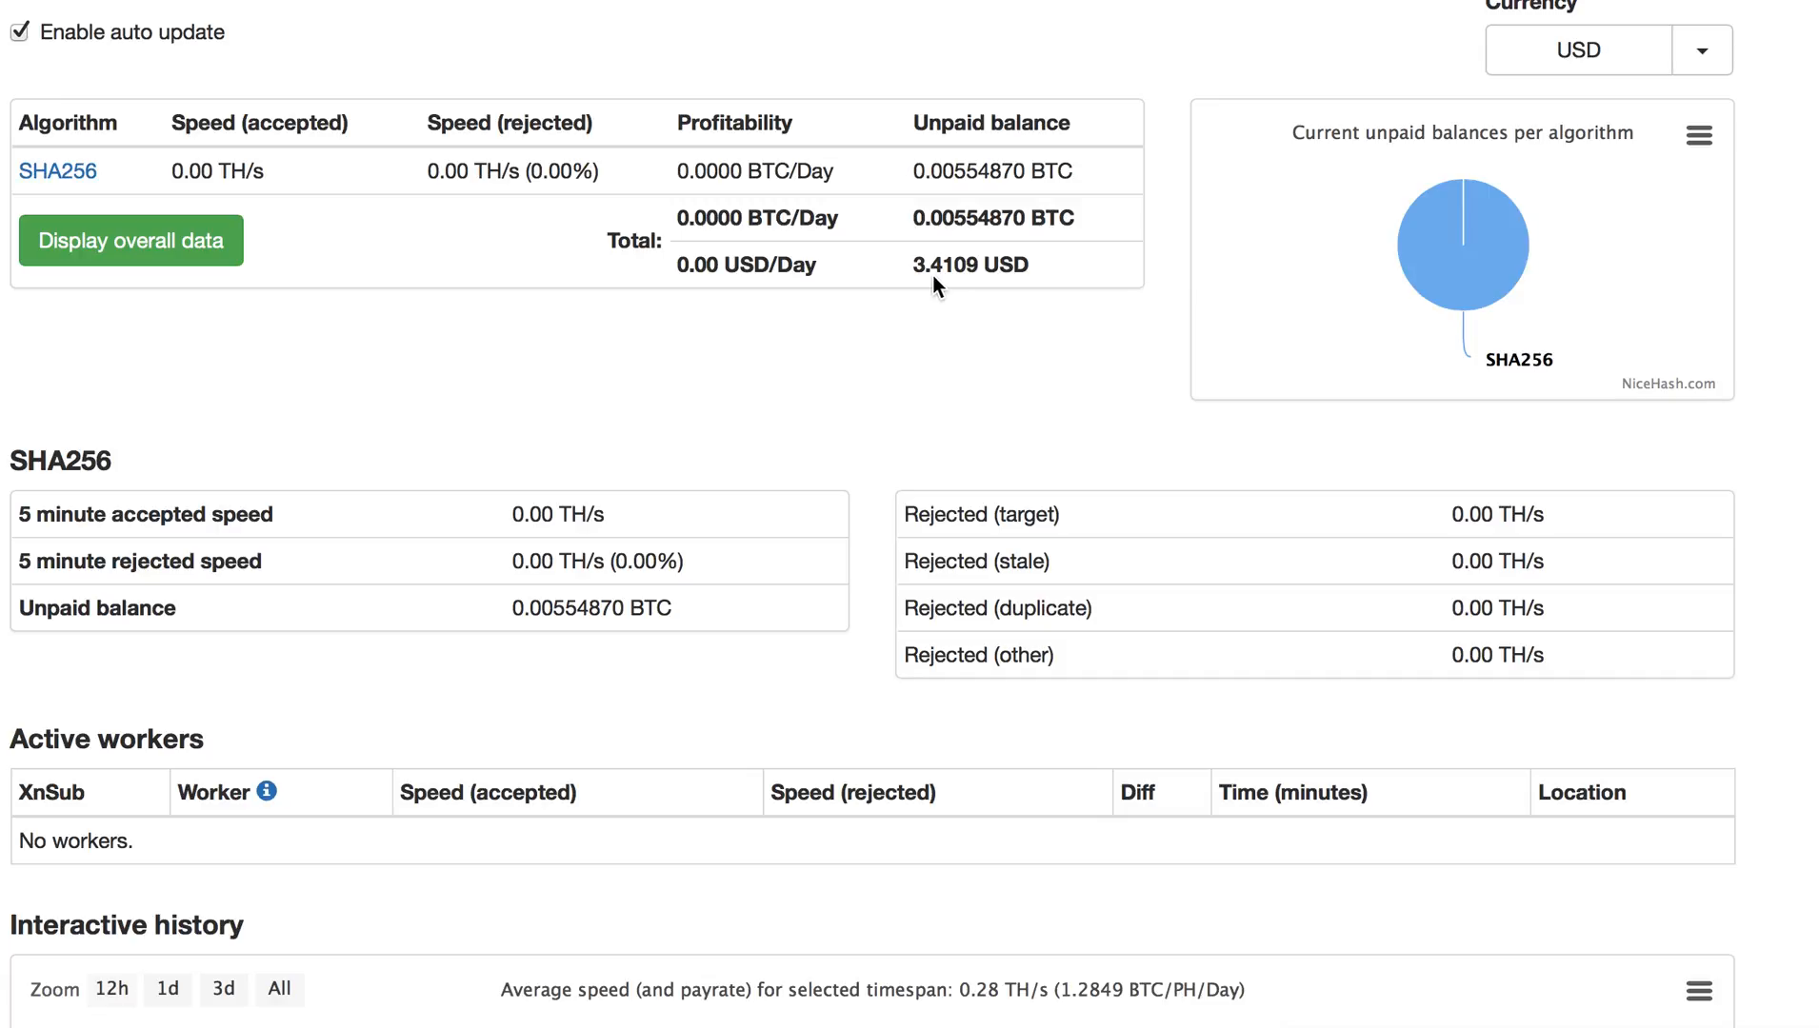
{"action": "mouse_move", "coordinate": [815, 372]}
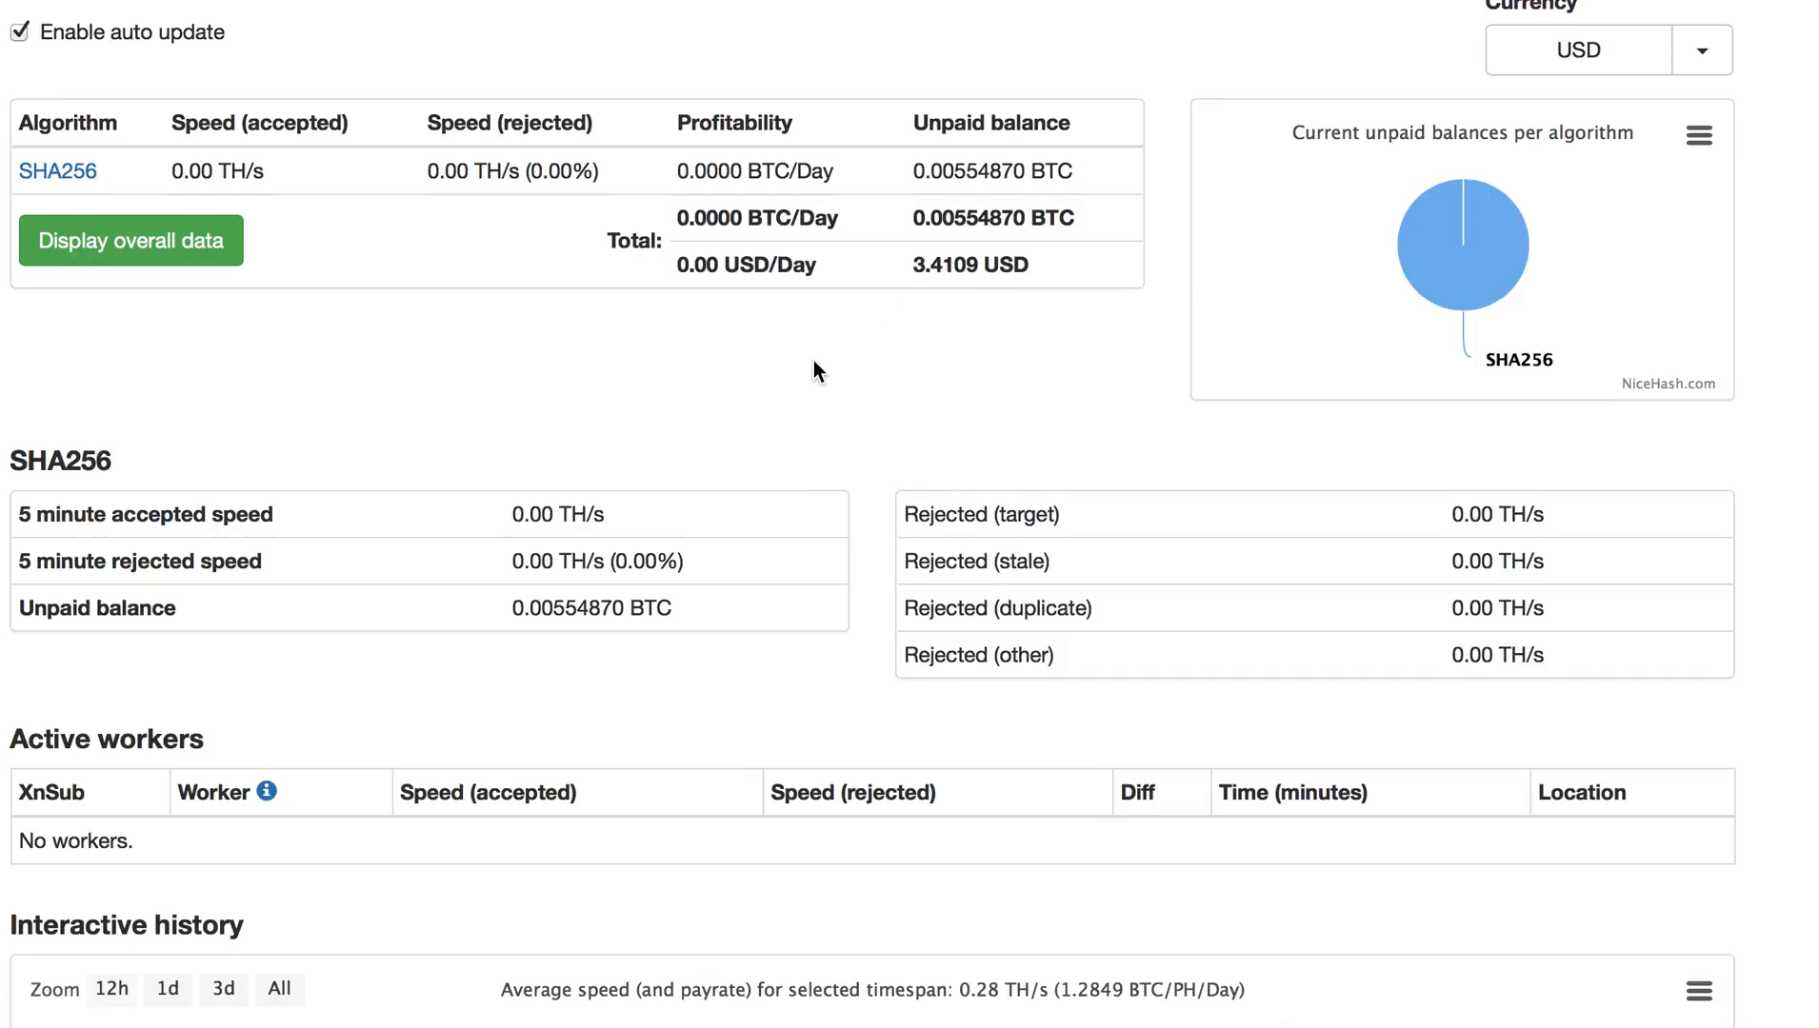
Scroll the stats page down to the history chart covering the 6–7 Sep window
{"action": "scroll", "scroll_direction": "down", "scroll_amount": 3}
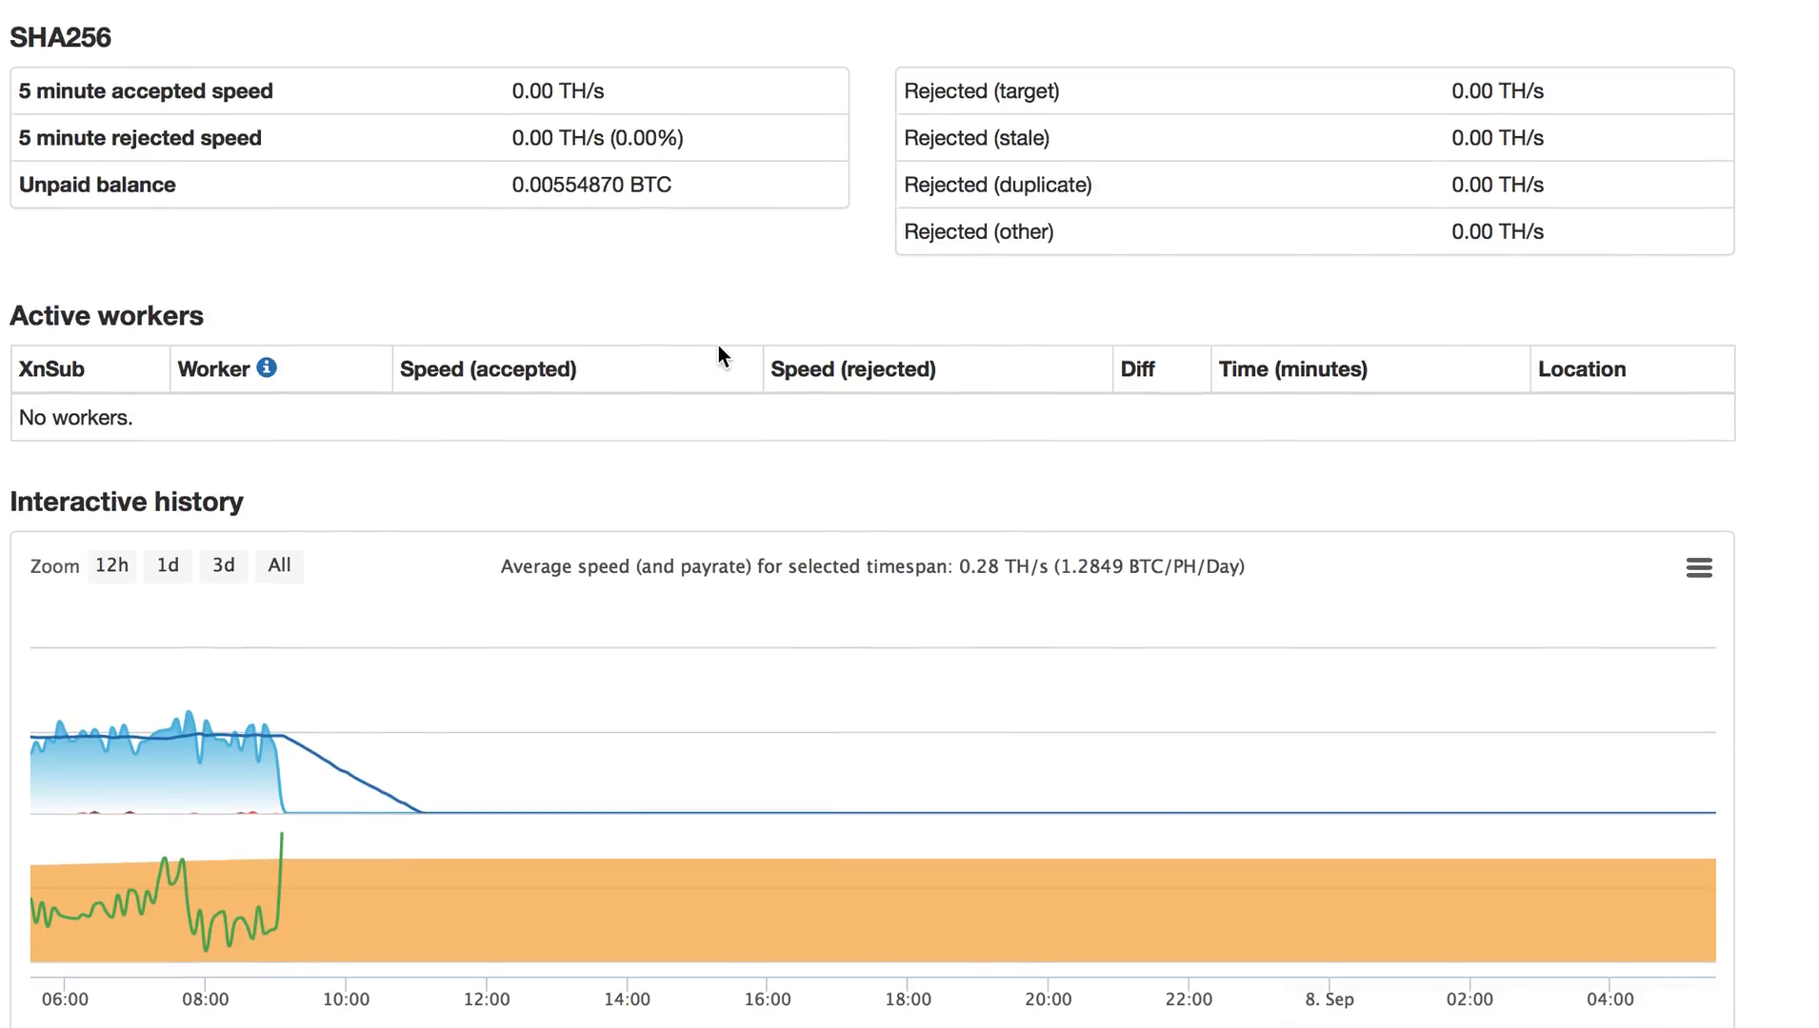
{"action": "mouse_move", "coordinate": [67, 423]}
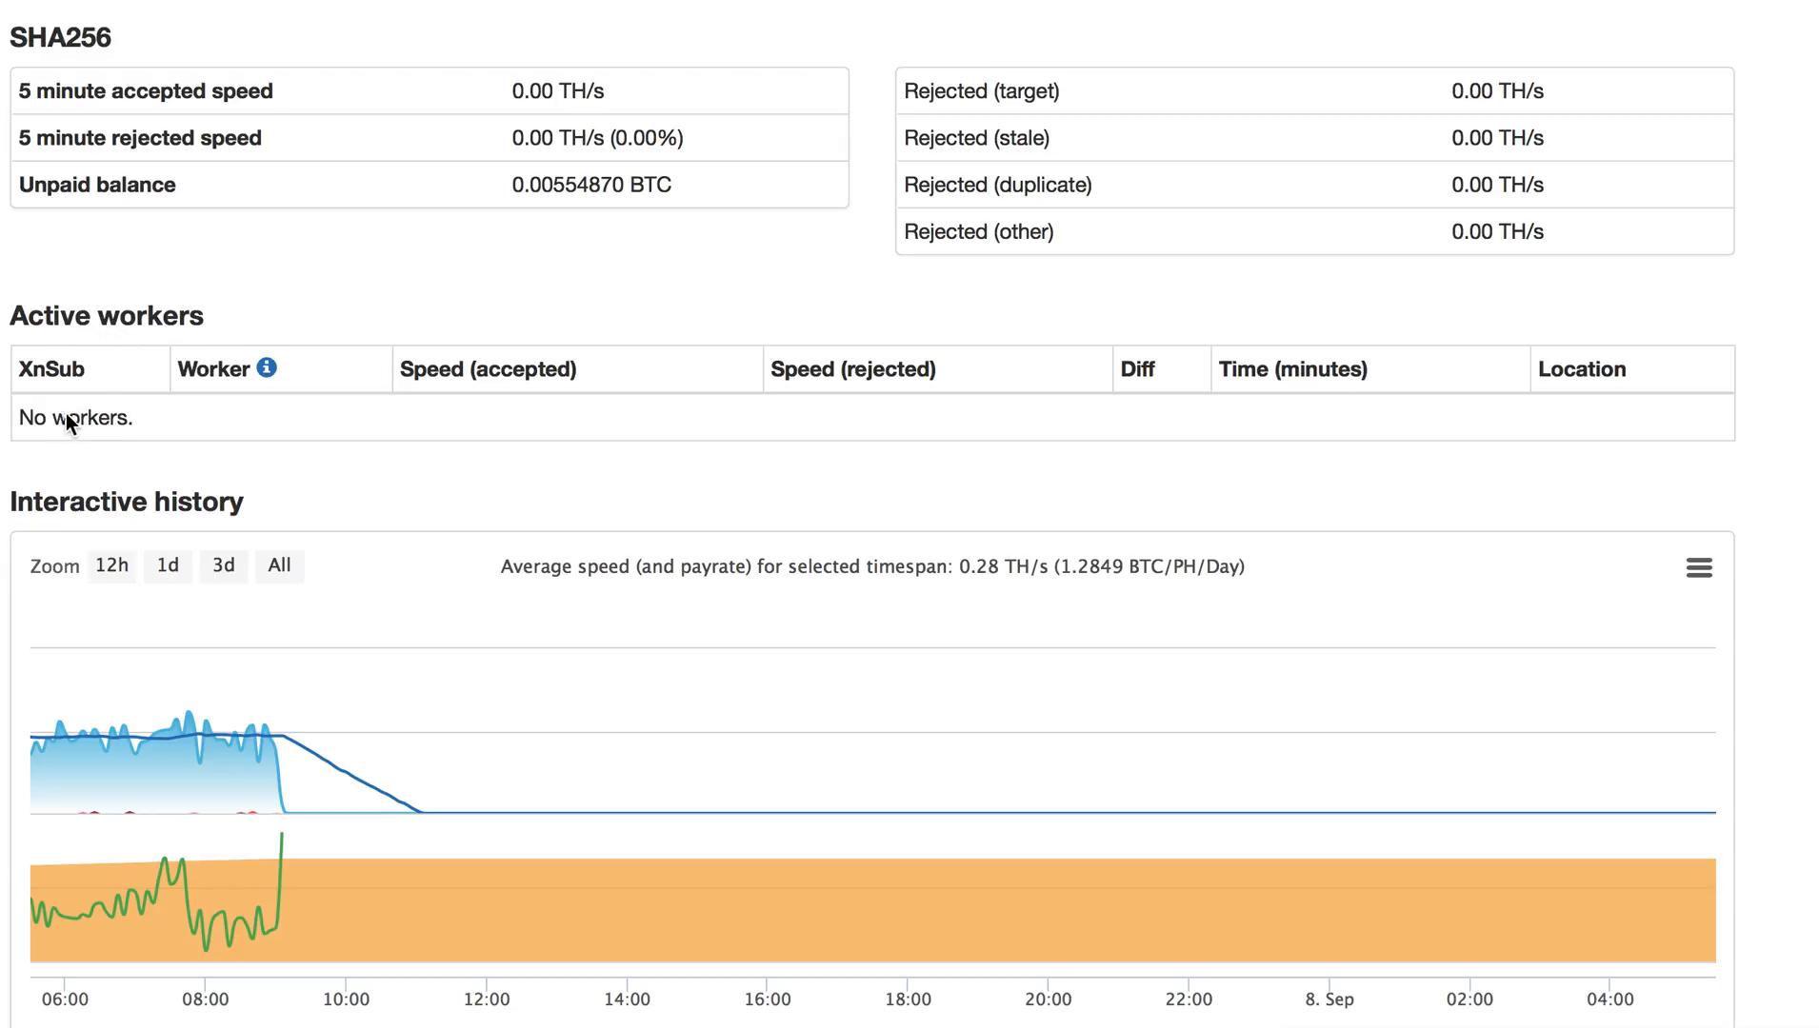
{"action": "scroll", "scroll_direction": "down", "scroll_amount": 3}
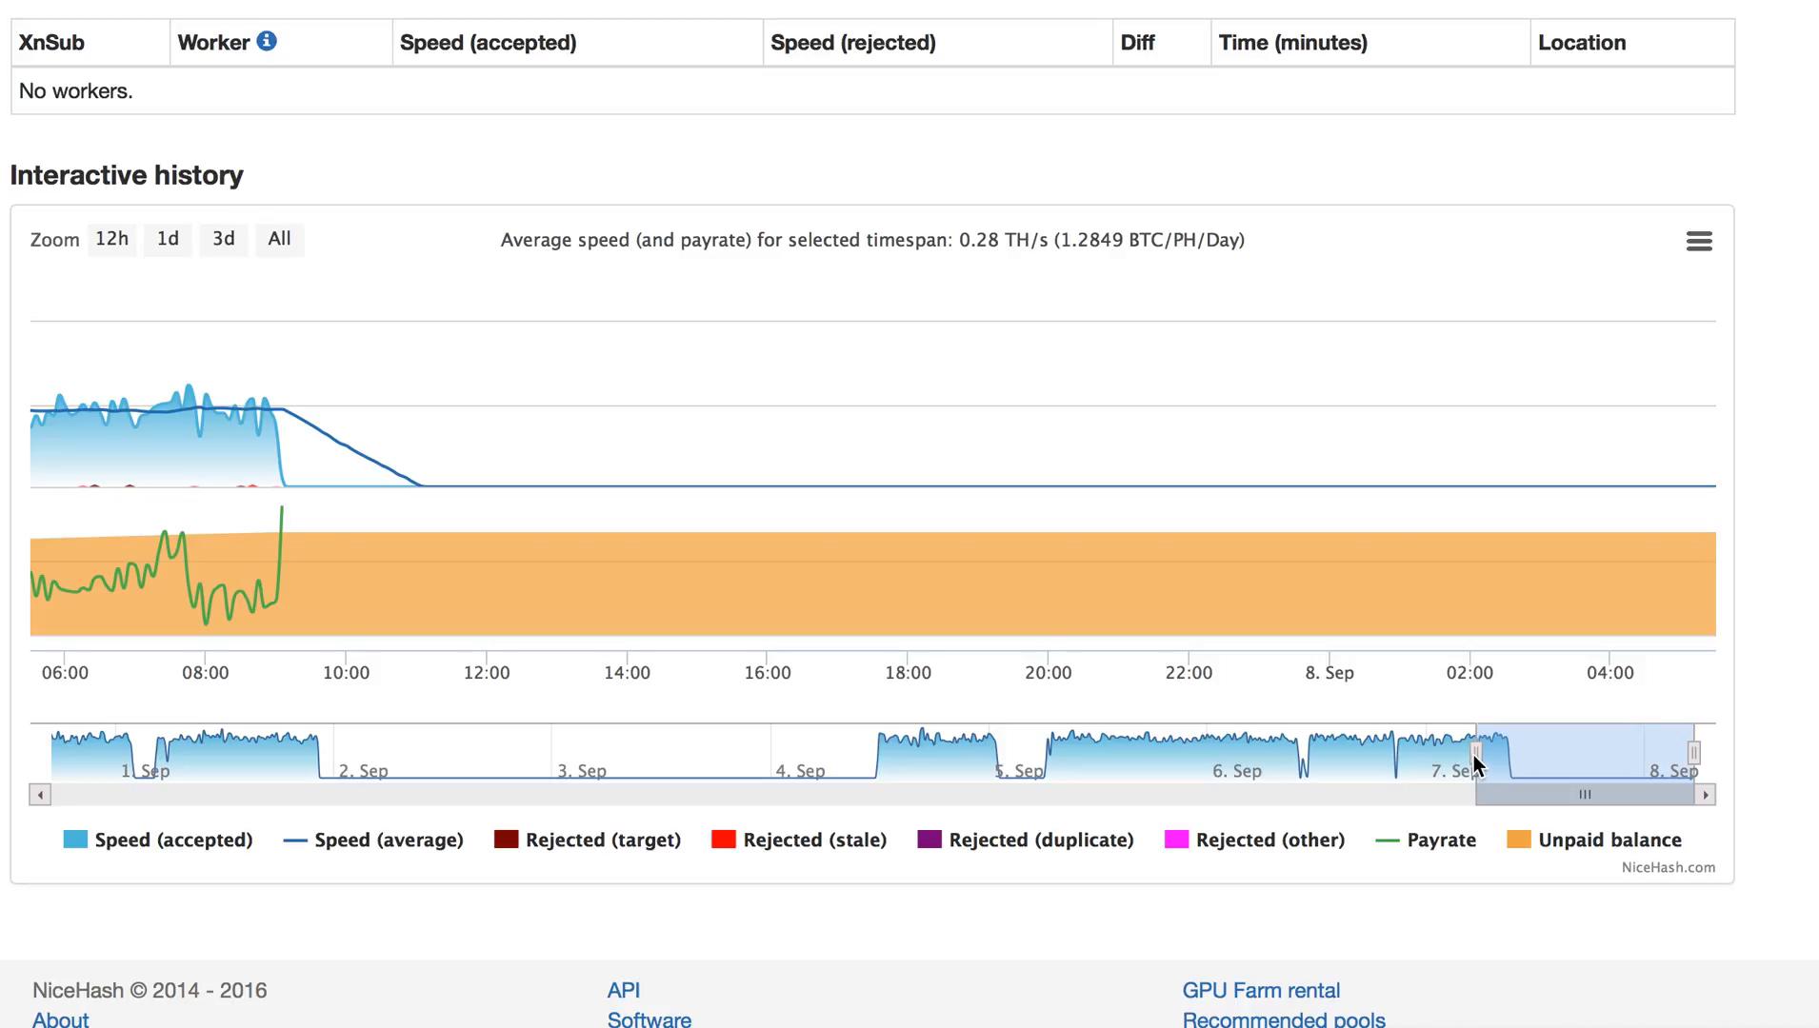
{"action": "mouse_move", "coordinate": [1471, 760]}
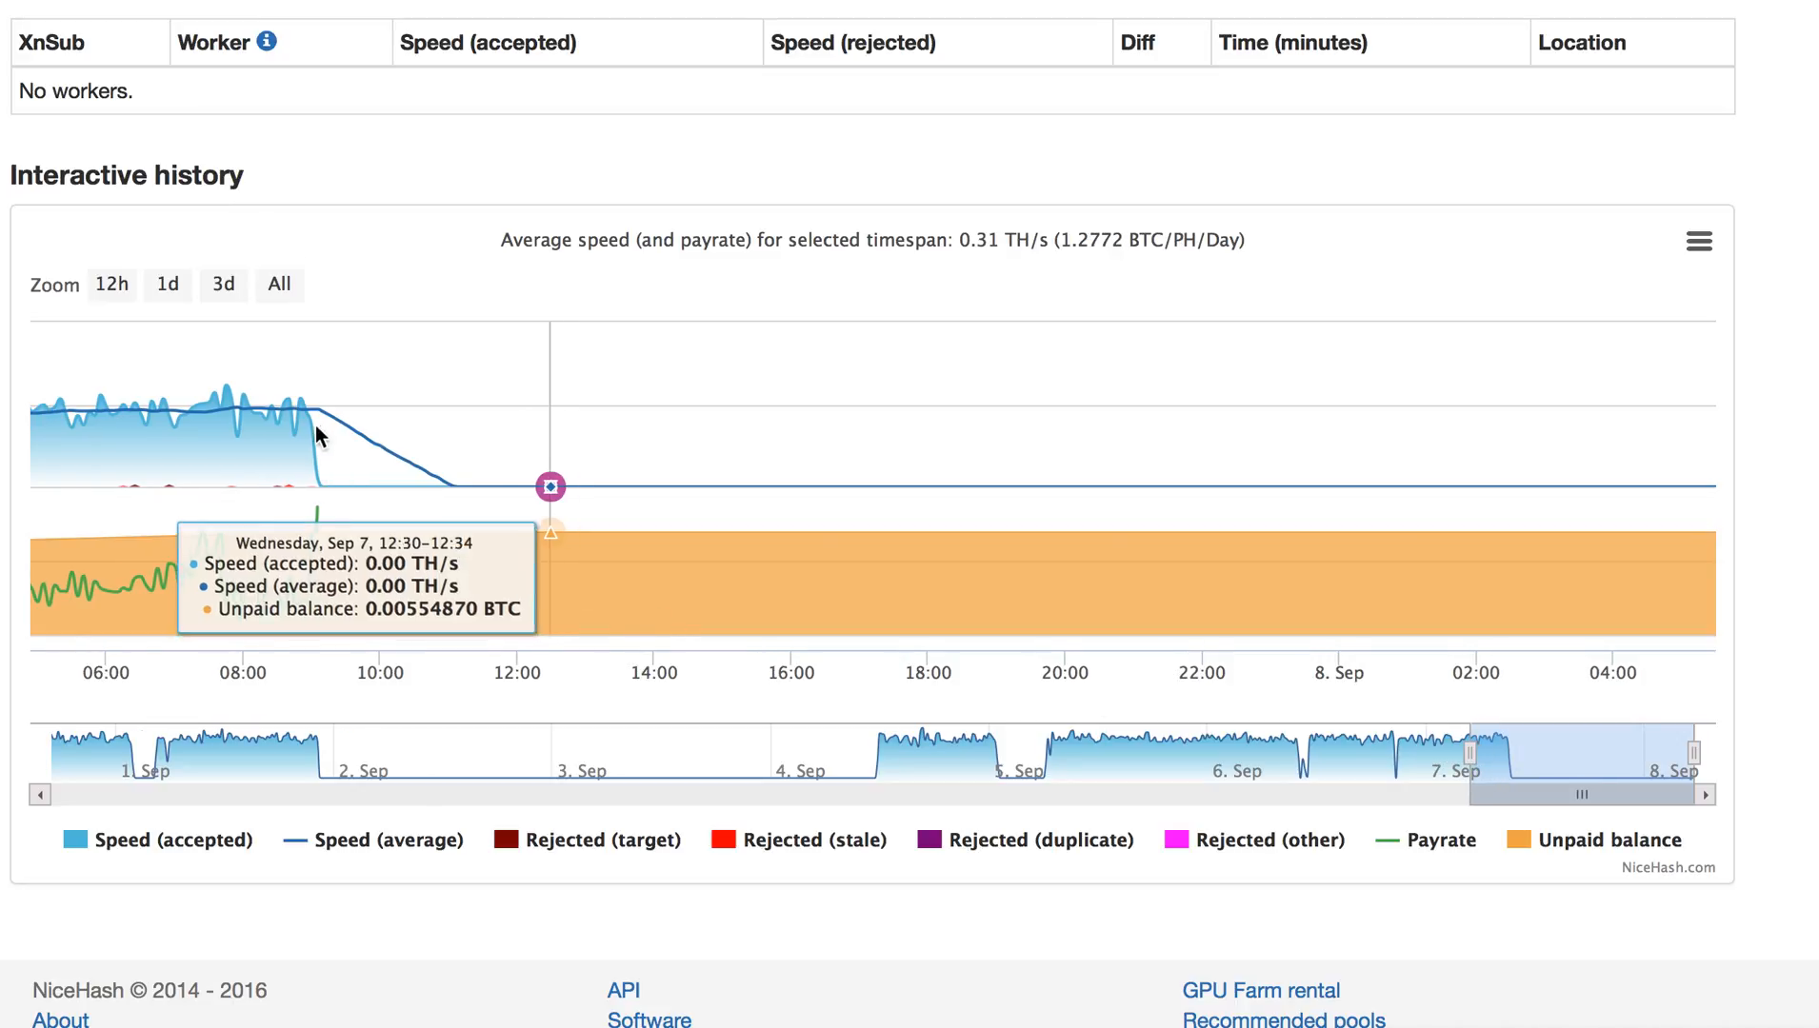
{"action": "mouse_move", "coordinate": [308, 419]}
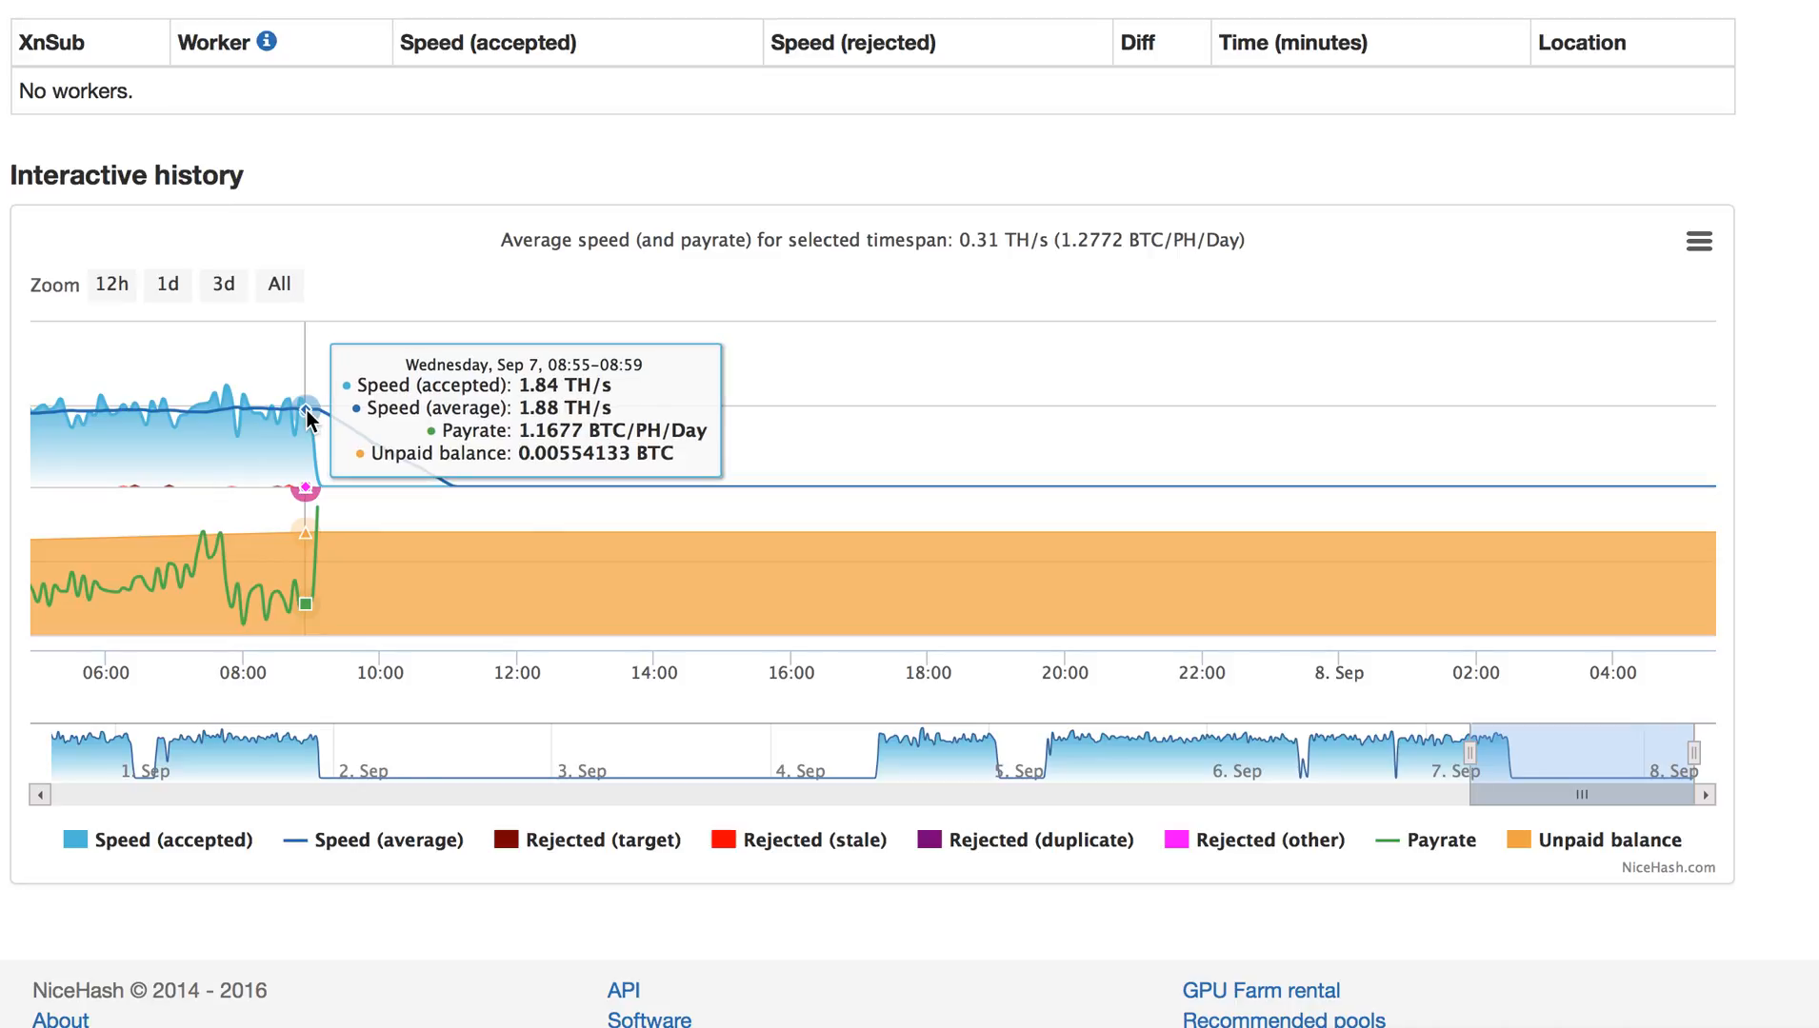
{"action": "mouse_move", "coordinate": [312, 419]}
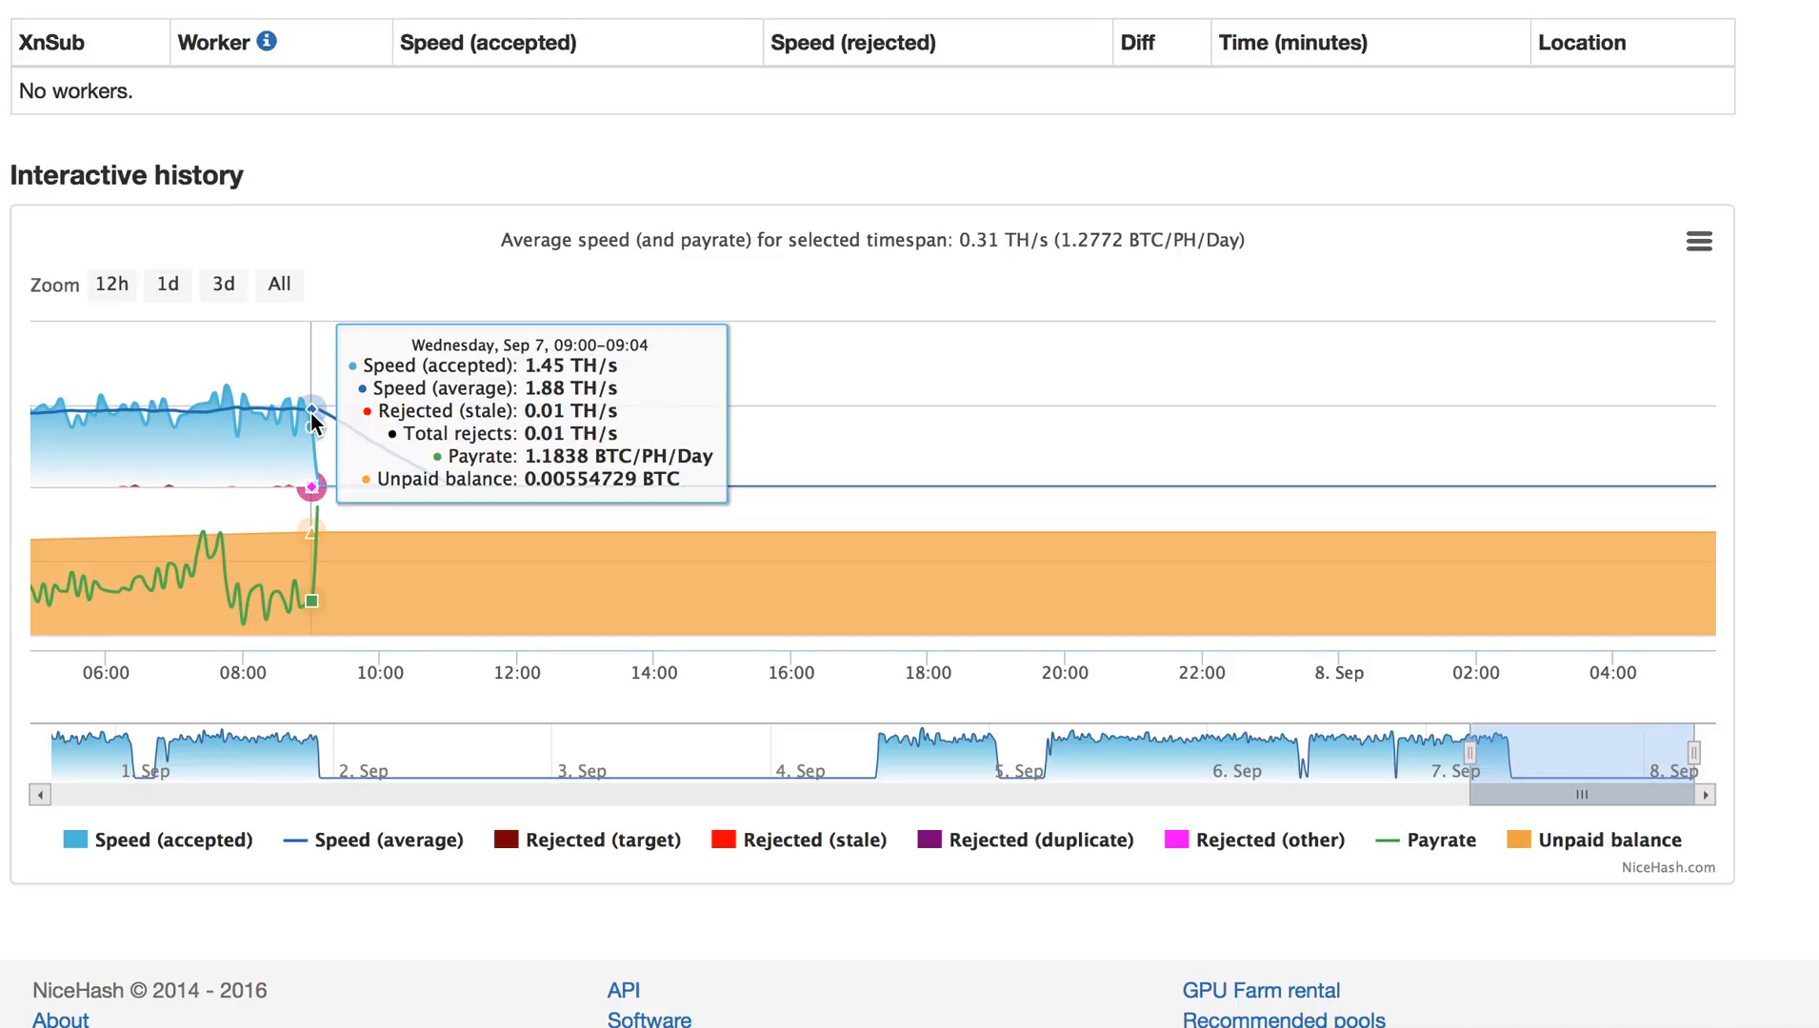
{"action": "mouse_move", "coordinate": [345, 425]}
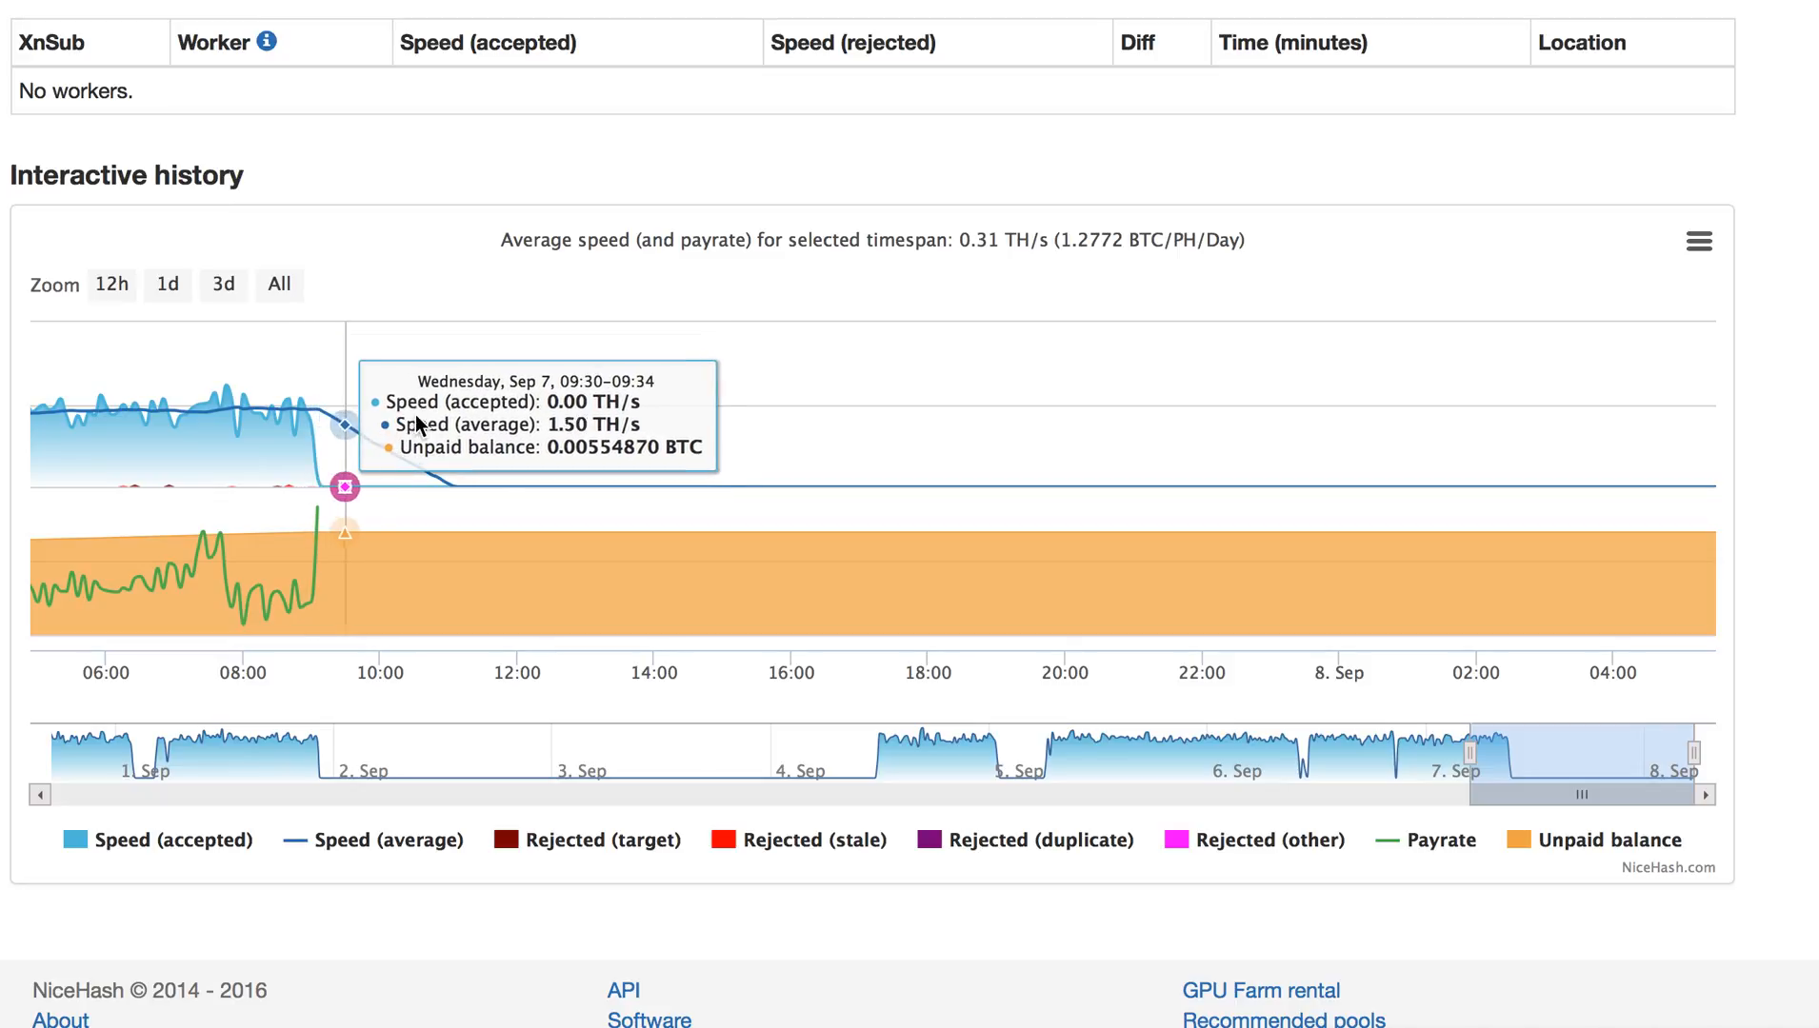
{"action": "mouse_move", "coordinate": [775, 469]}
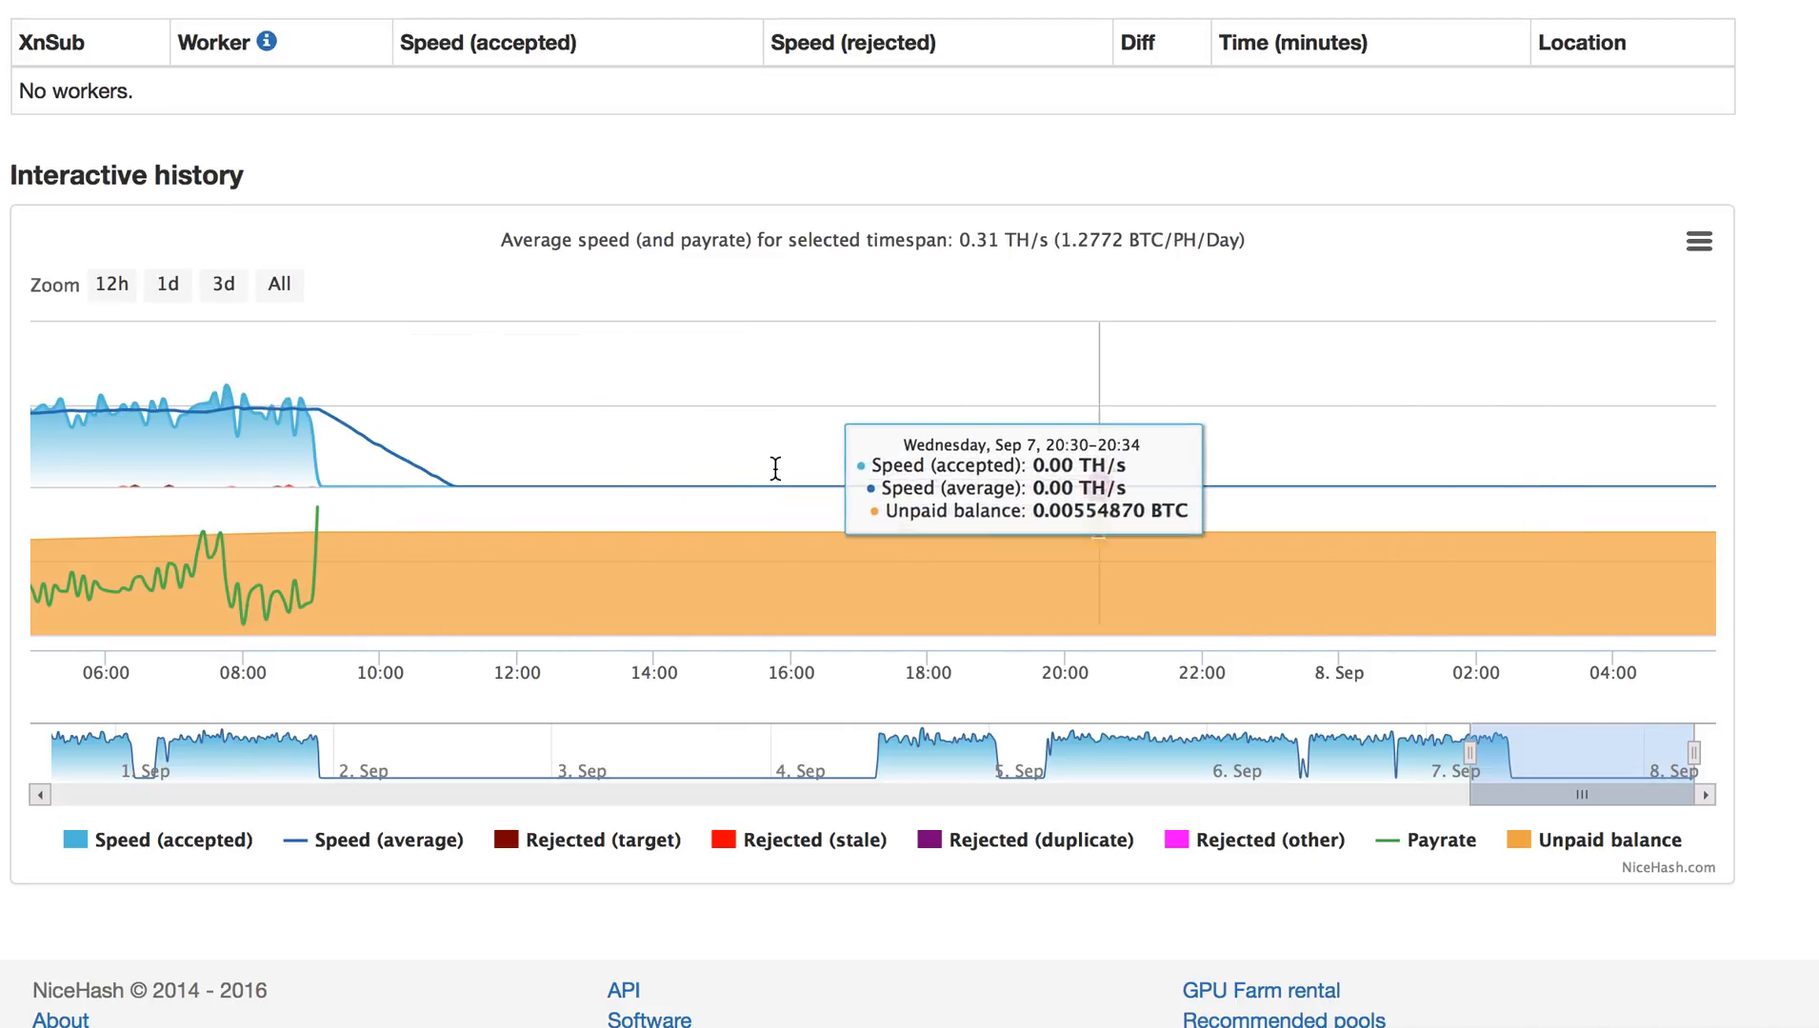
{"action": "mouse_move", "coordinate": [328, 408]}
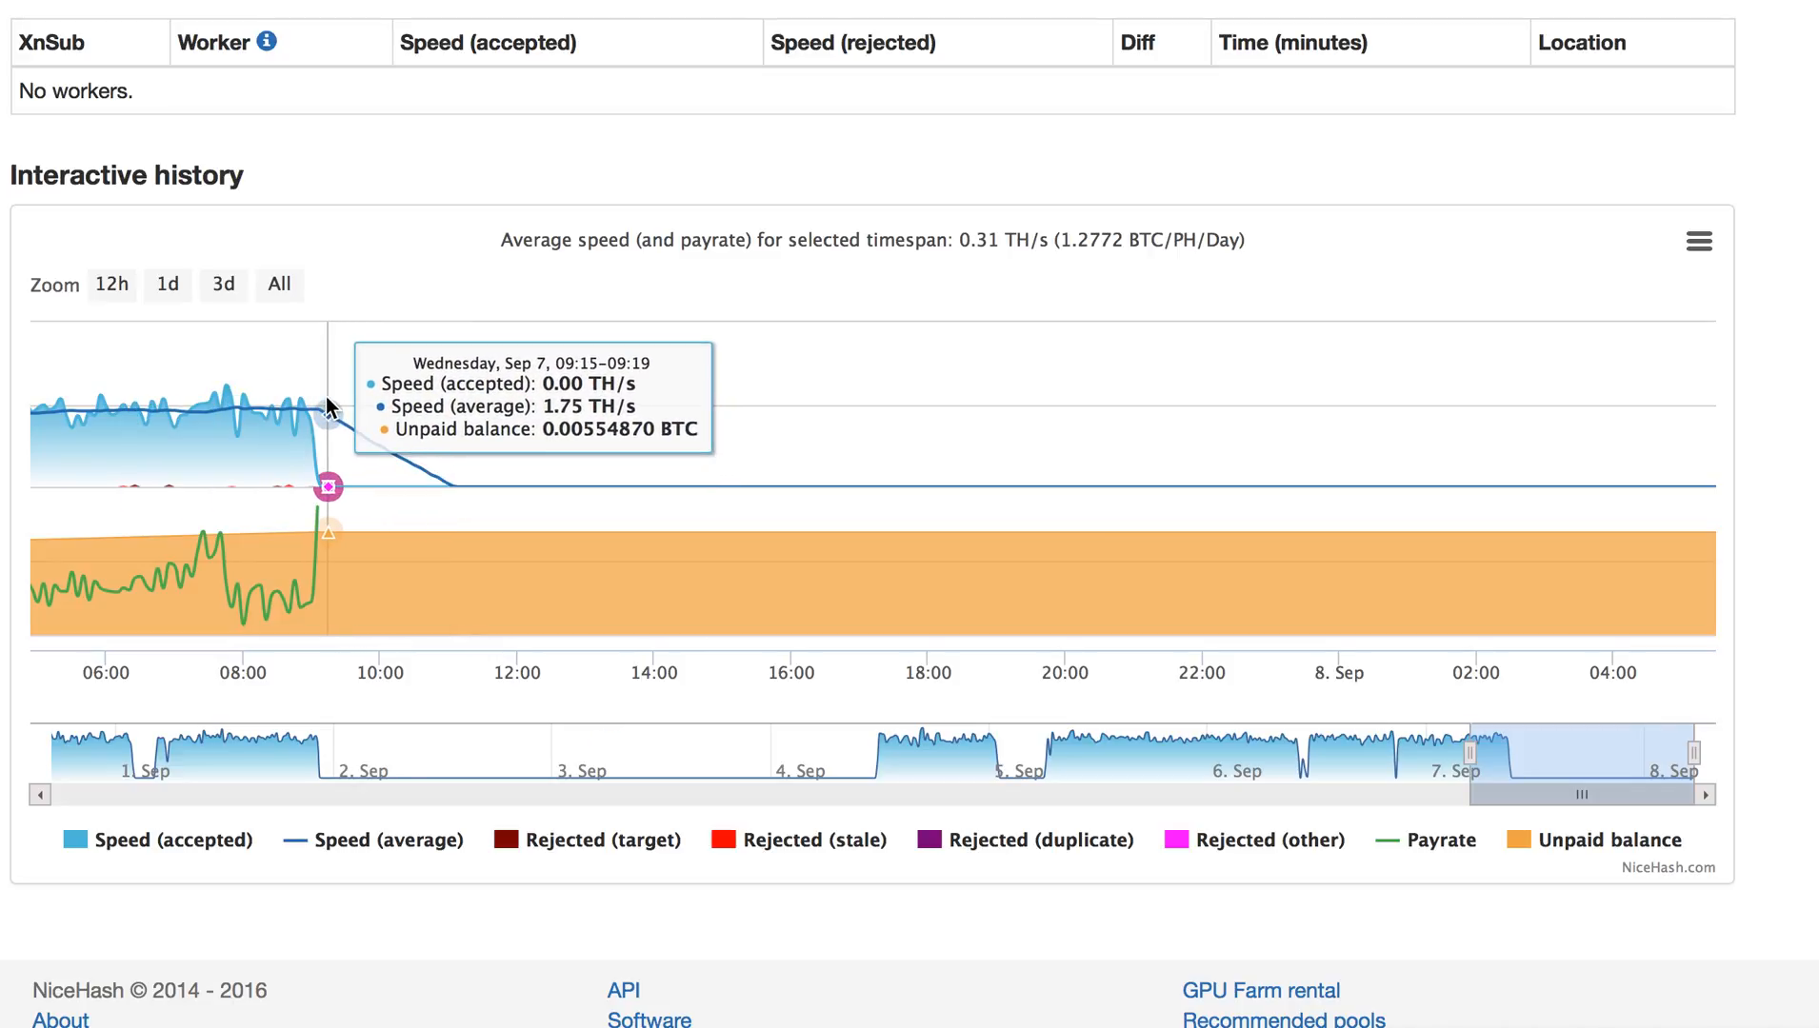
{"action": "mouse_move", "coordinate": [312, 410]}
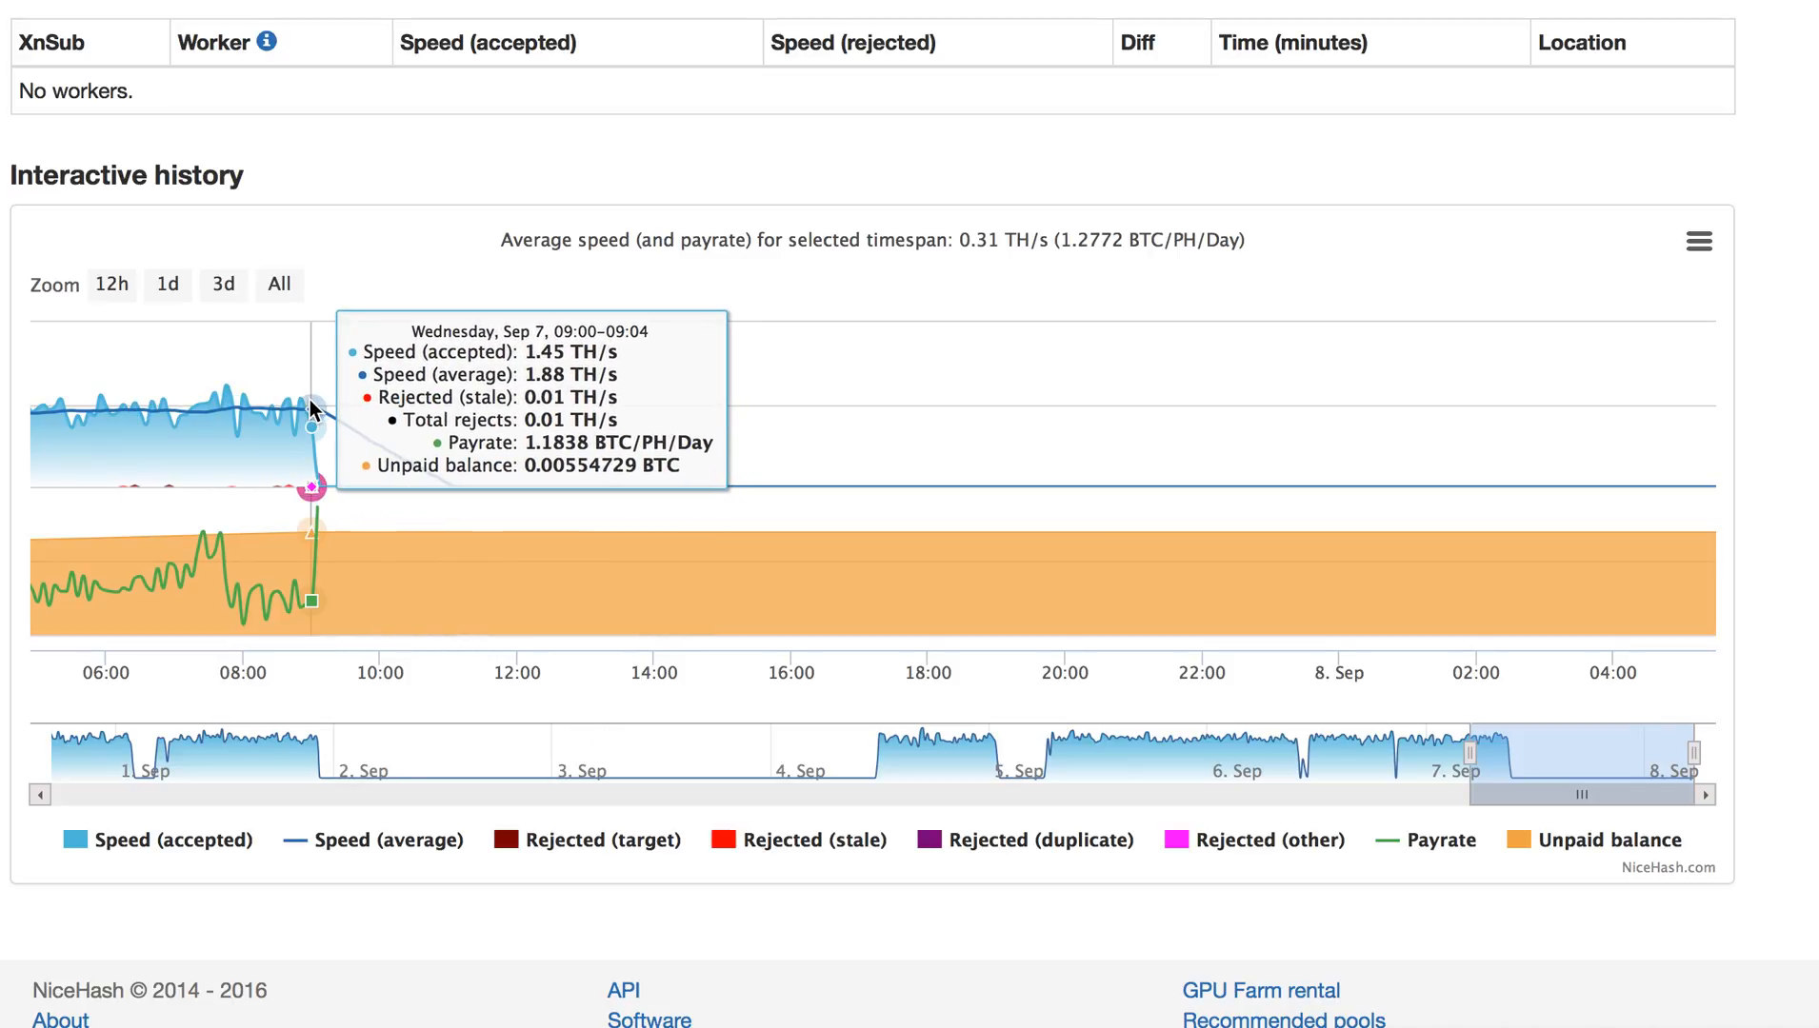
{"action": "mouse_move", "coordinate": [289, 398]}
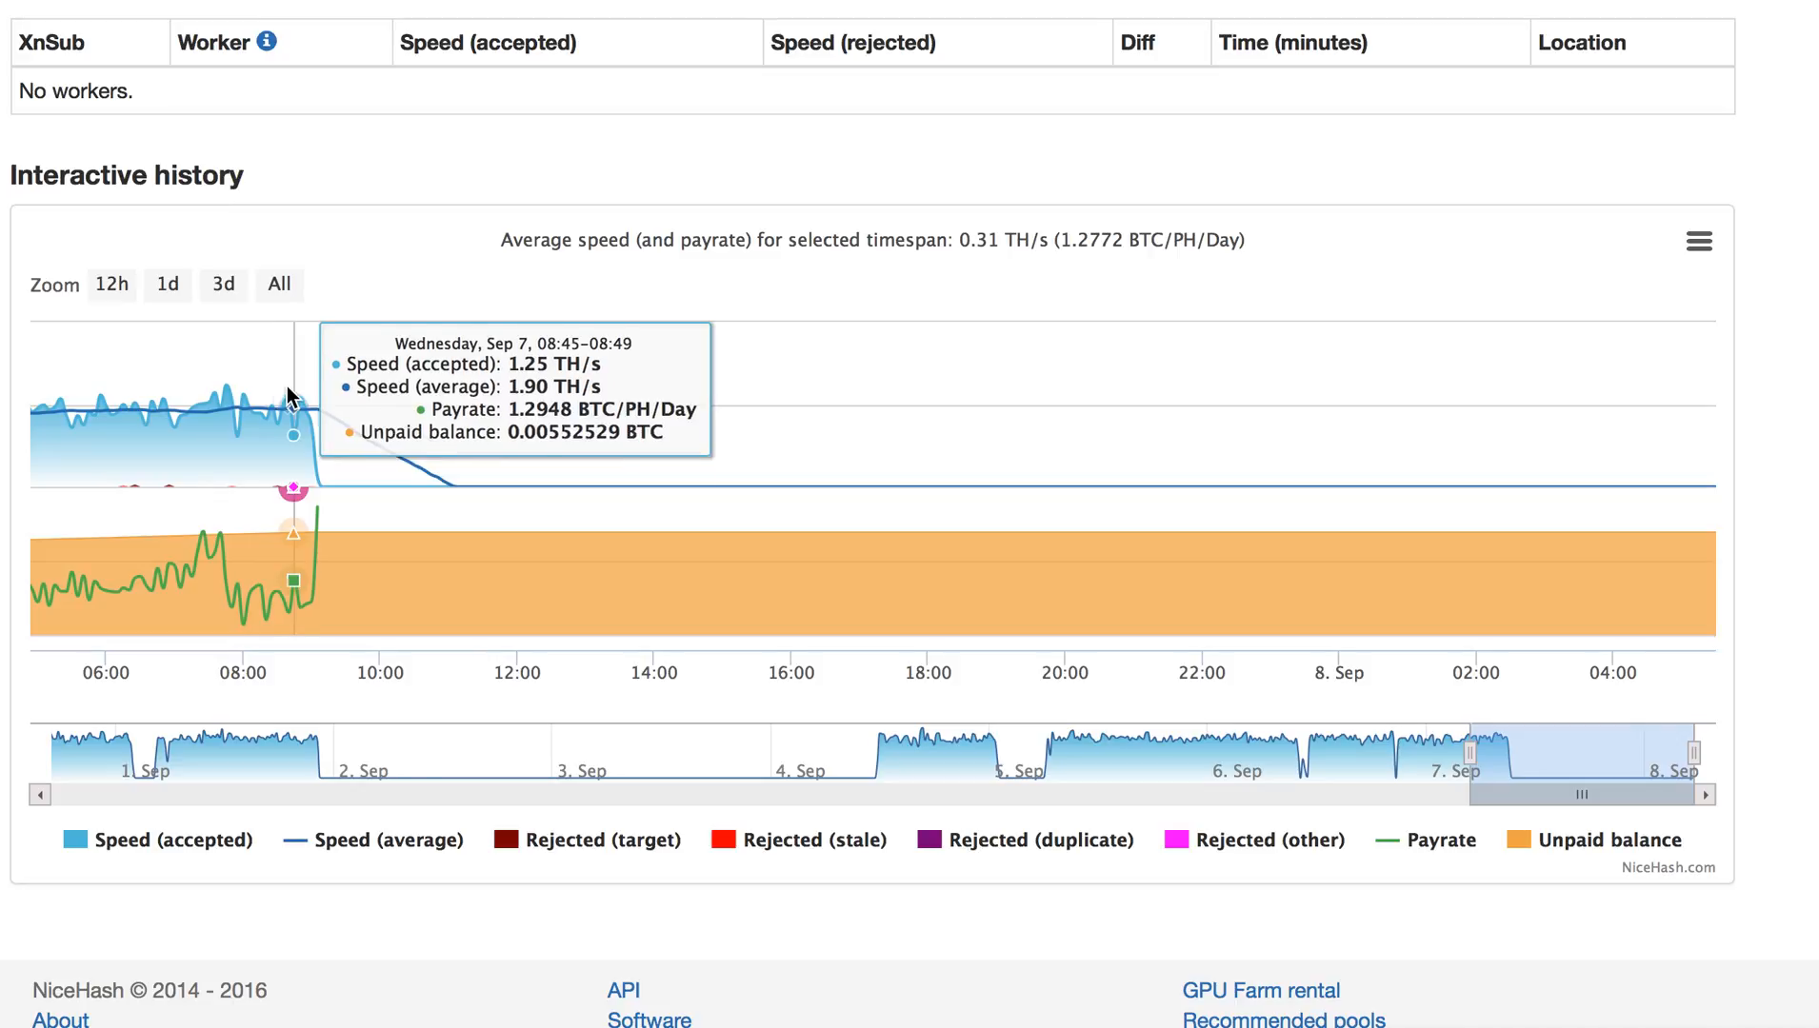
{"action": "mouse_move", "coordinate": [321, 414]}
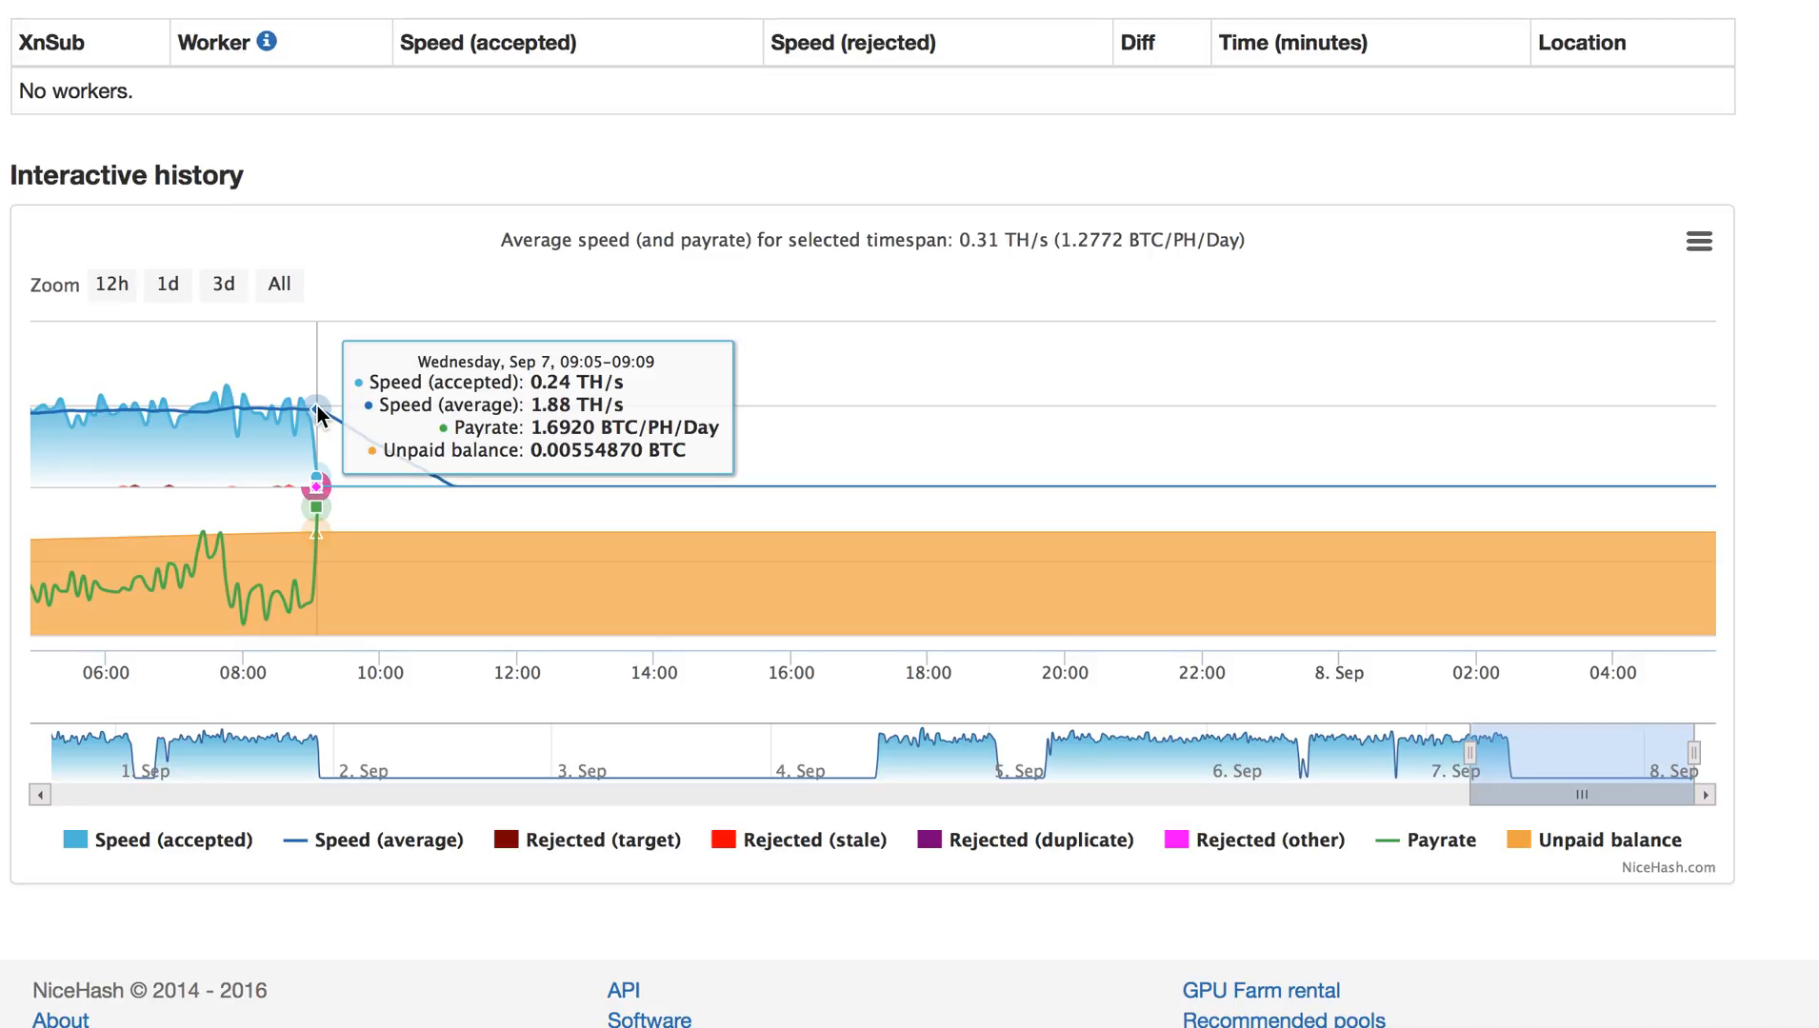
{"action": "mouse_move", "coordinate": [482, 502]}
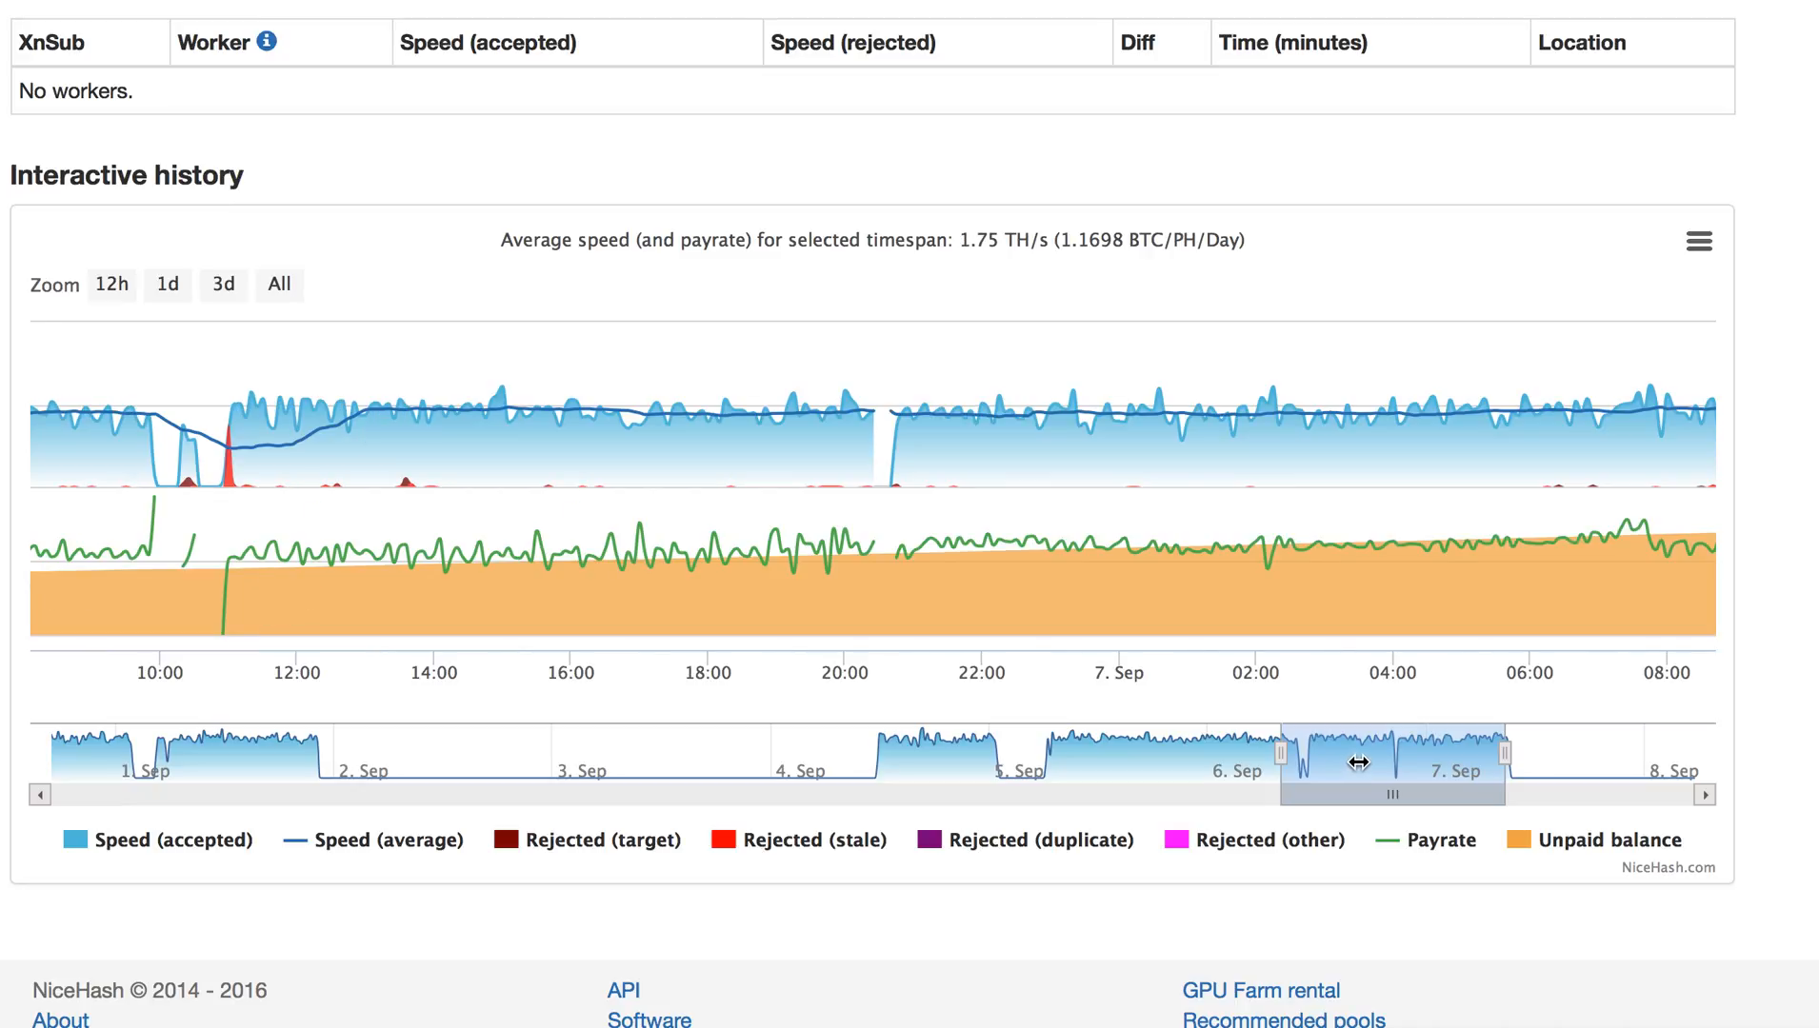
{"action": "mouse_move", "coordinate": [1032, 411]}
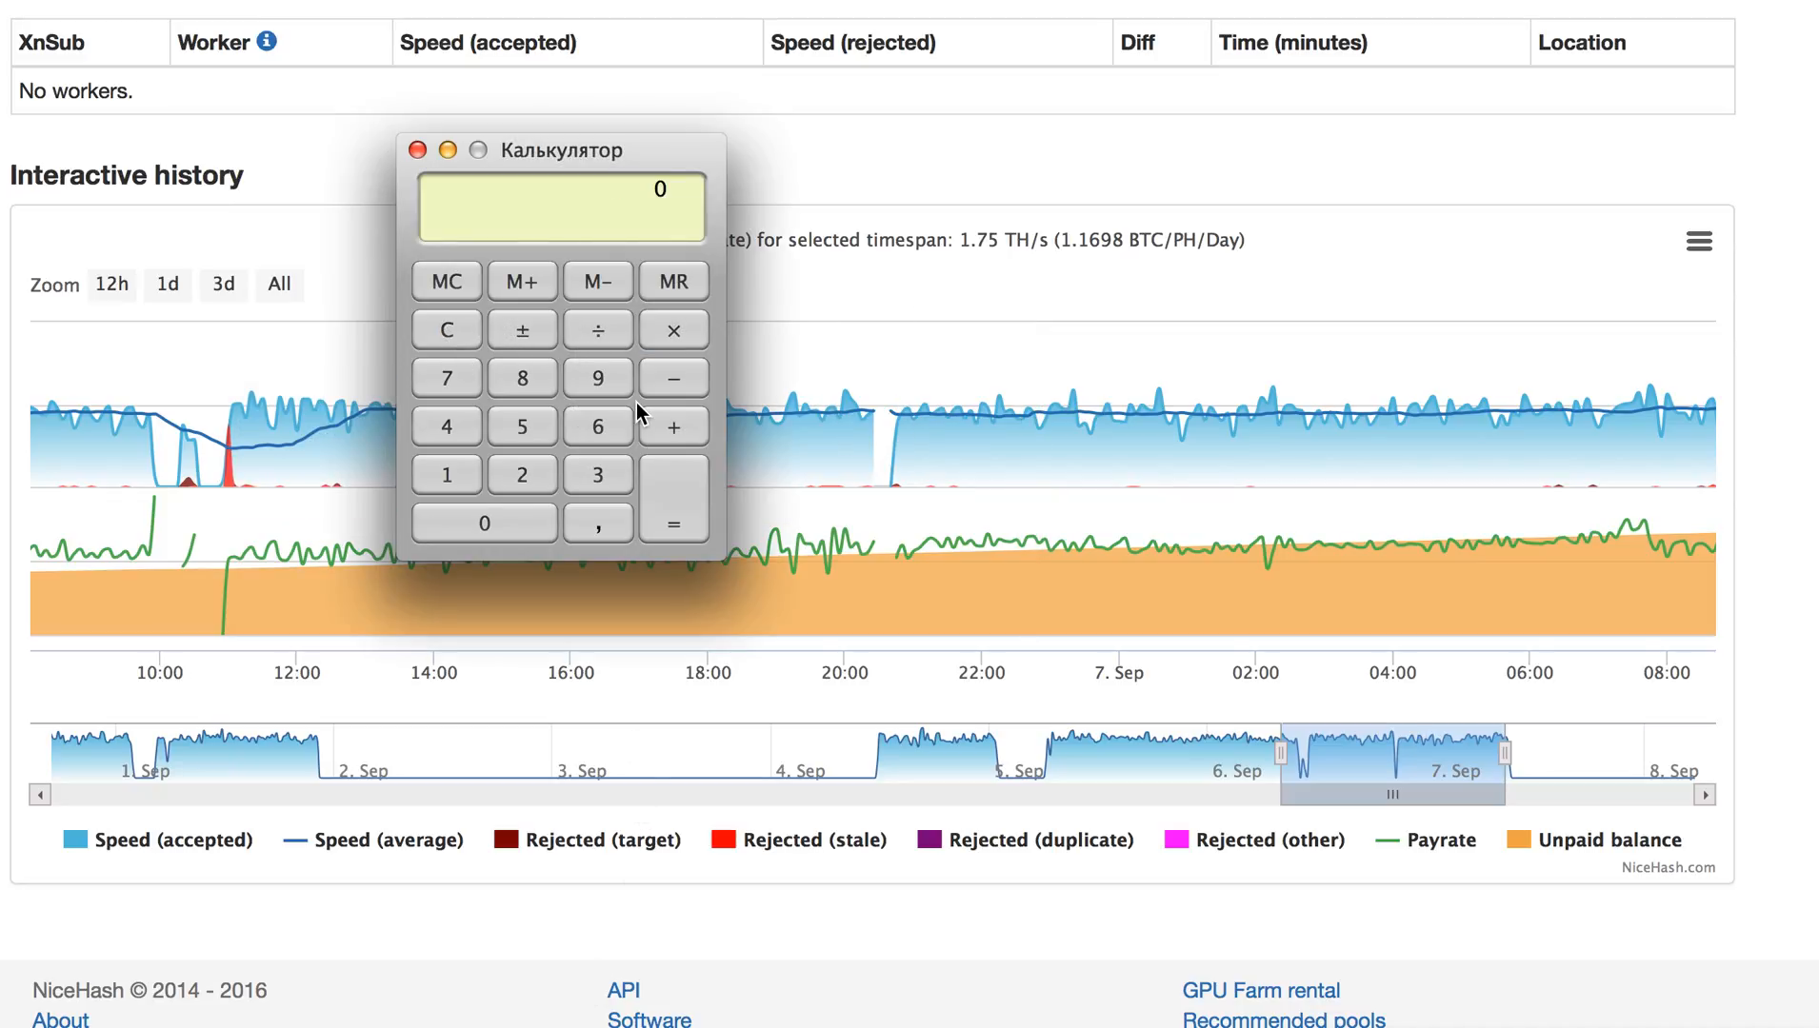
Enter 1800 and start dividing it by the entered divisor
{"action": "left_click", "coordinate": [444, 472]}
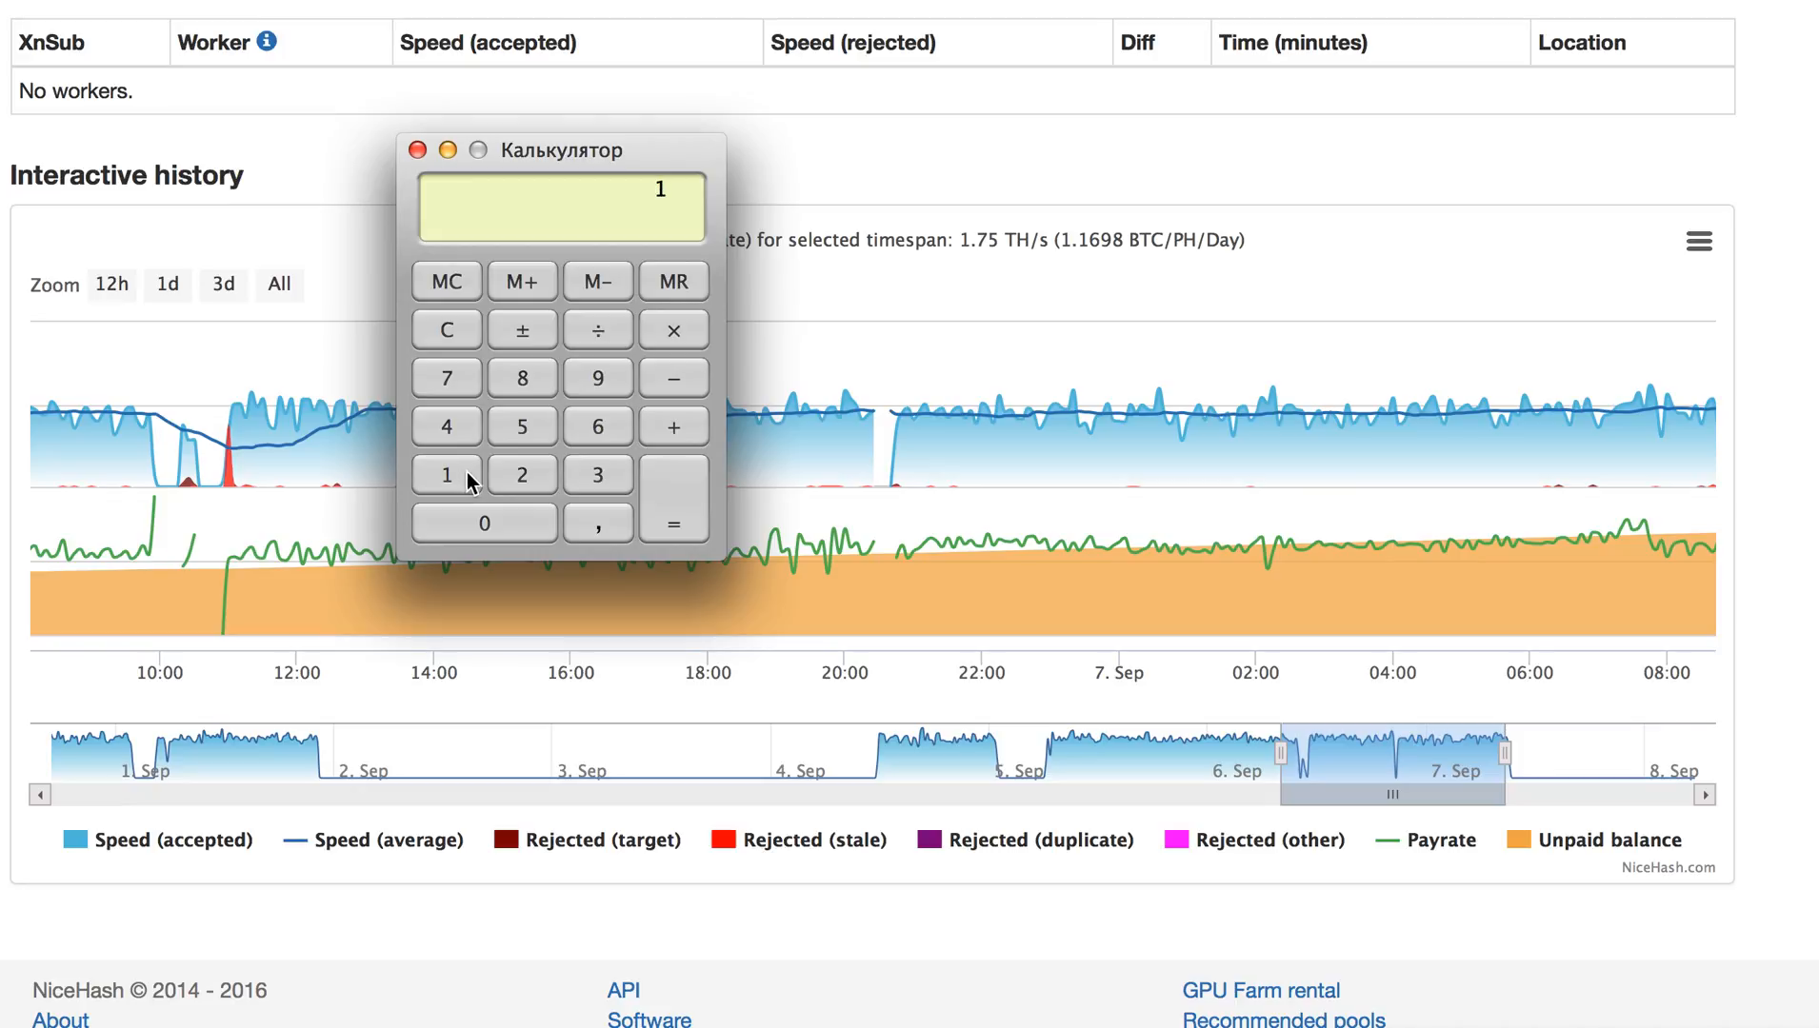
{"action": "left_click", "coordinate": [520, 377]}
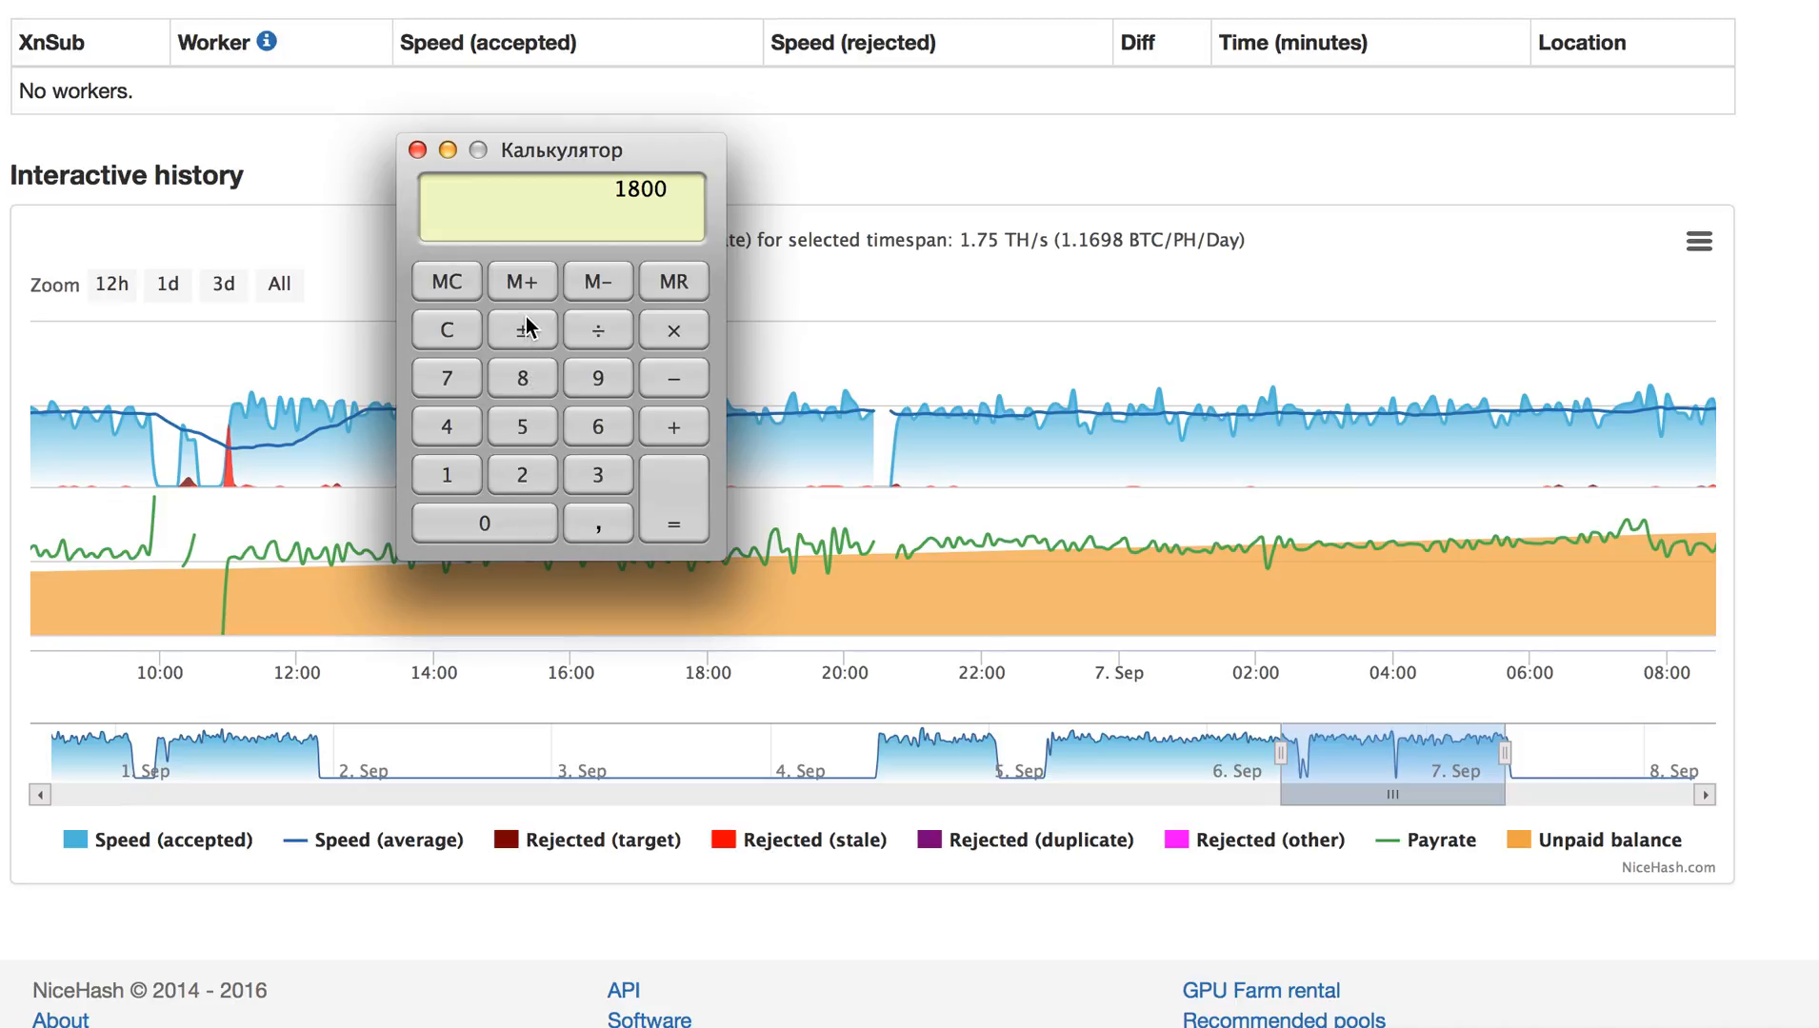
{"action": "mouse_move", "coordinate": [596, 337]}
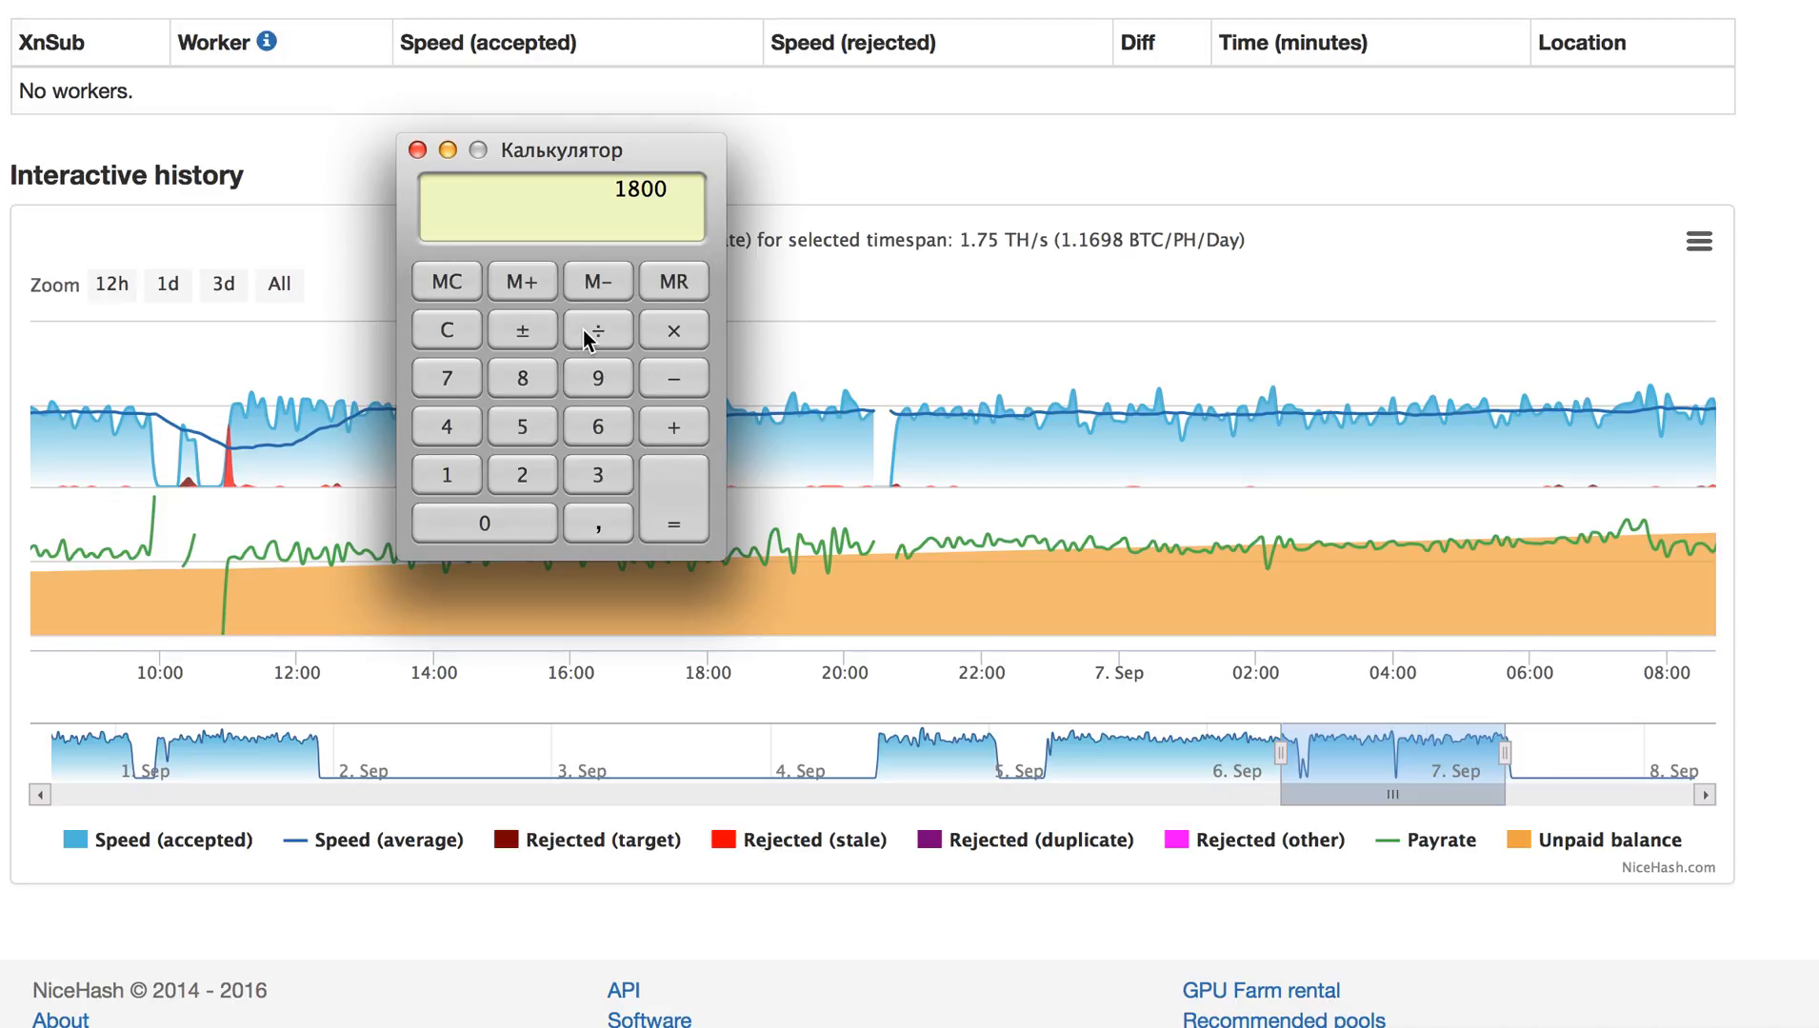
{"action": "left_click", "coordinate": [596, 328]}
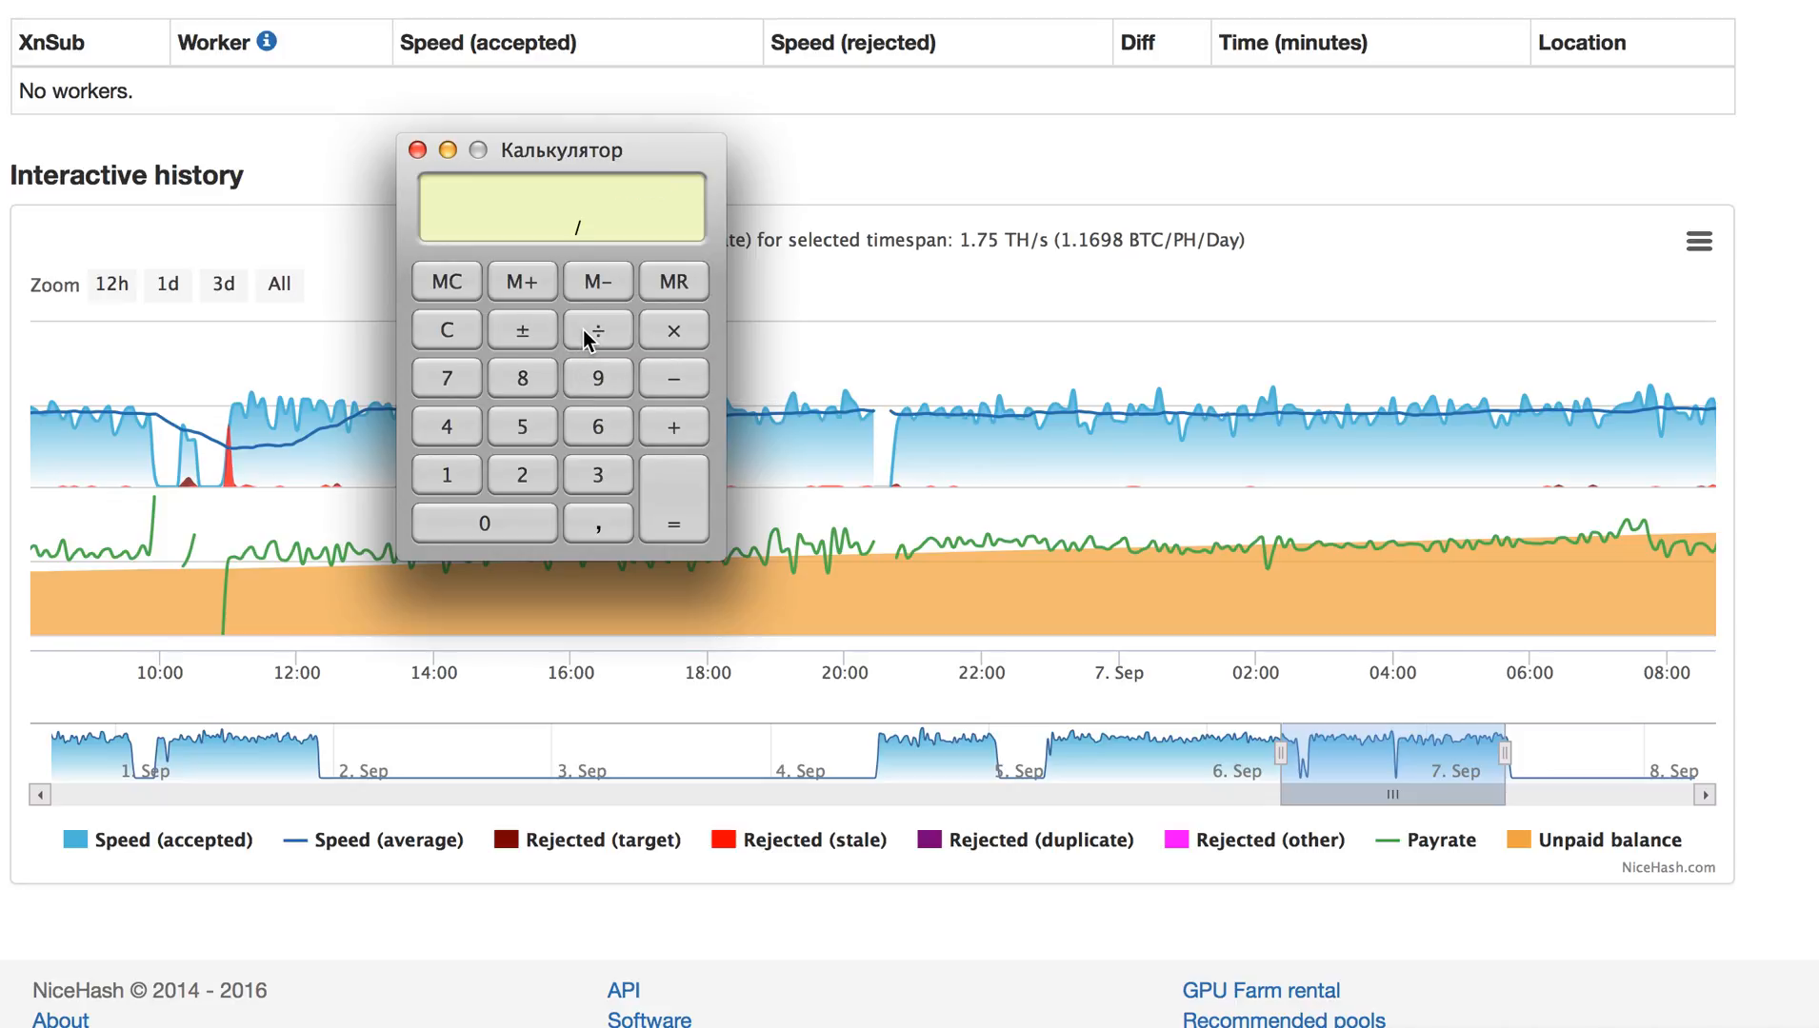
{"action": "left_click", "coordinate": [596, 473]}
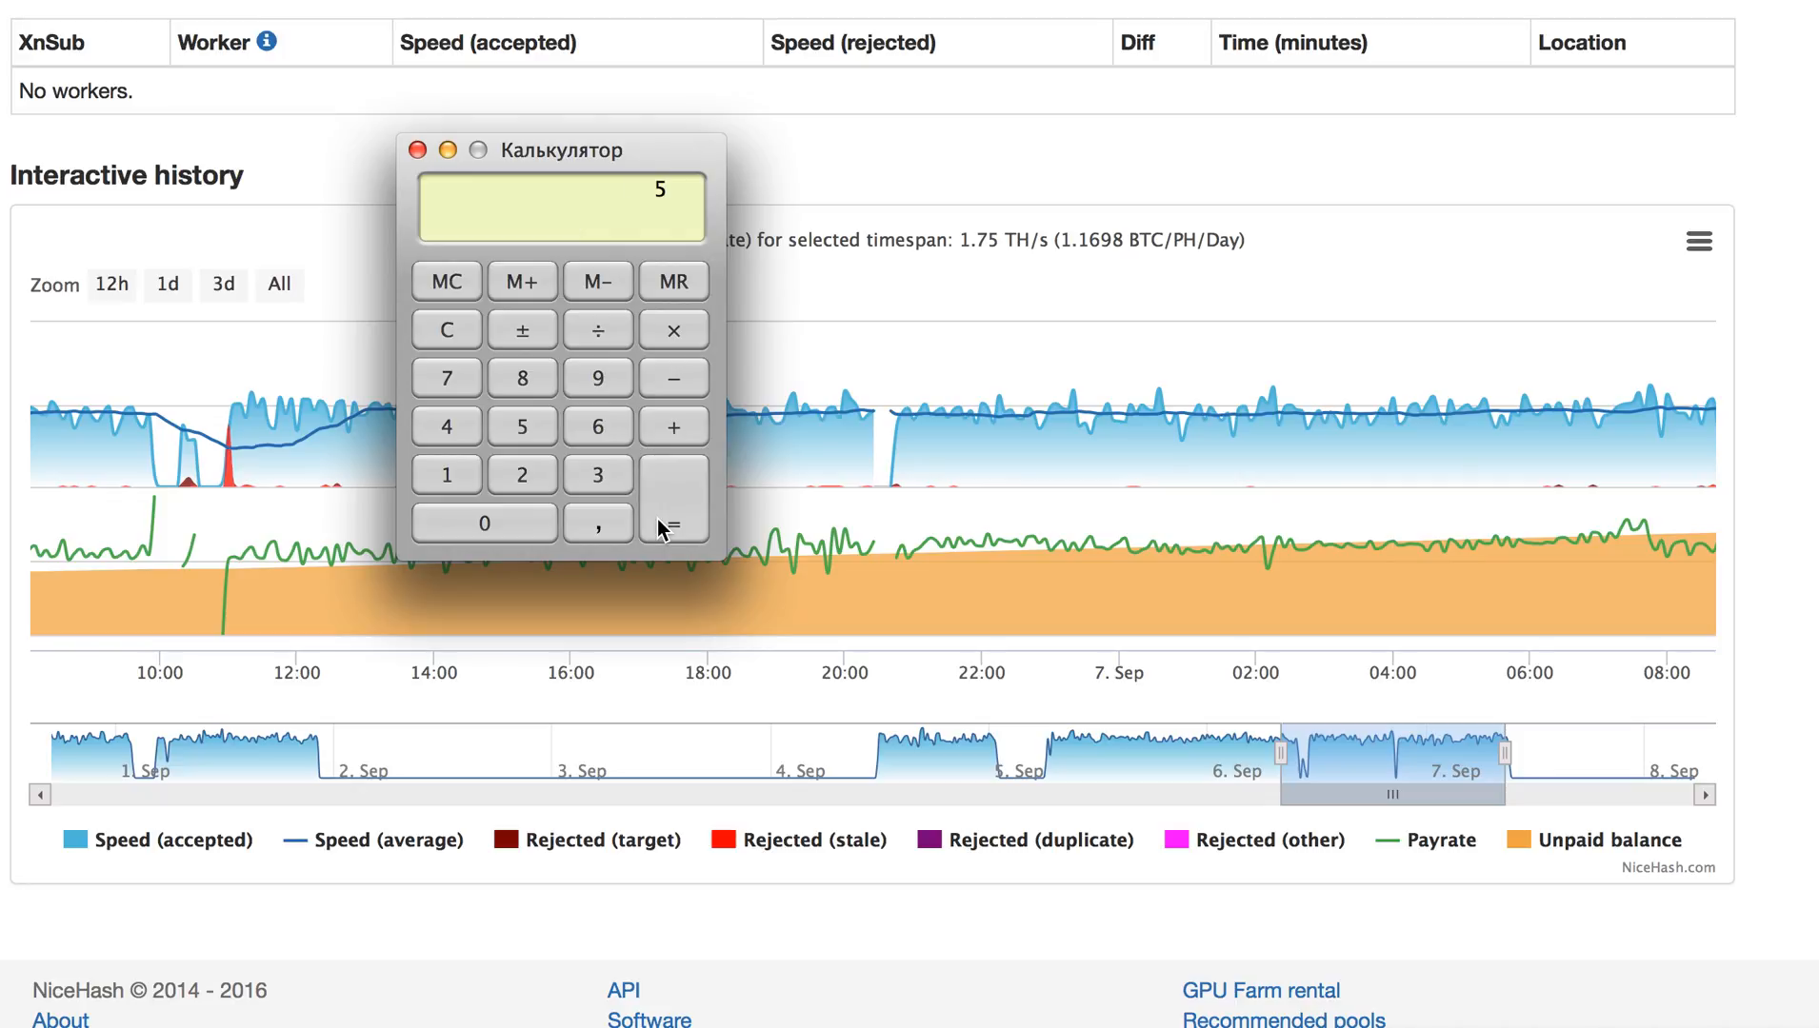
{"action": "mouse_move", "coordinate": [465, 332]}
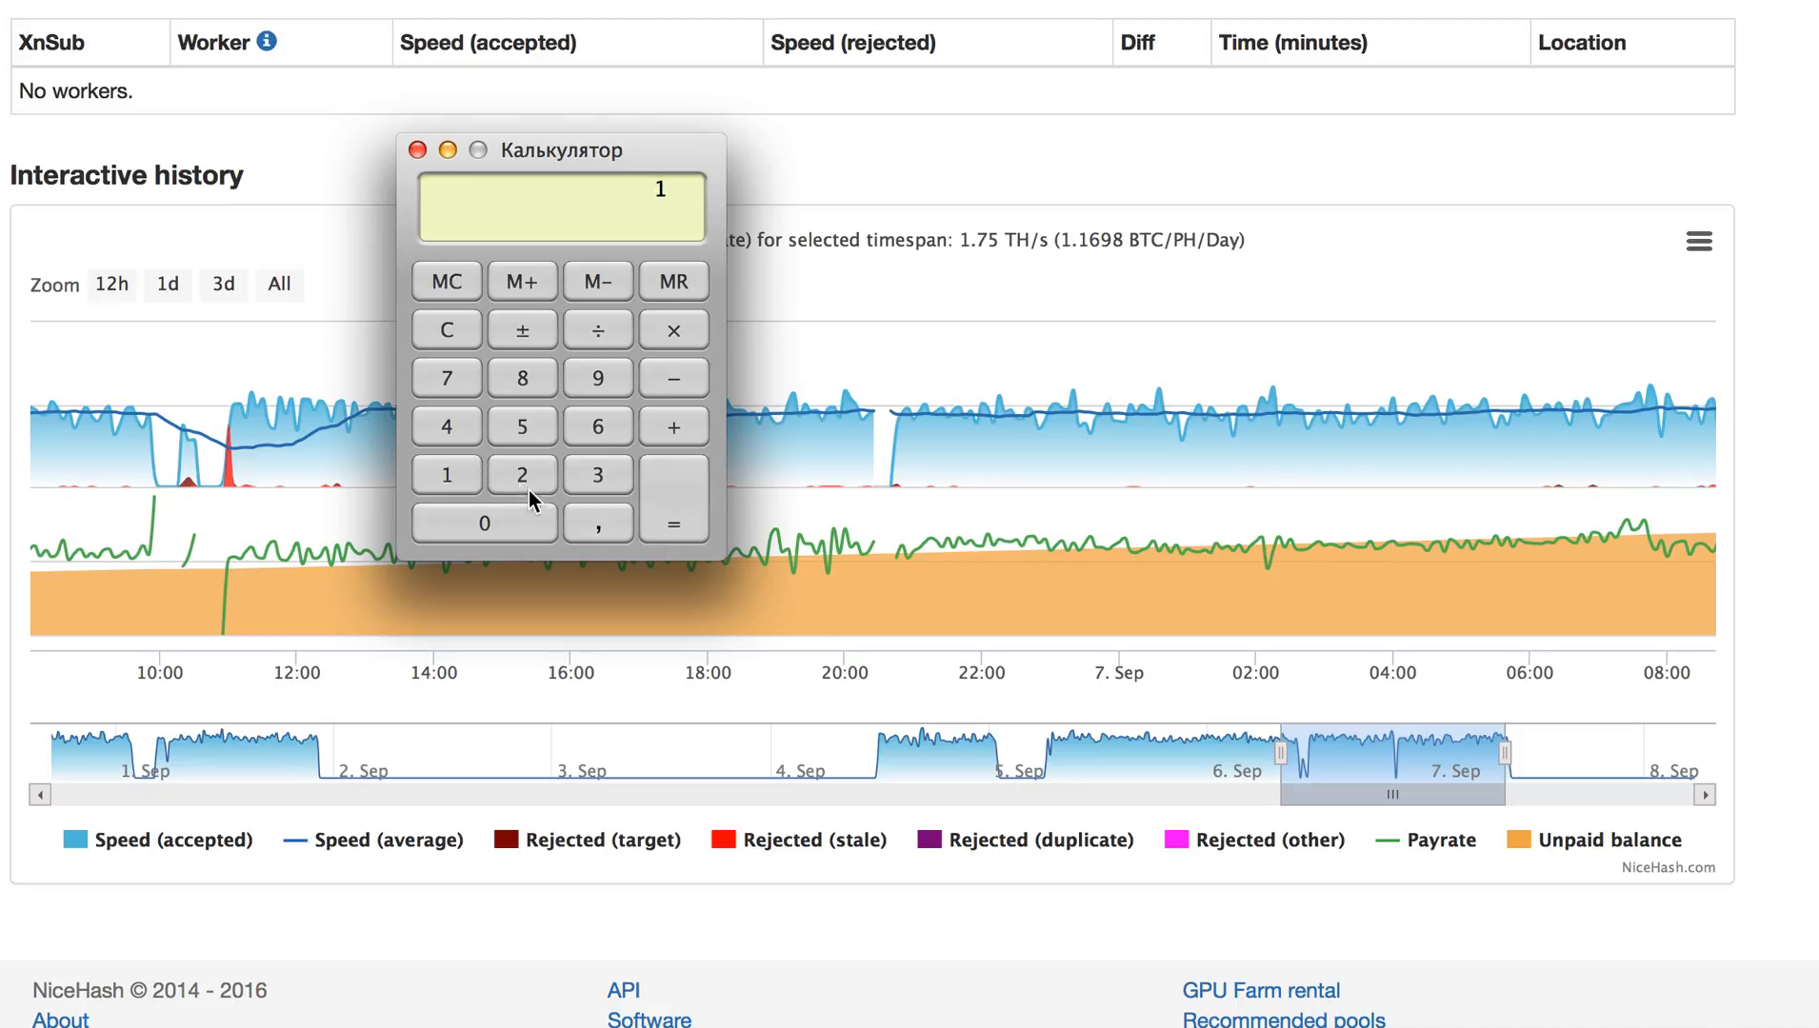
Divide 1,8 to get the per-unit hashrate result 0,45
{"action": "left_click", "coordinate": [520, 377]}
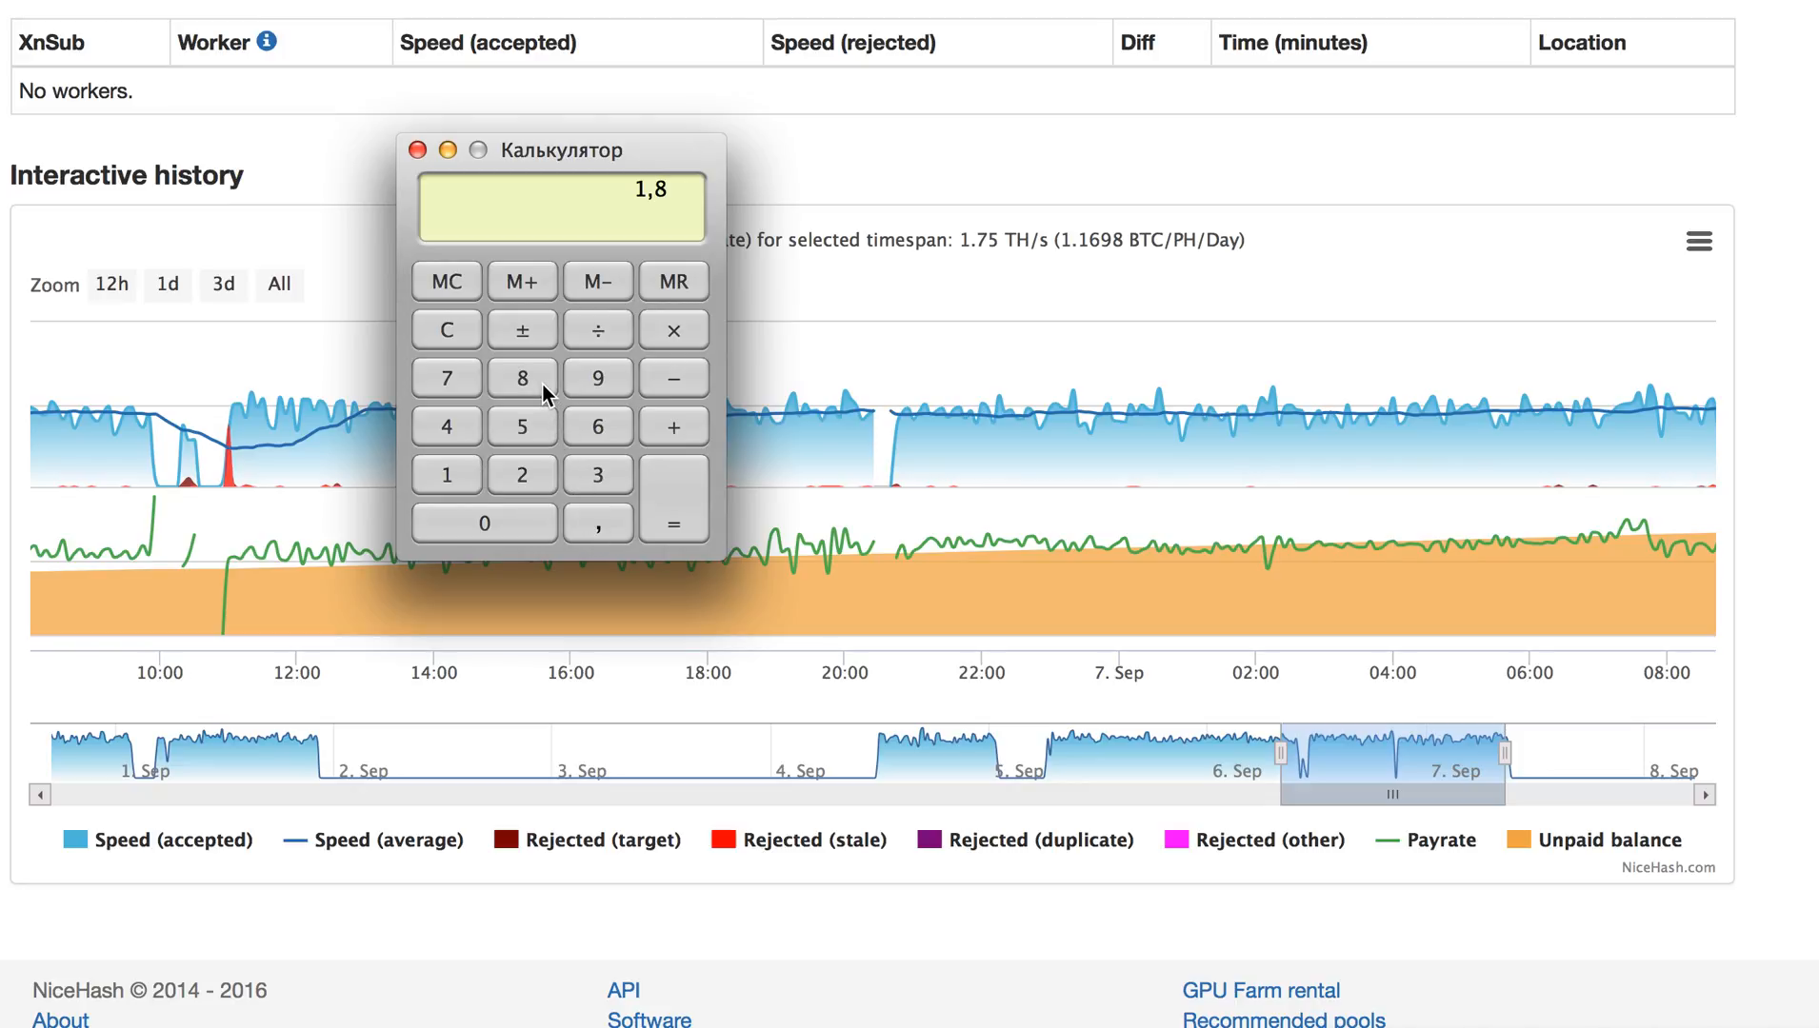
{"action": "left_click", "coordinate": [596, 330]}
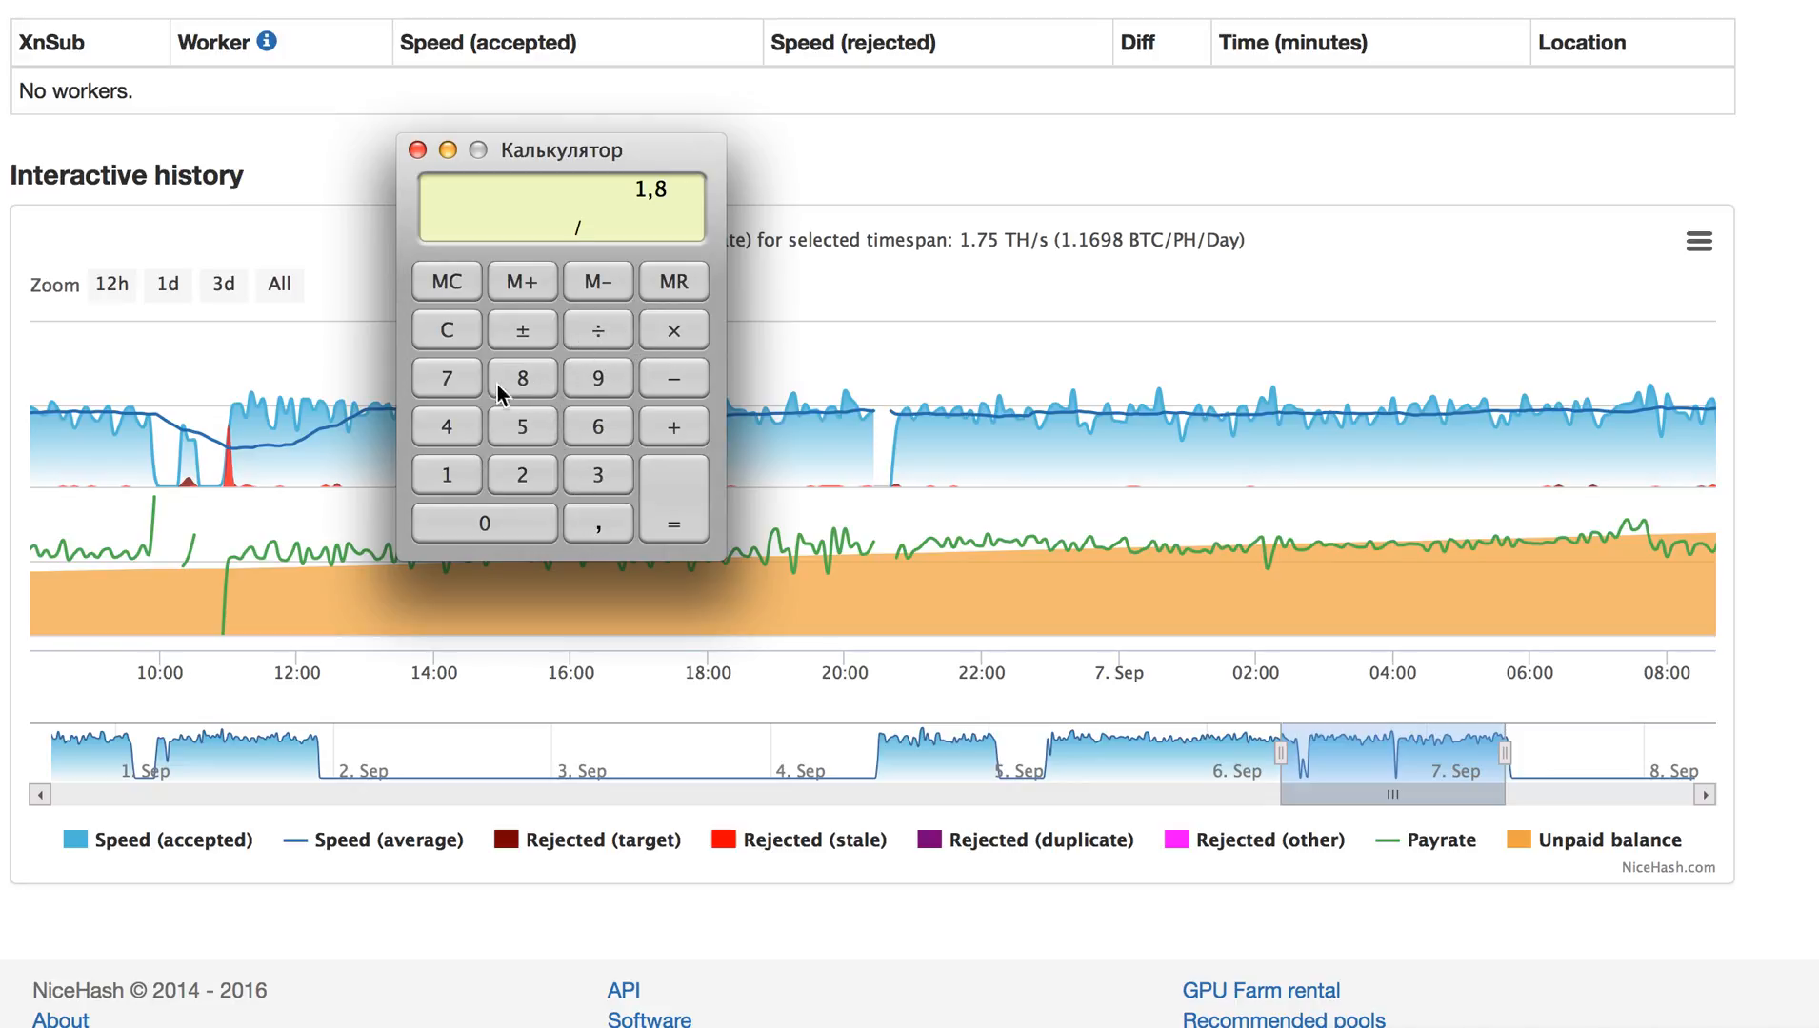
{"action": "left_click", "coordinate": [673, 497]}
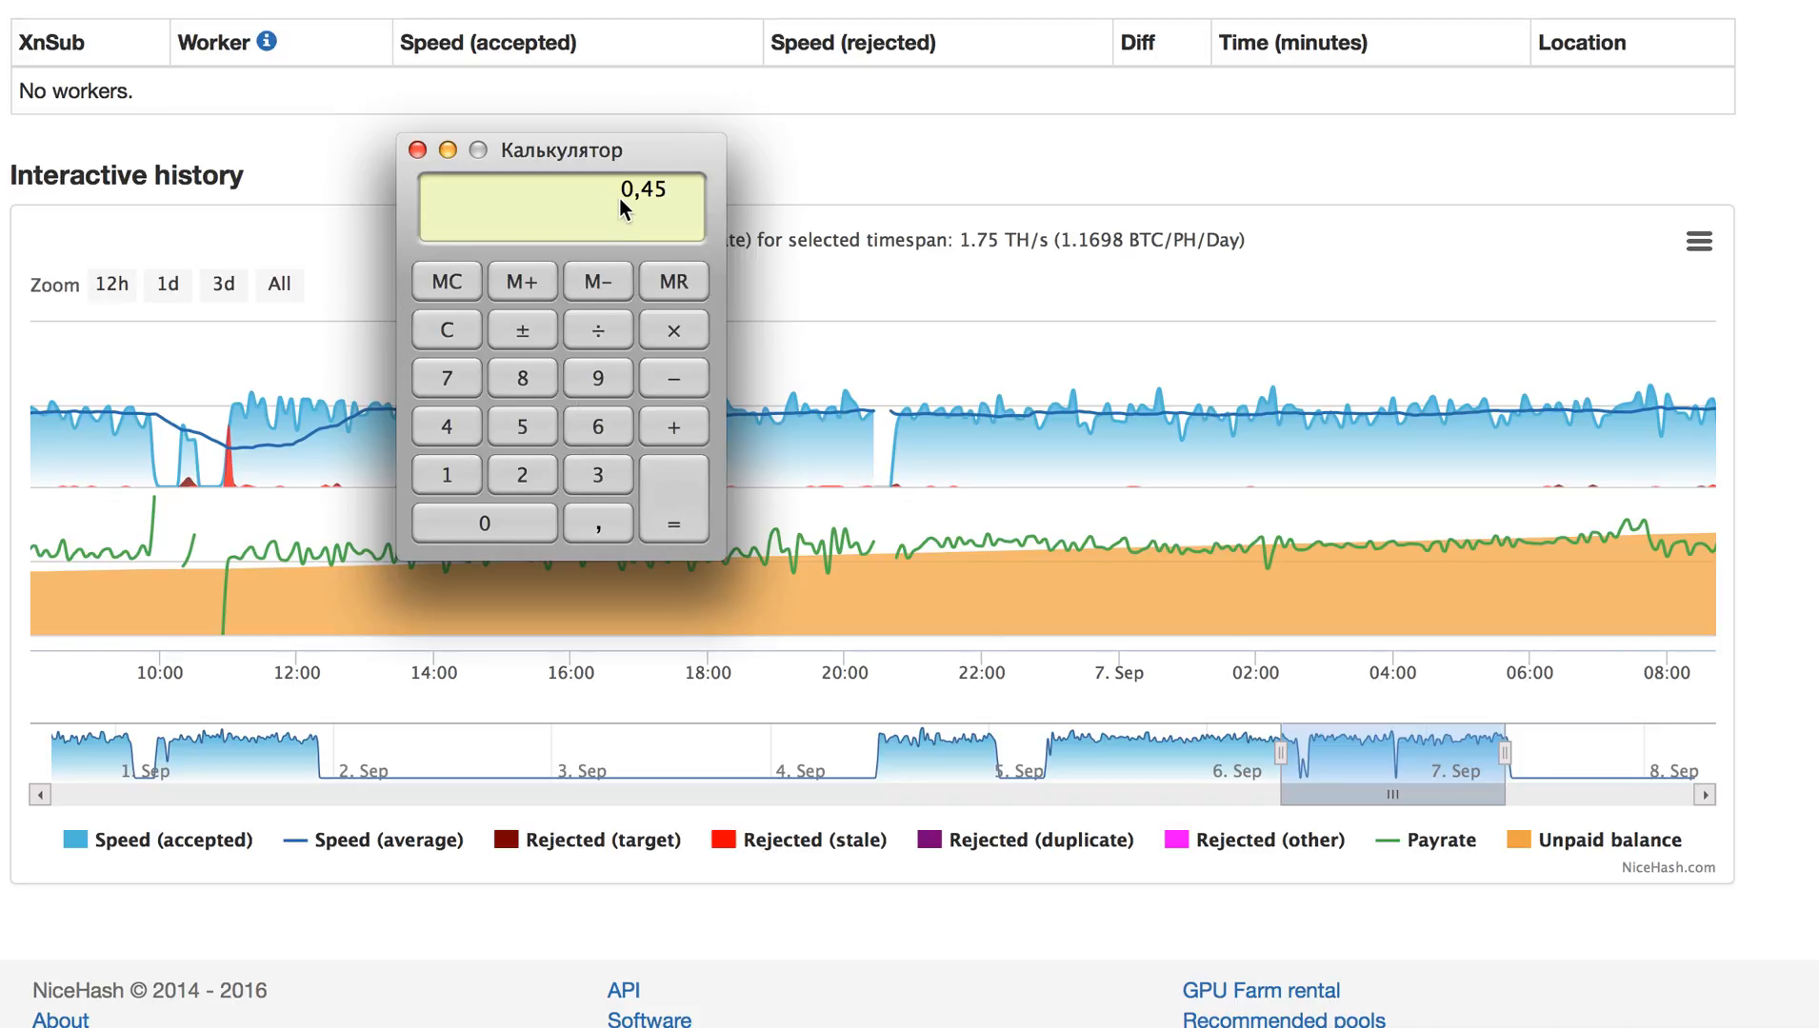
{"action": "mouse_move", "coordinate": [644, 209]}
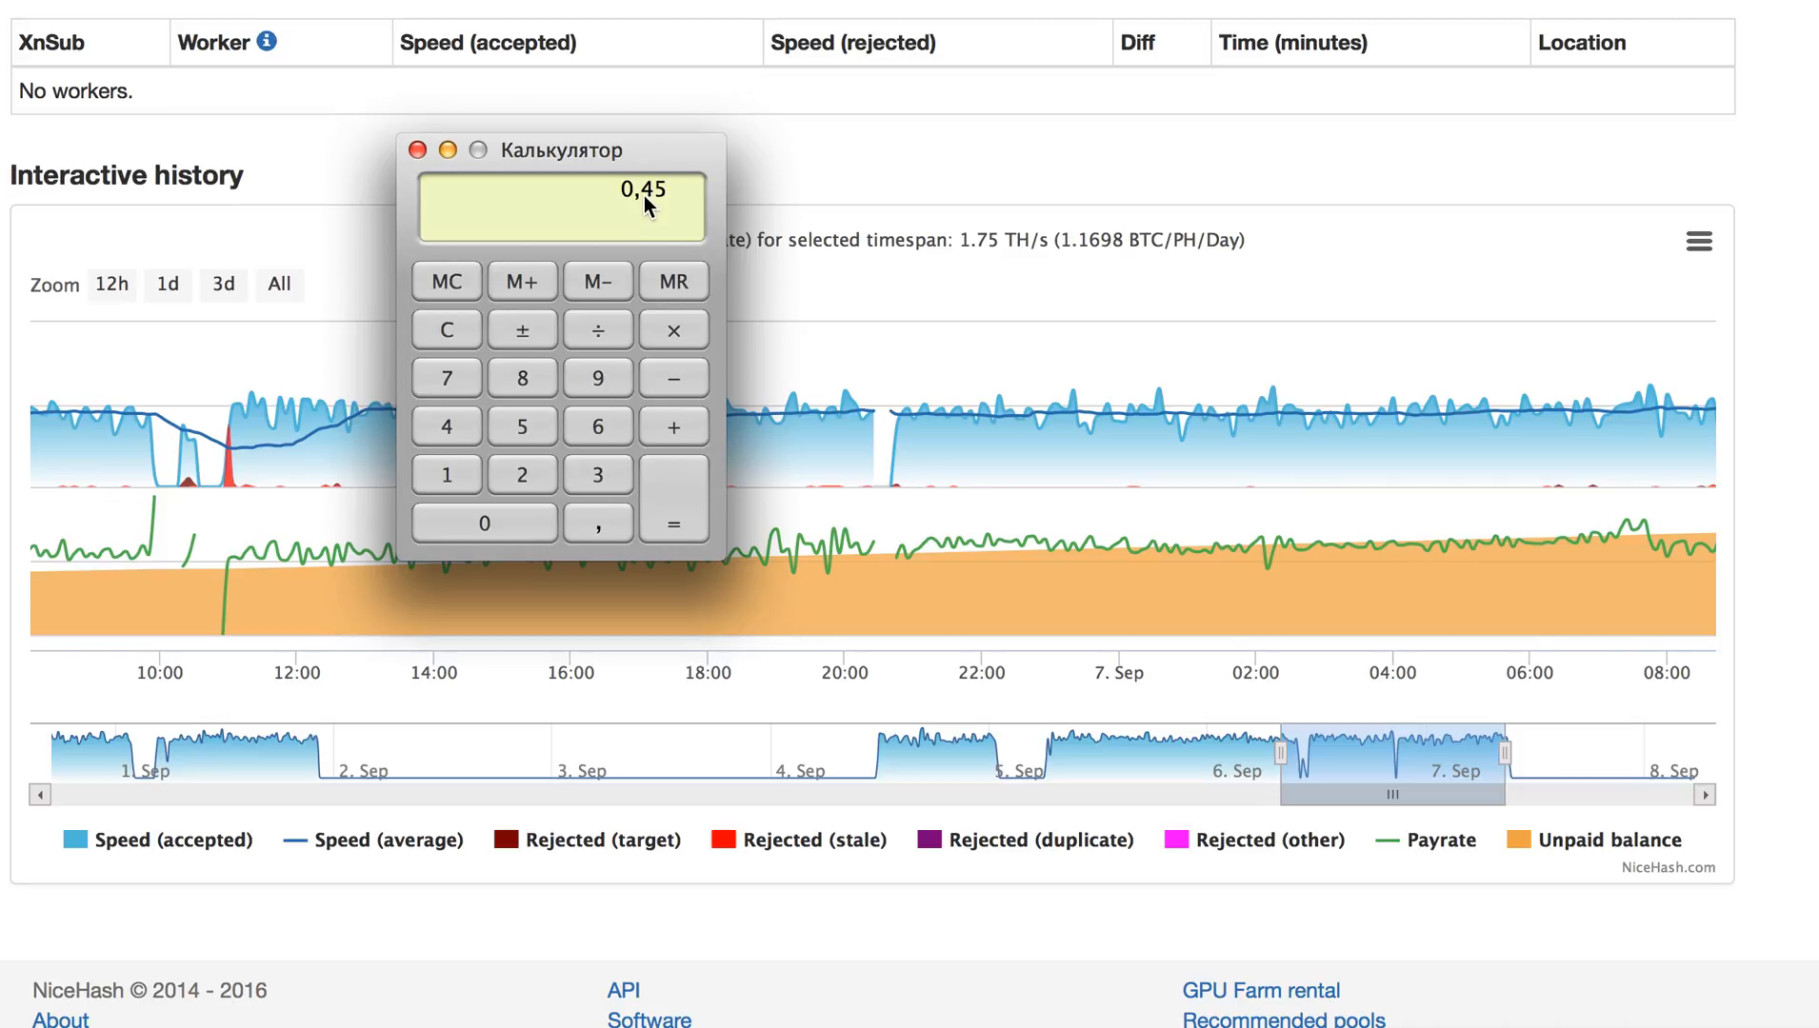
{"action": "mouse_move", "coordinate": [688, 223]}
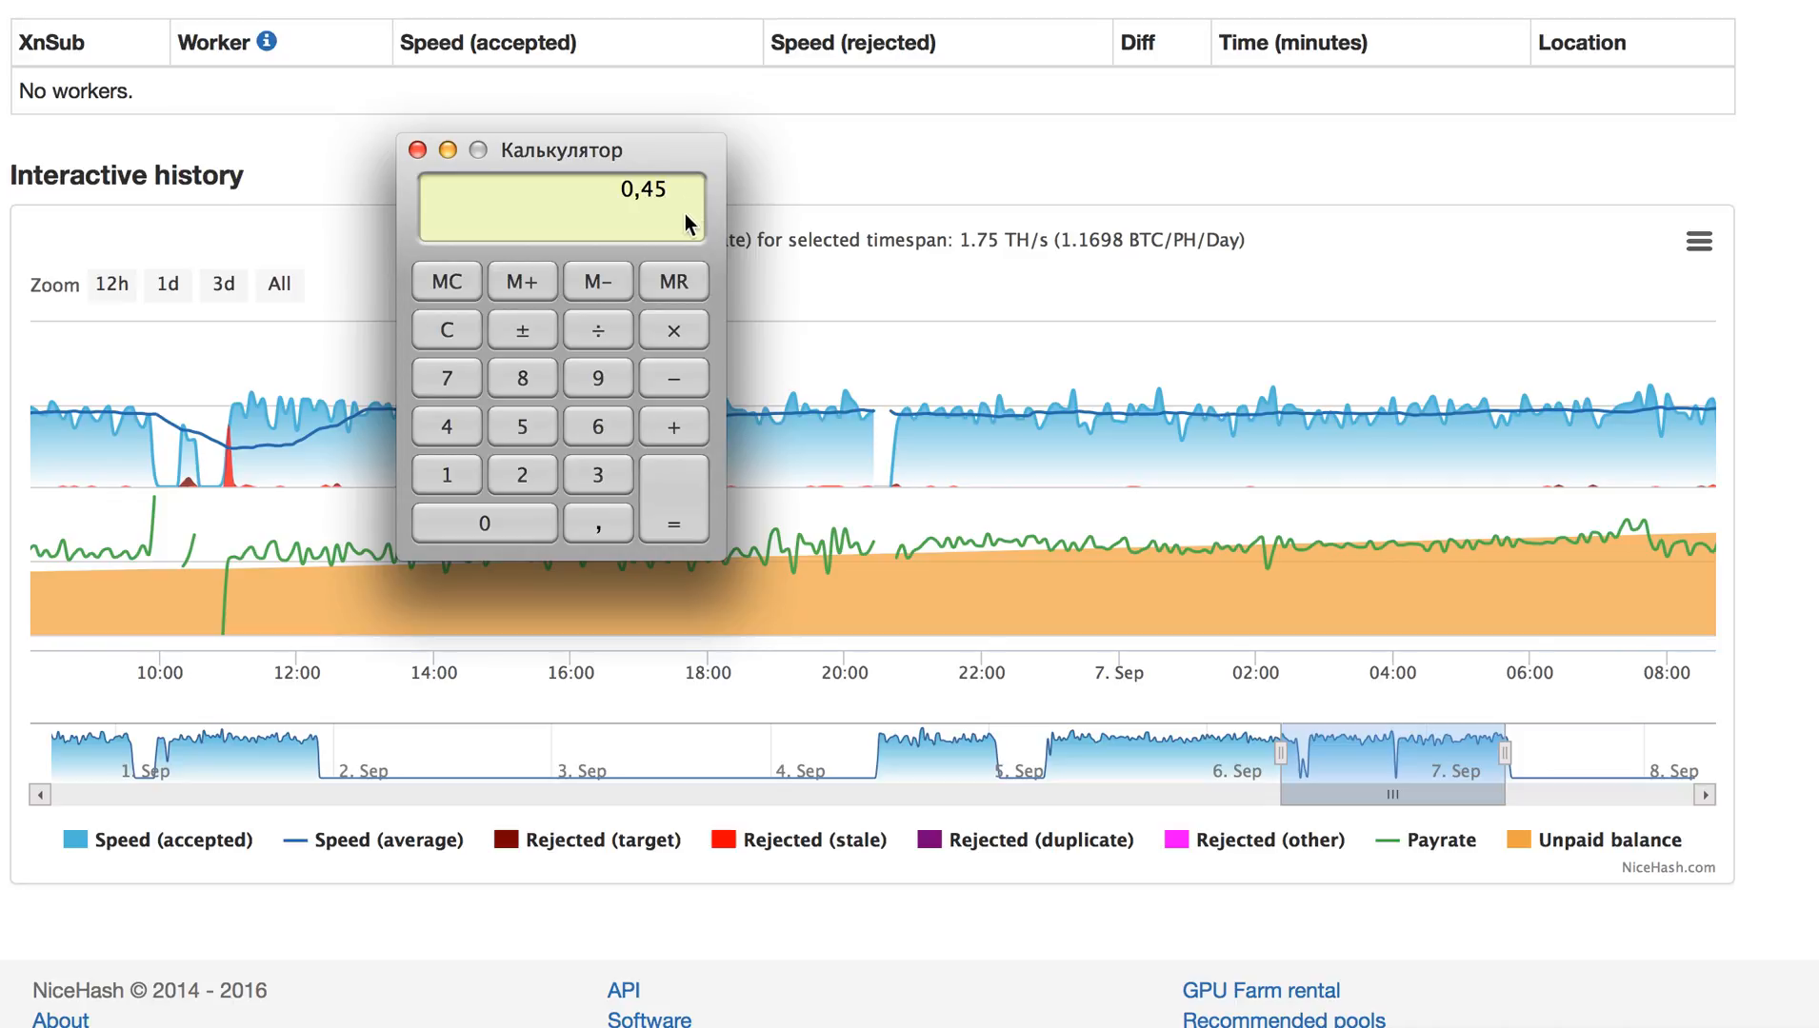
{"action": "mouse_move", "coordinate": [417, 151]}
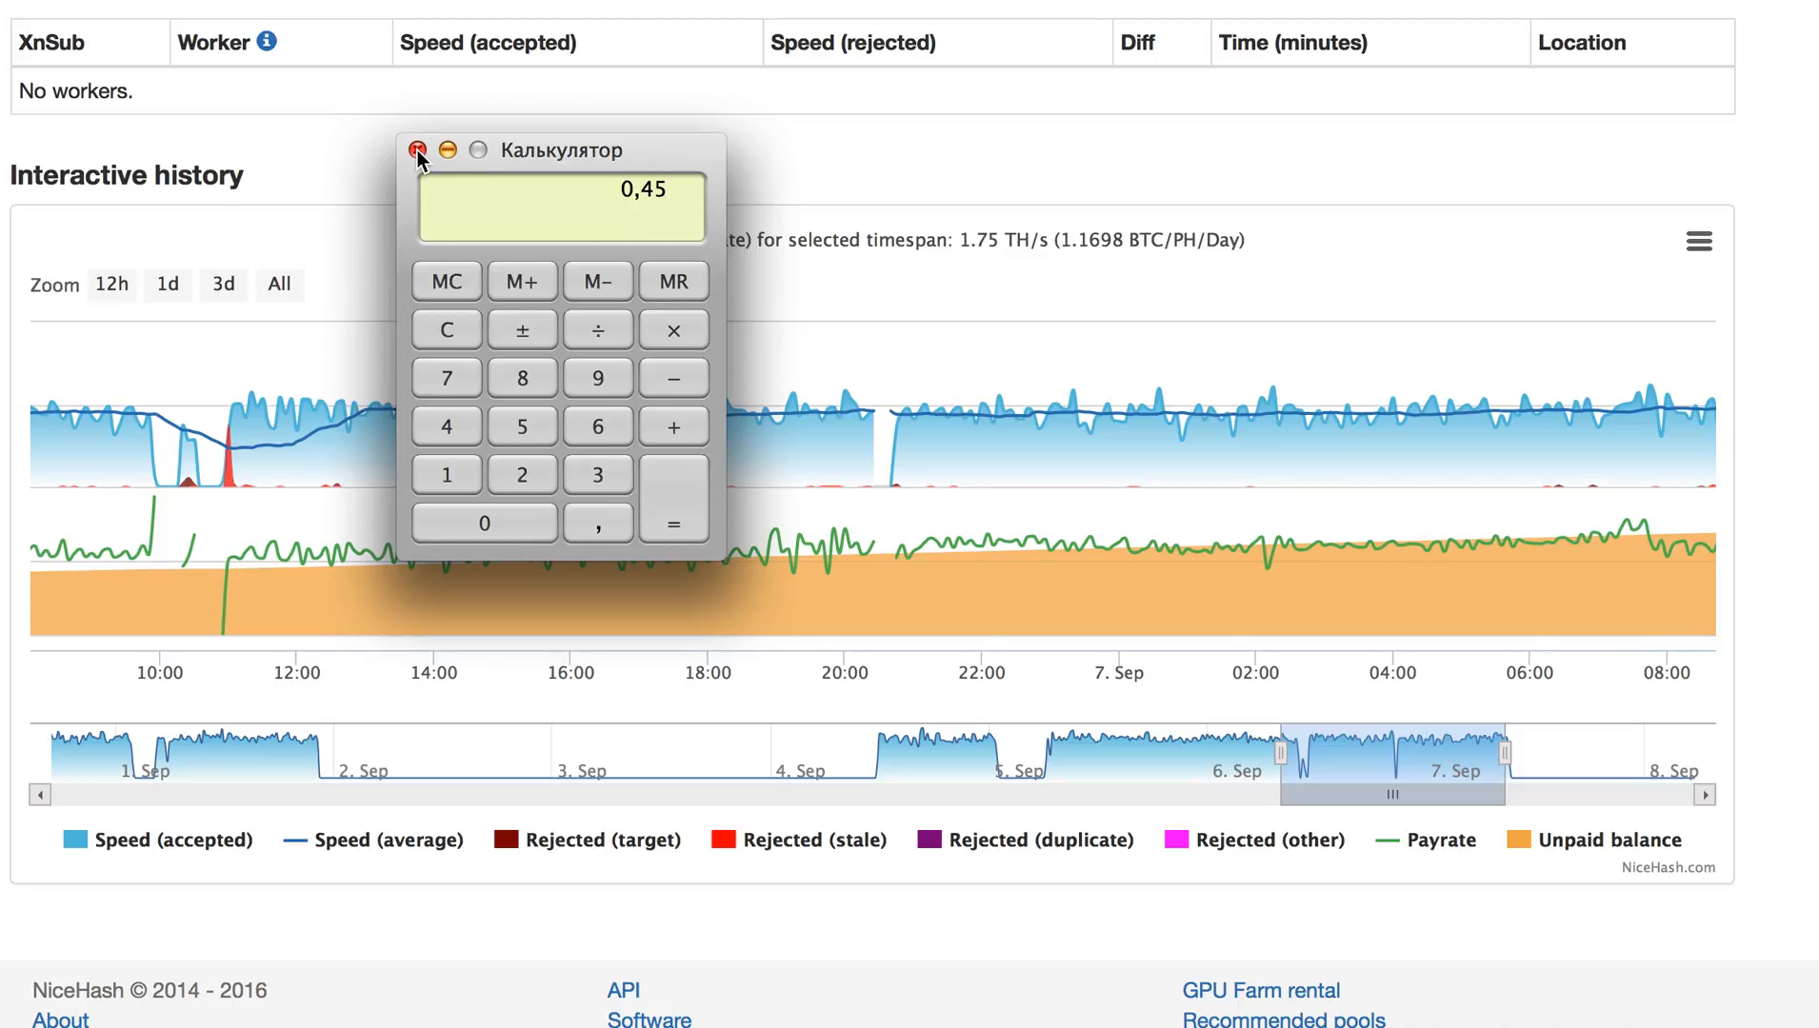
Close the Calculator to return to the NiceHash history chart
{"action": "left_click", "coordinate": [417, 149]}
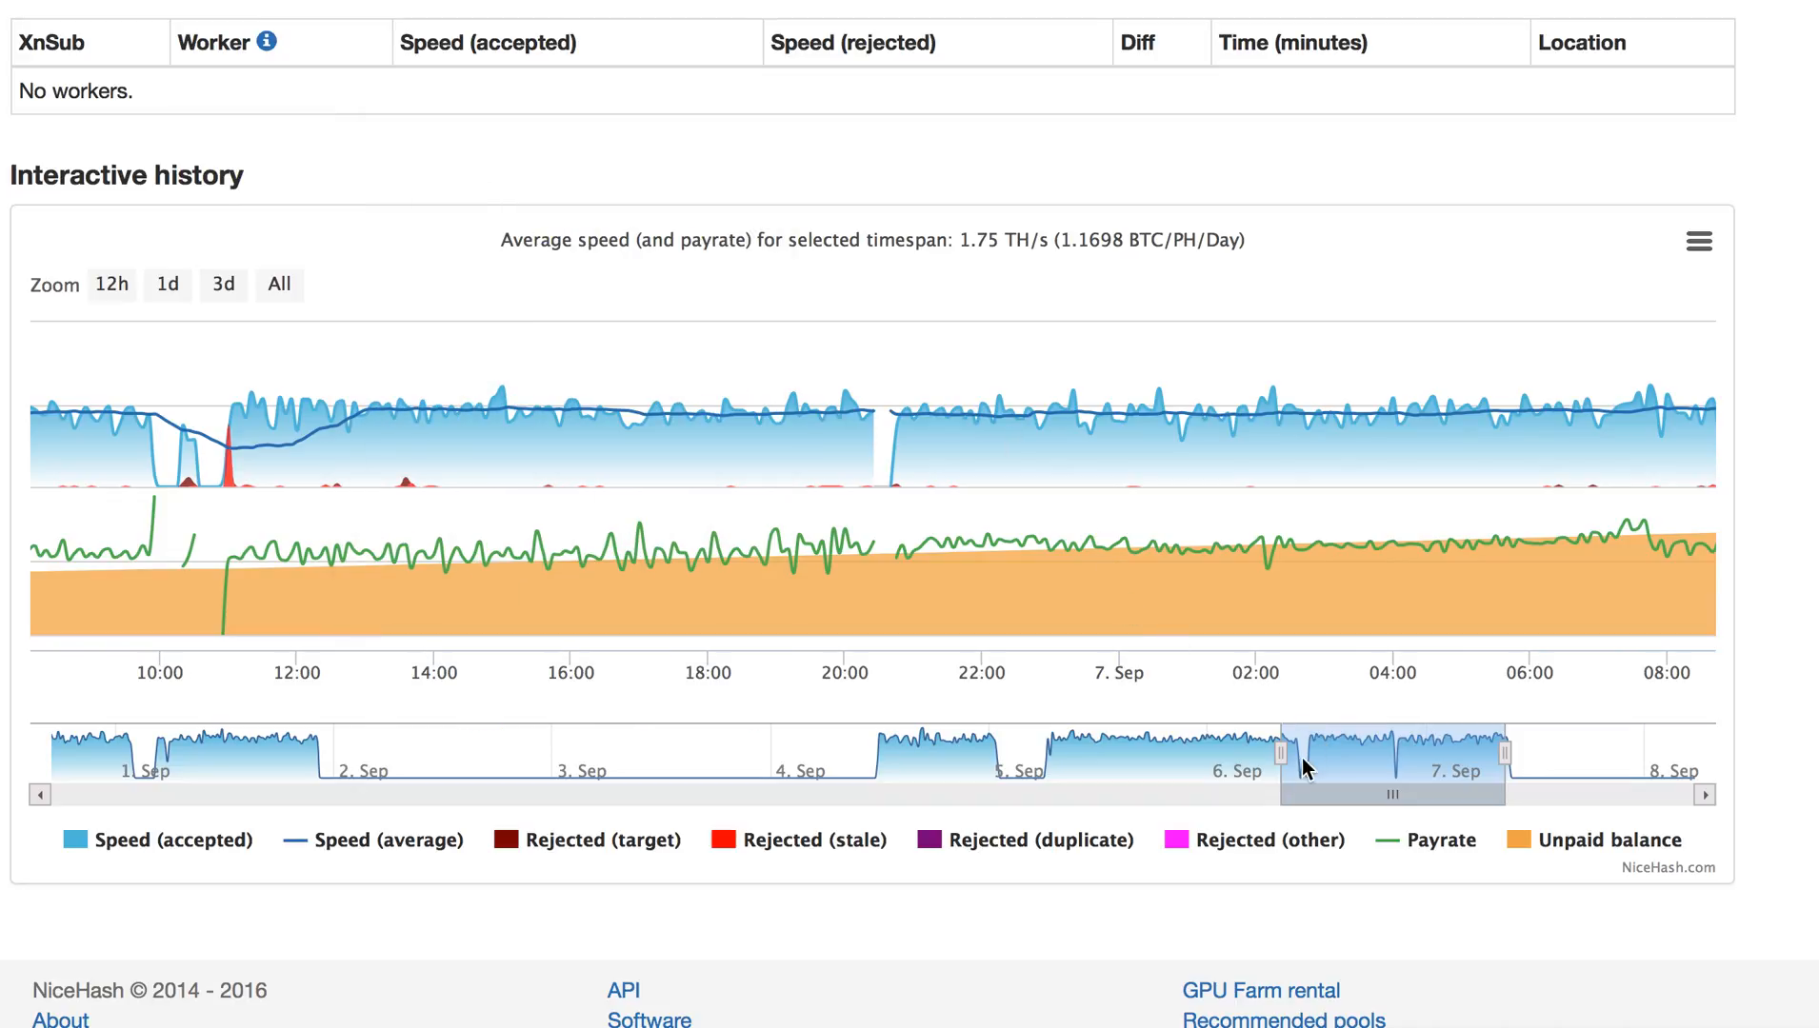
{"action": "mouse_move", "coordinate": [1333, 769]}
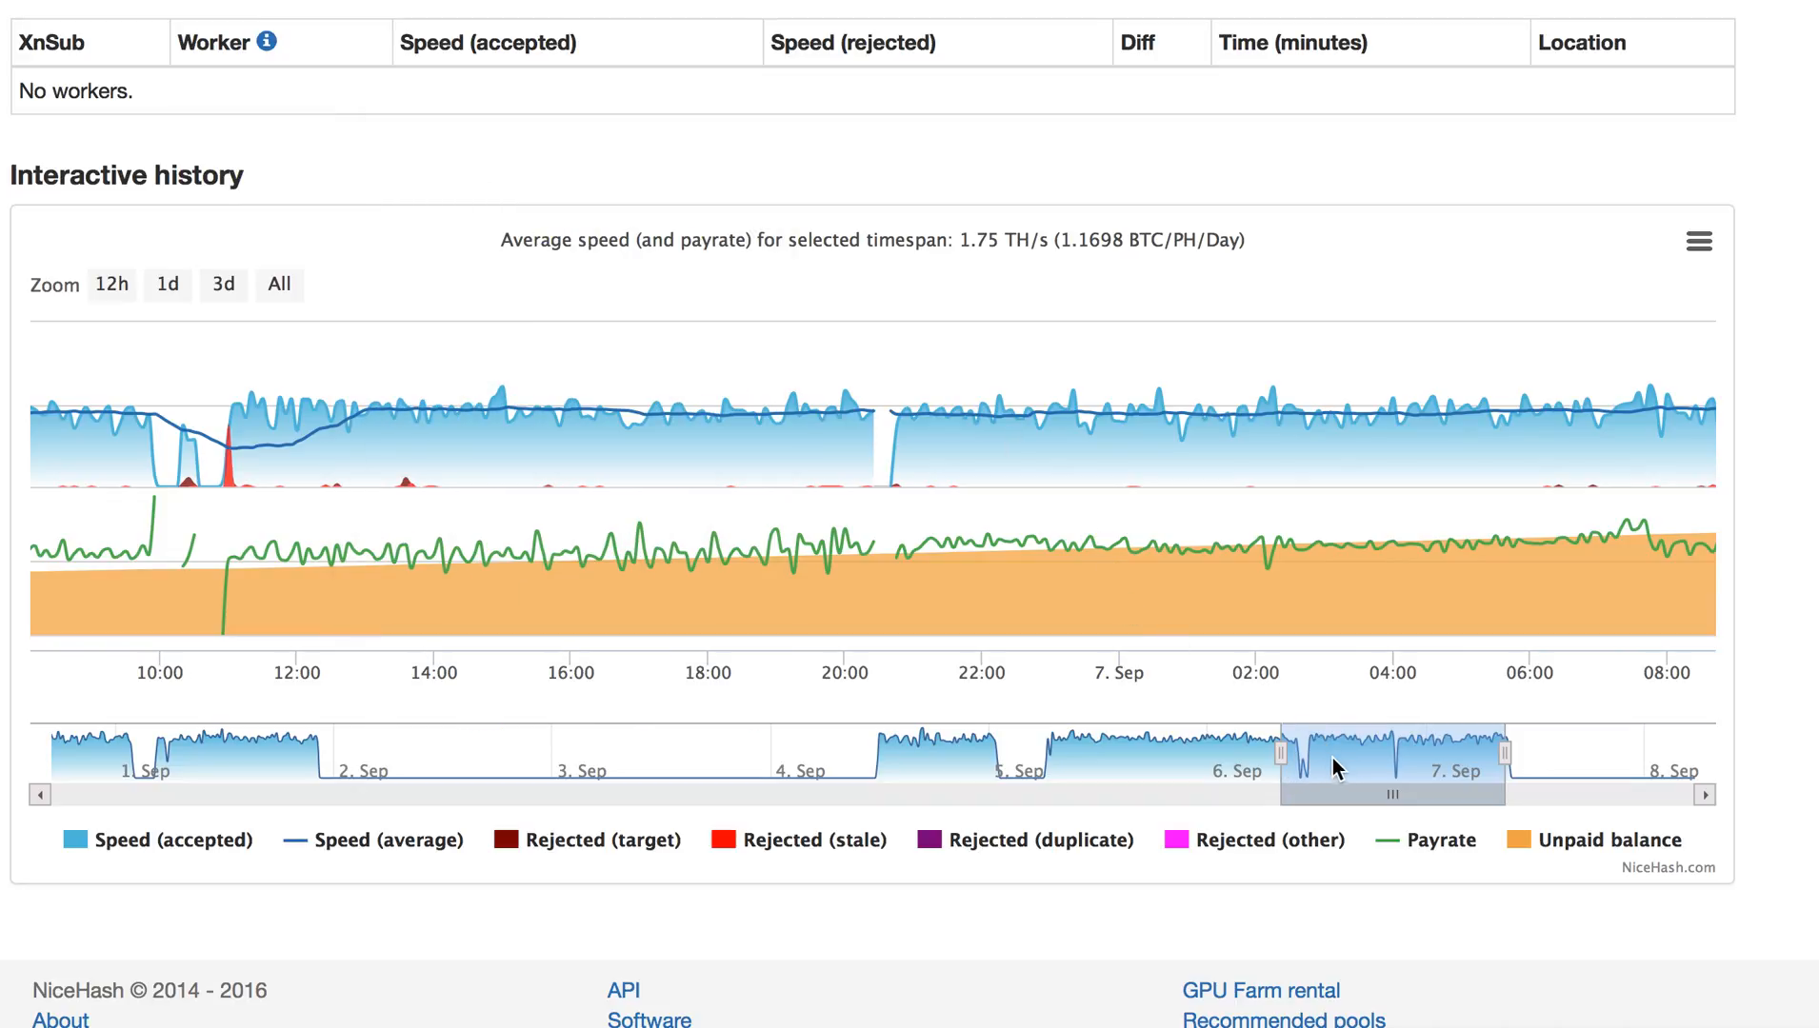
{"action": "mouse_move", "coordinate": [1360, 768]}
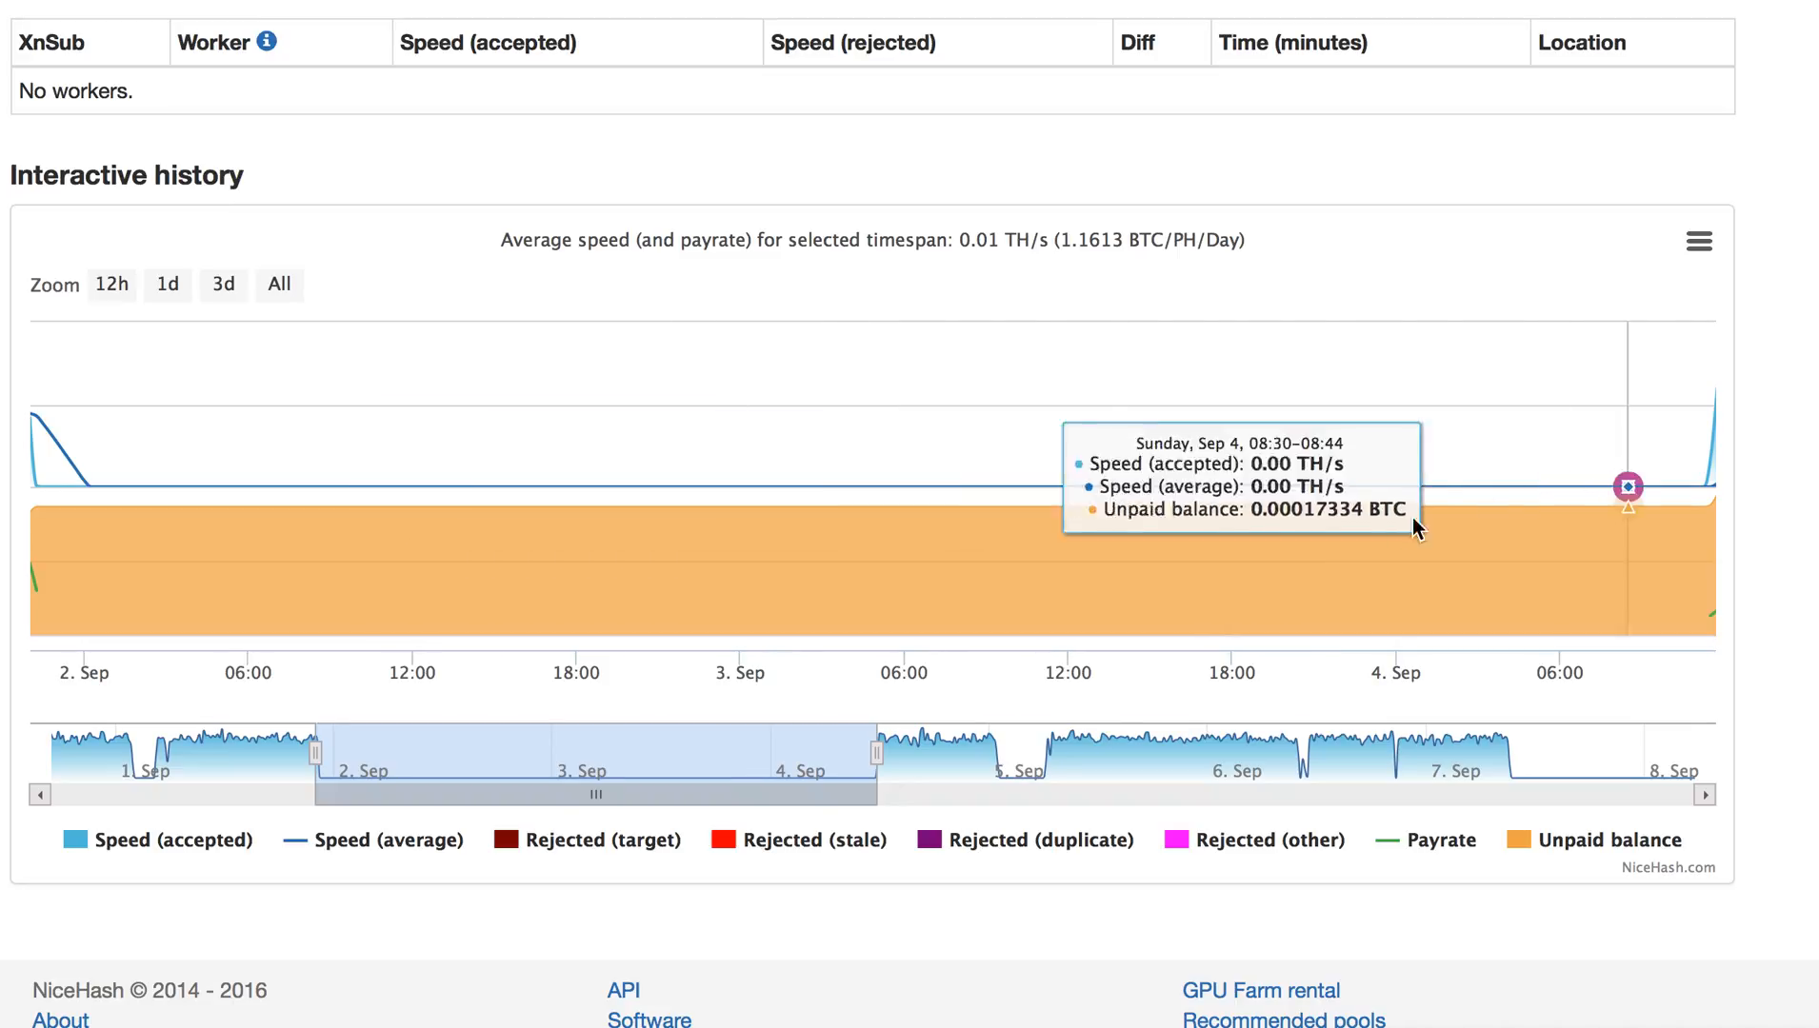
{"action": "mouse_move", "coordinate": [708, 760]}
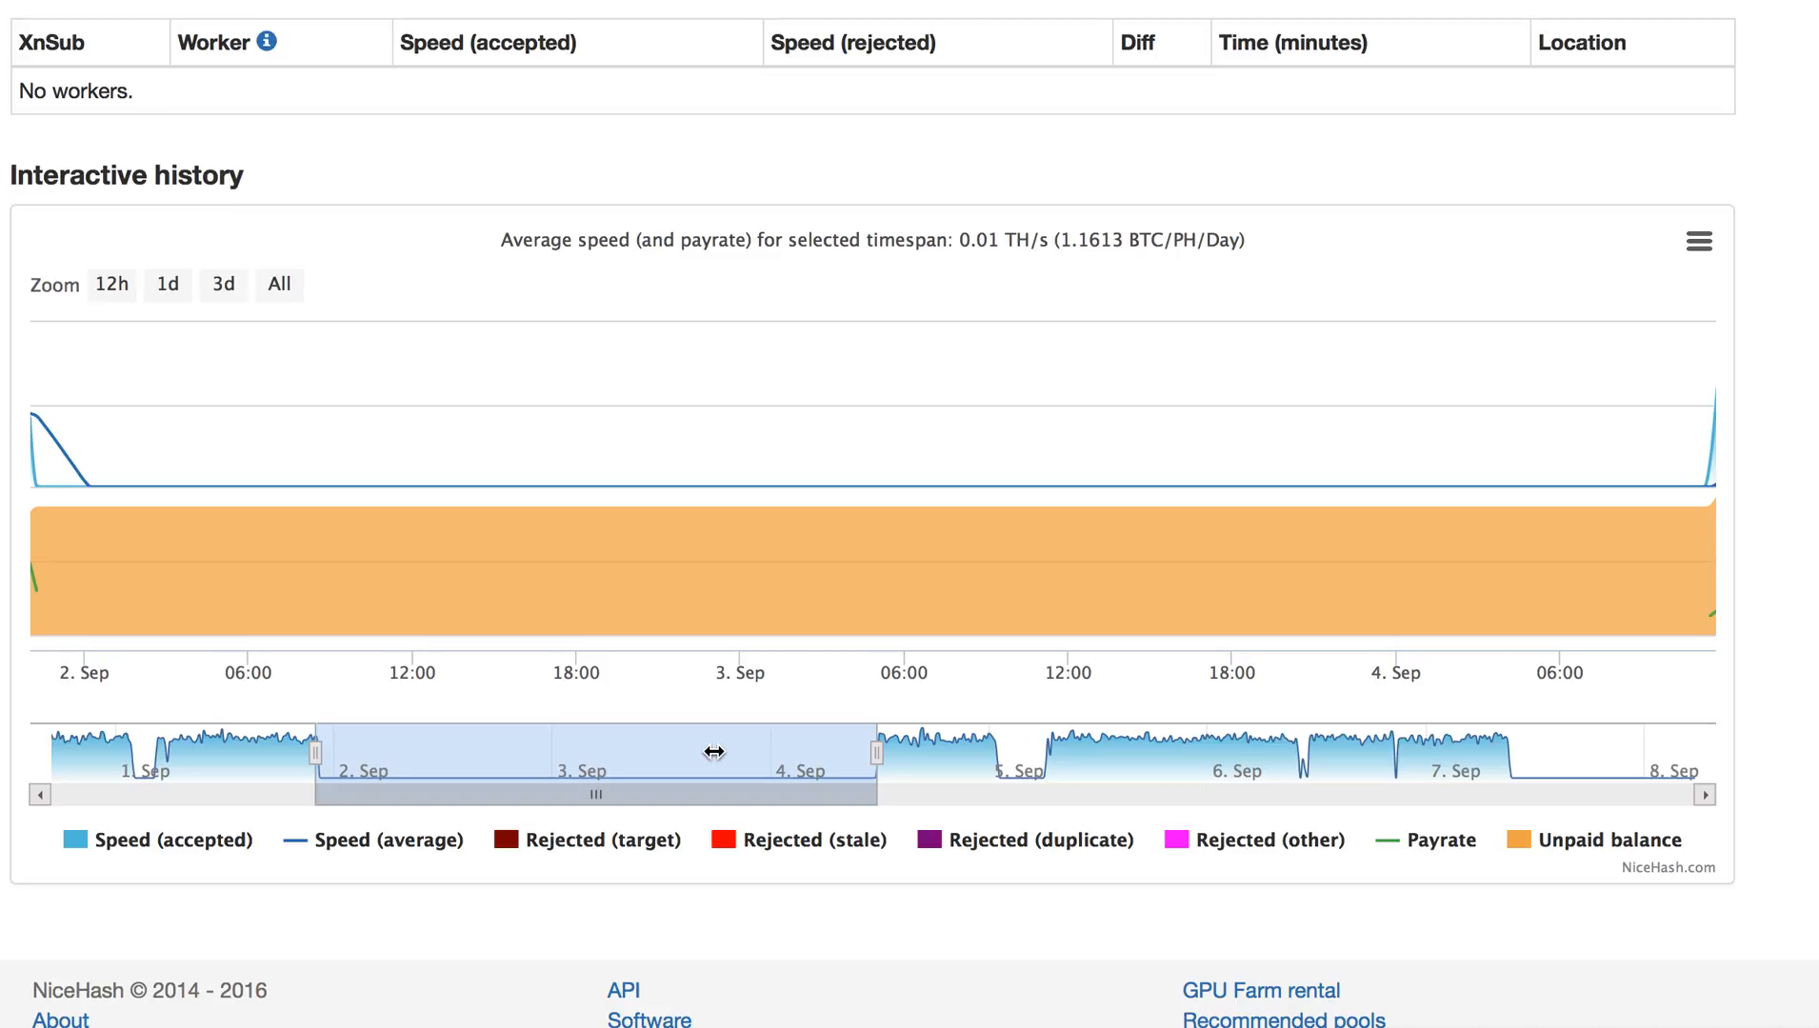
{"action": "mouse_move", "coordinate": [768, 760]}
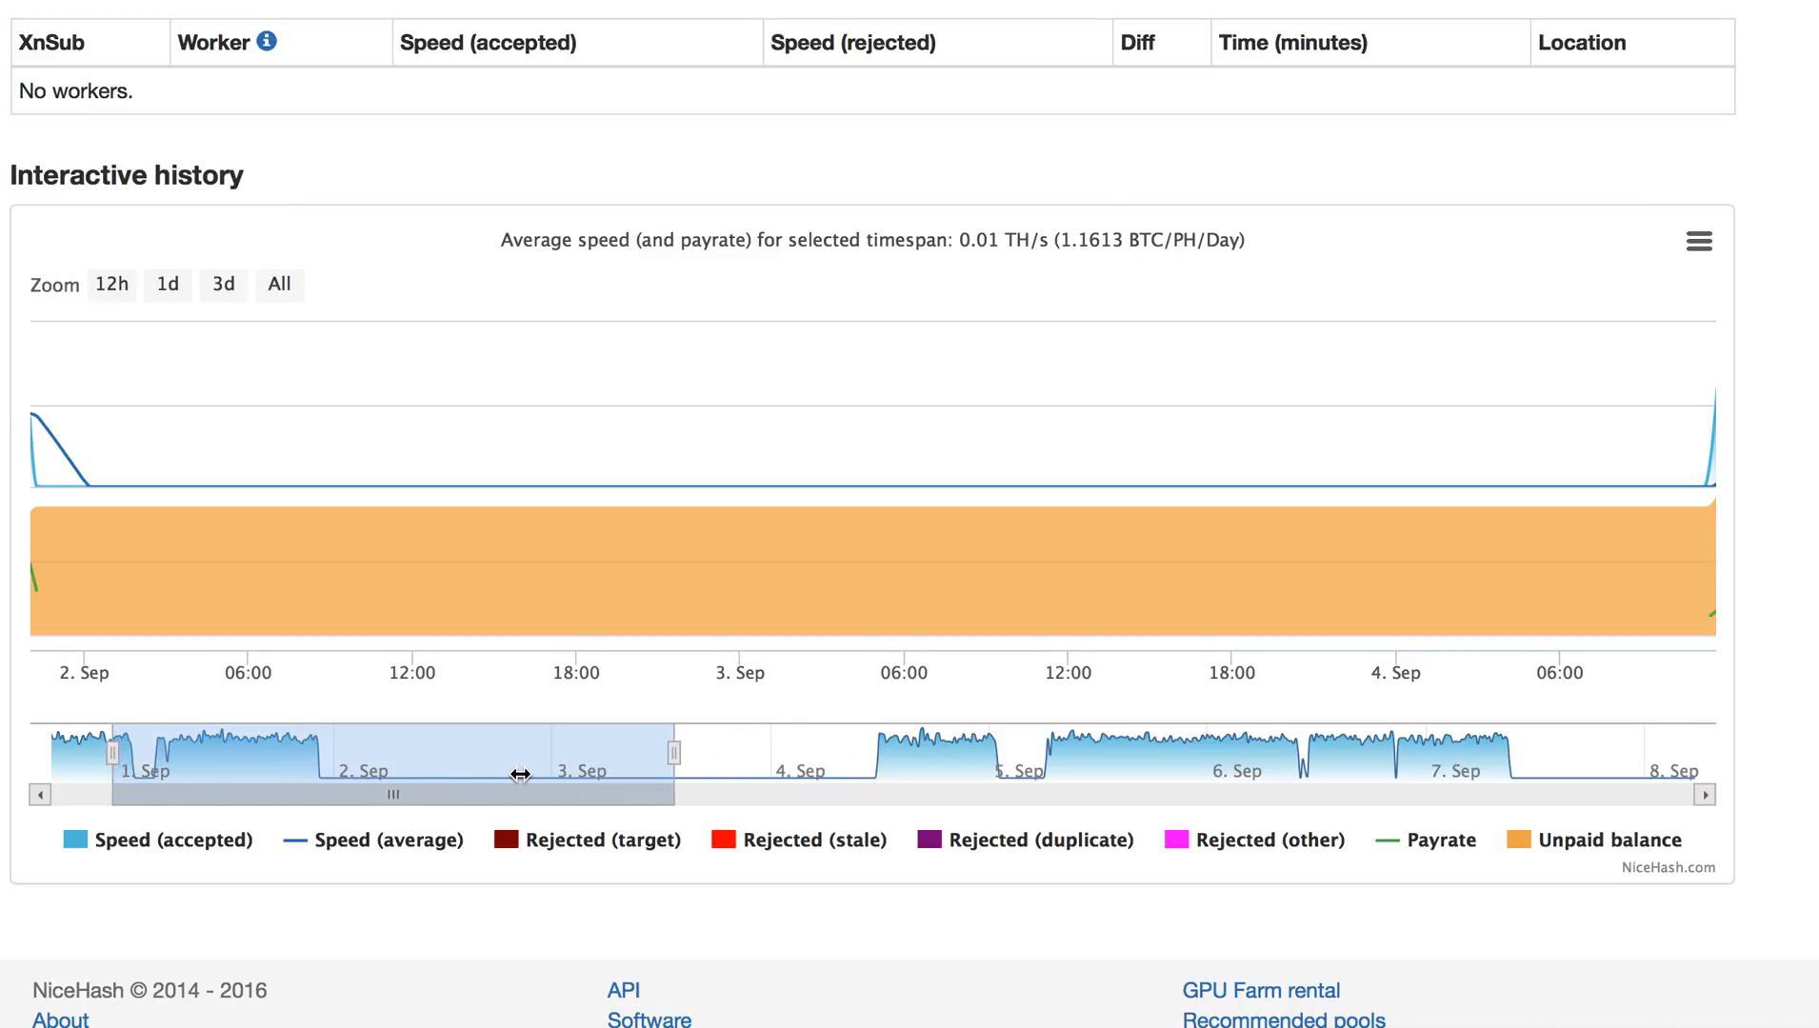
Focus the history chart on the early 1 Sep window averaging 0.75 TH/s
{"action": "left_click", "coordinate": [278, 286]}
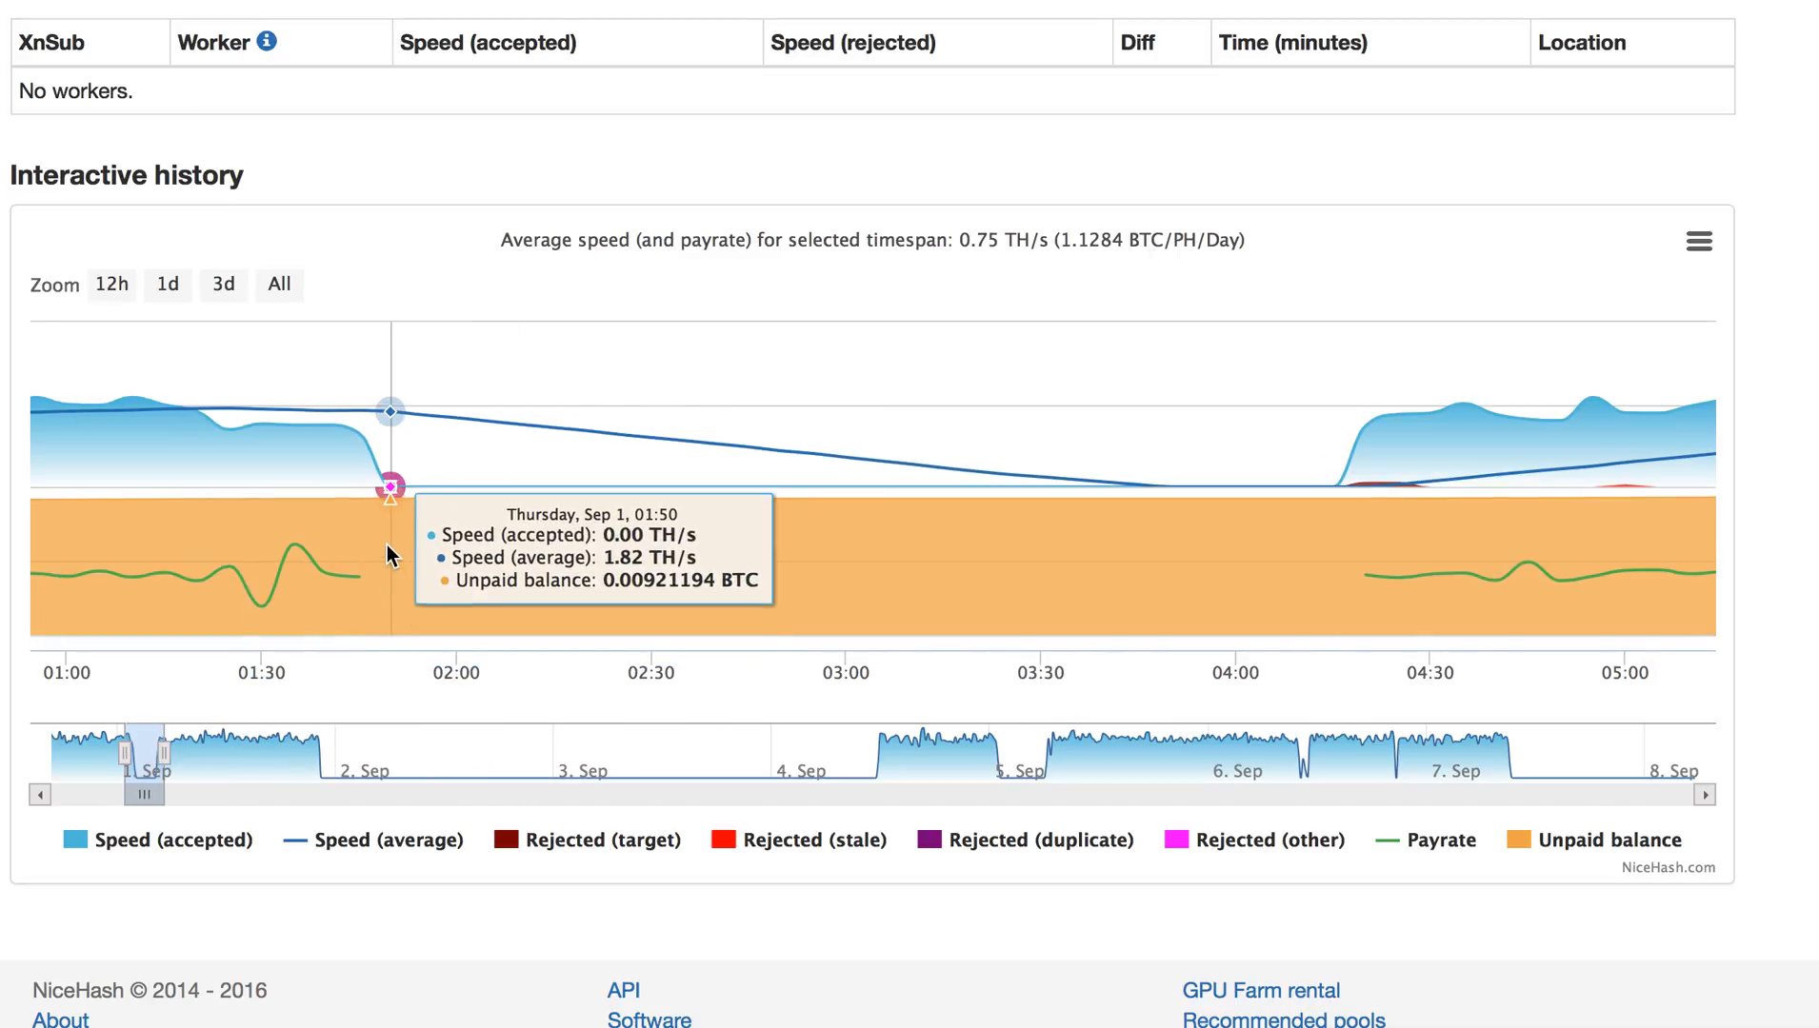
{"action": "mouse_move", "coordinate": [358, 516]}
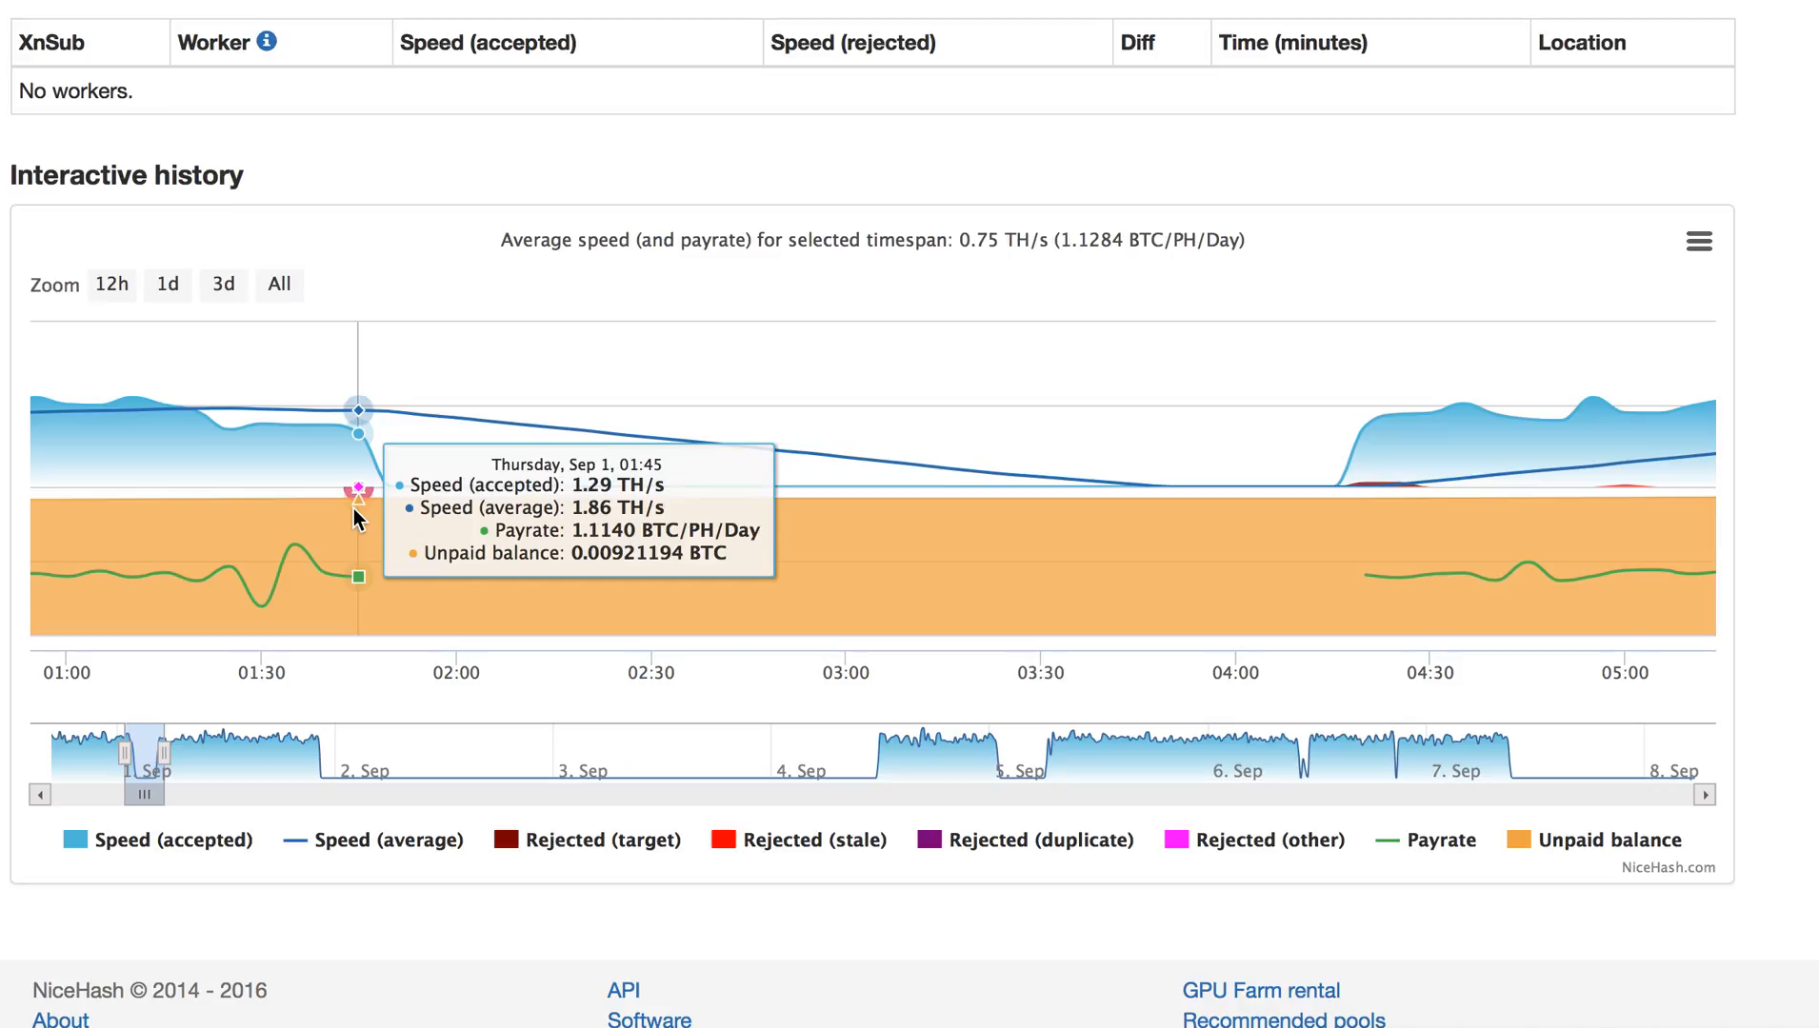
{"action": "mouse_move", "coordinate": [1283, 524]}
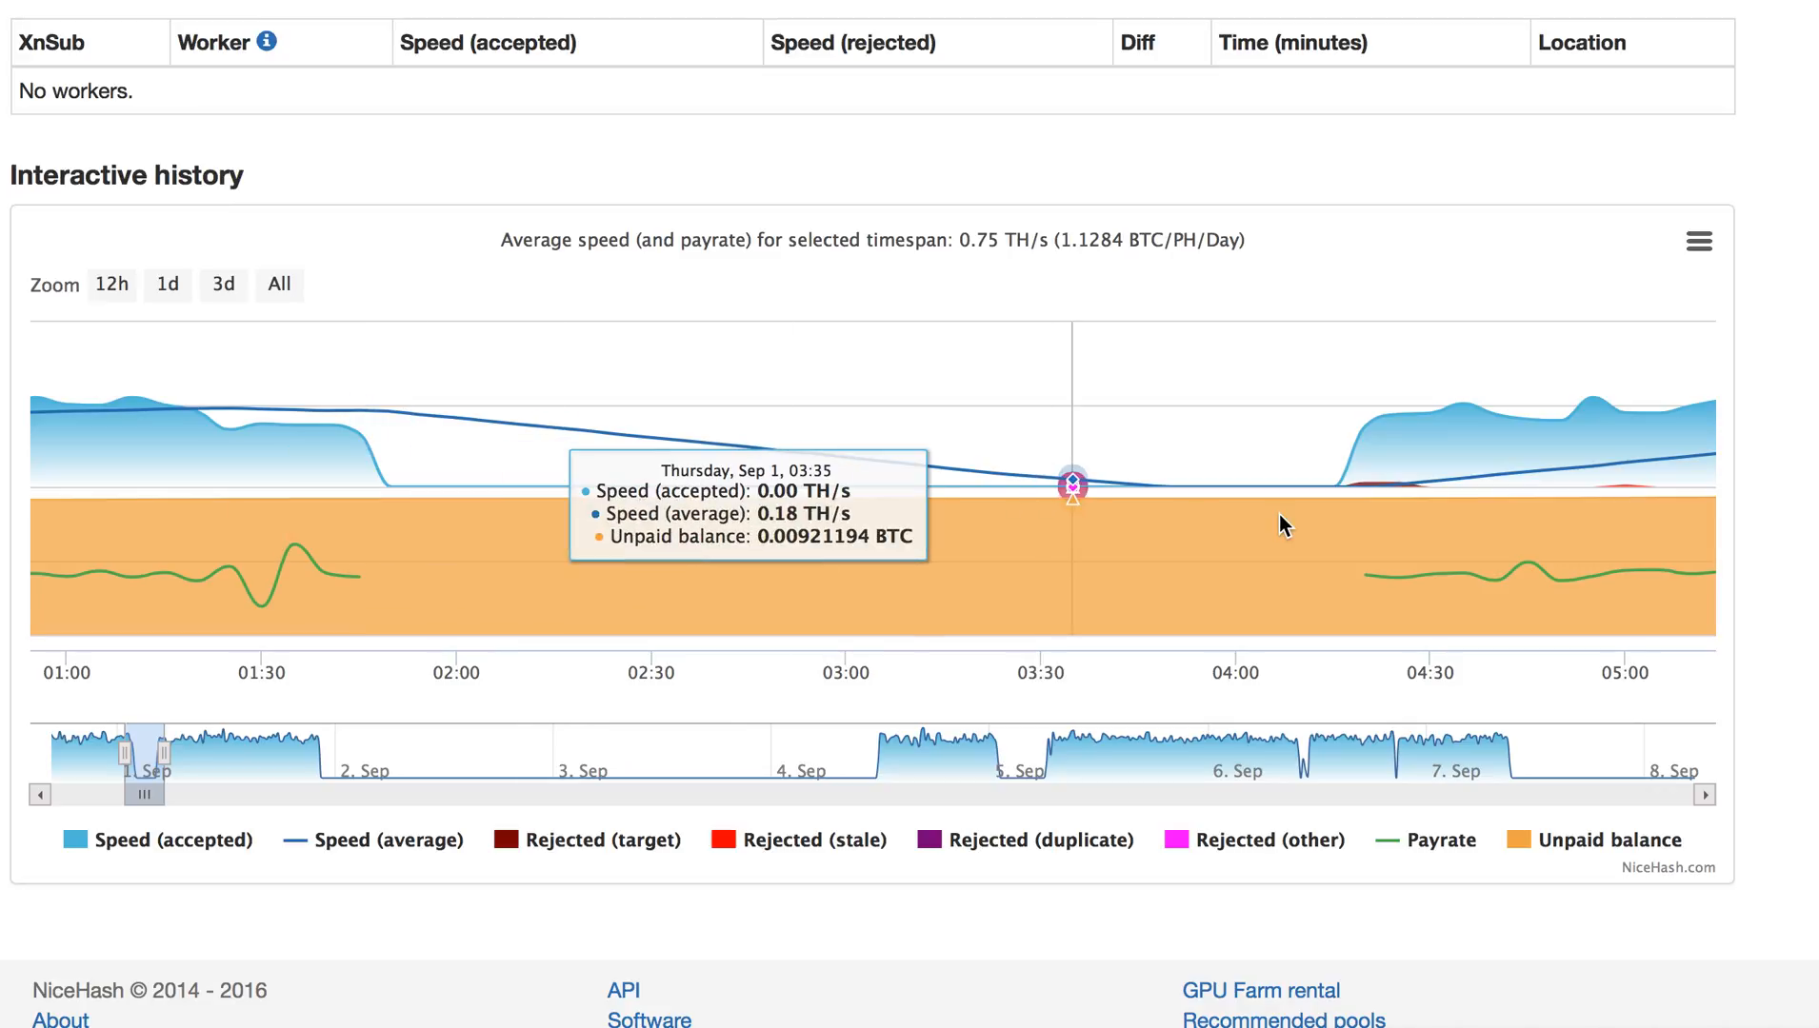
{"action": "mouse_move", "coordinate": [1331, 523]}
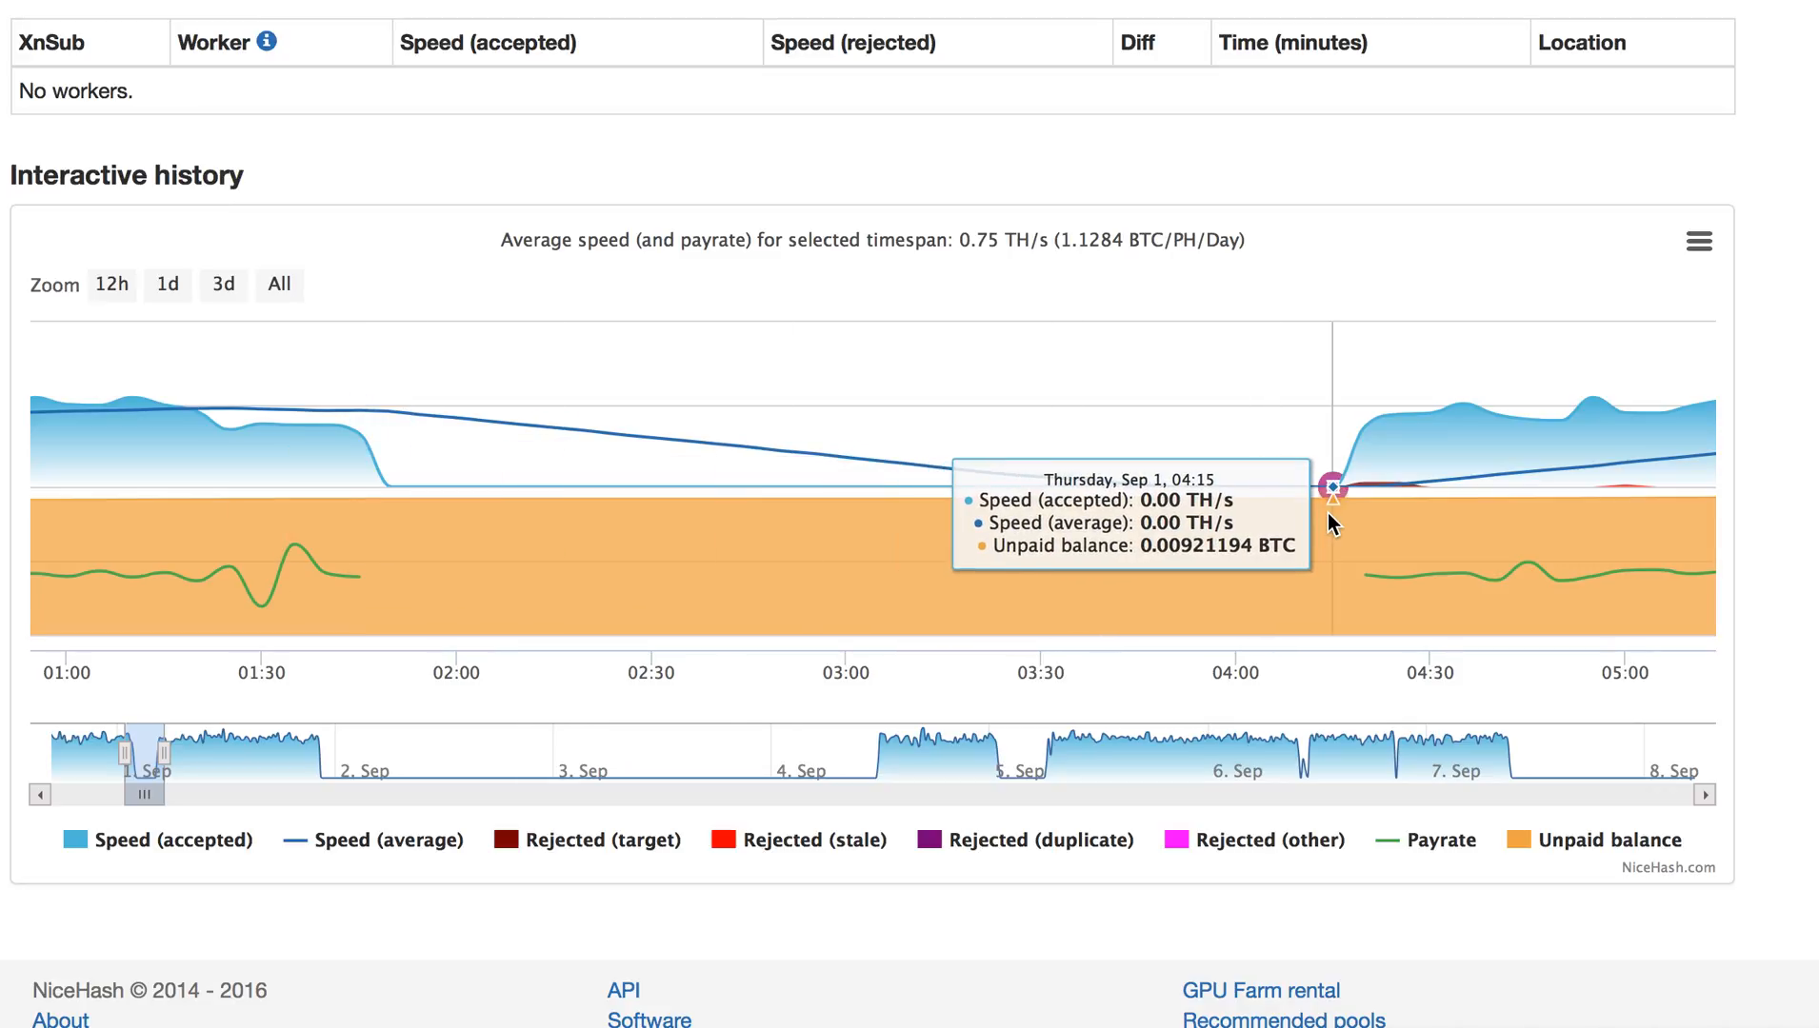
{"action": "mouse_move", "coordinate": [172, 772]}
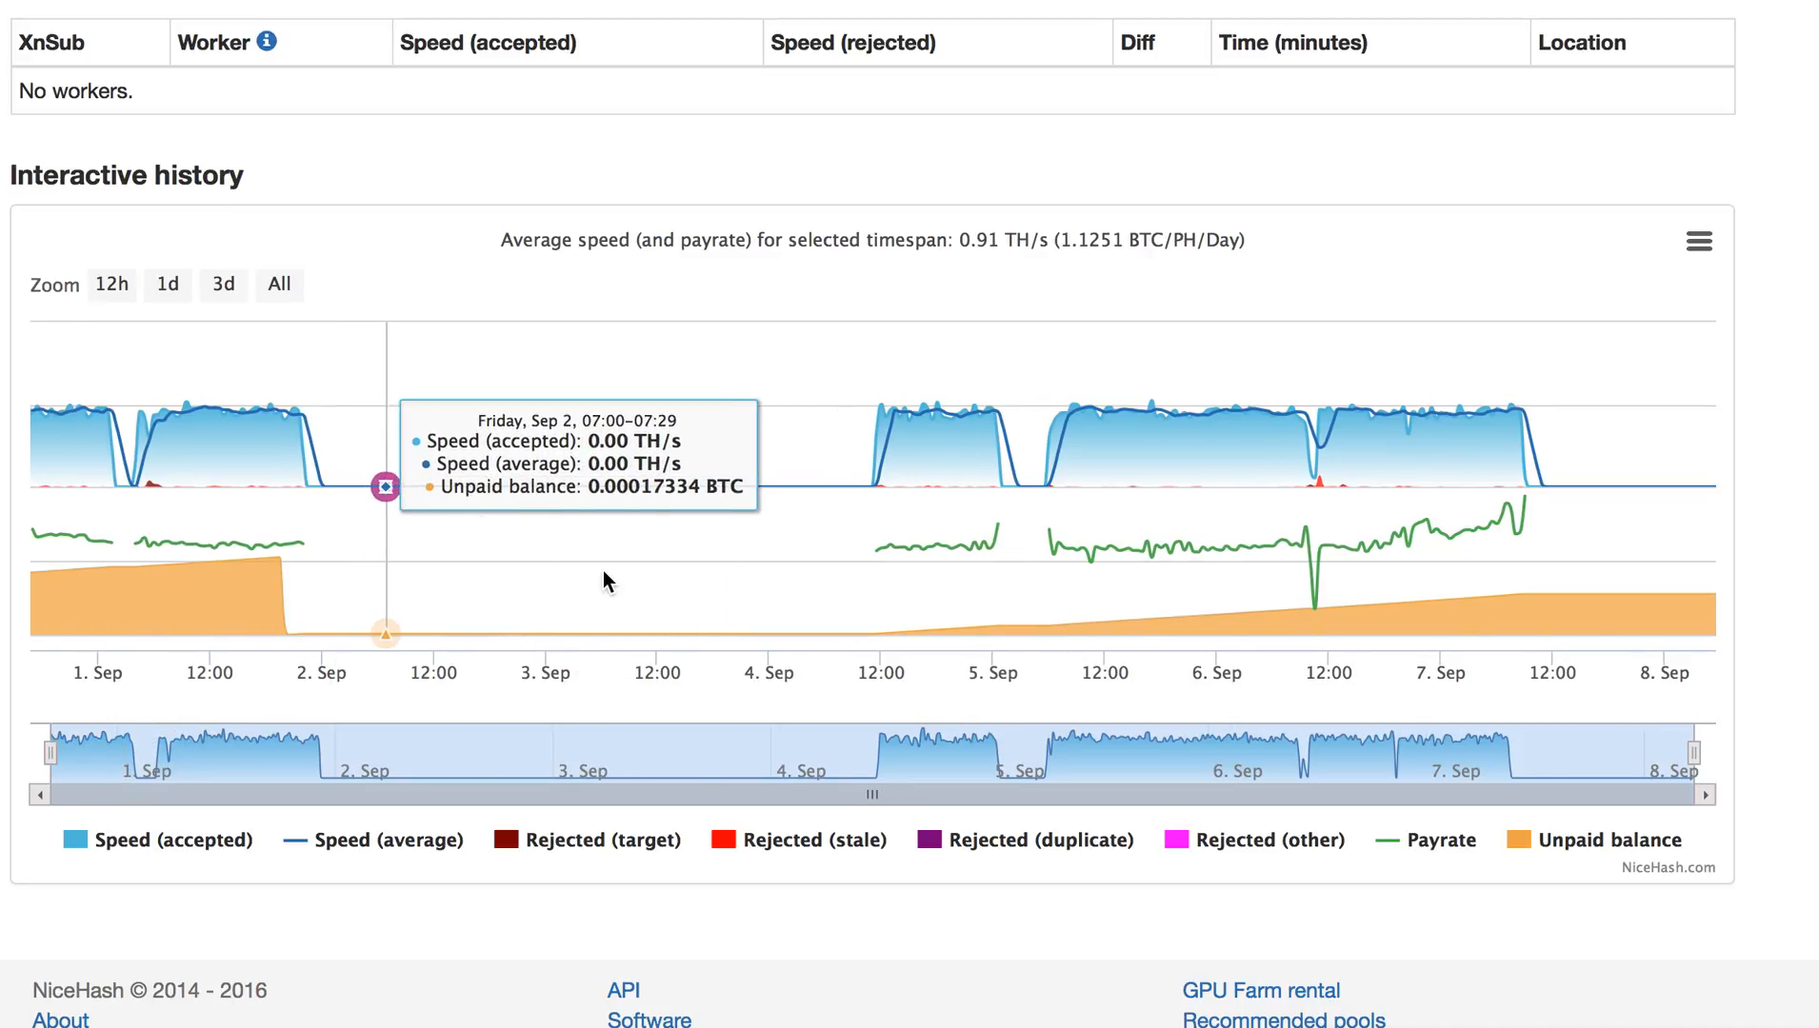
{"action": "scroll", "scroll_direction": "up", "scroll_amount": 3}
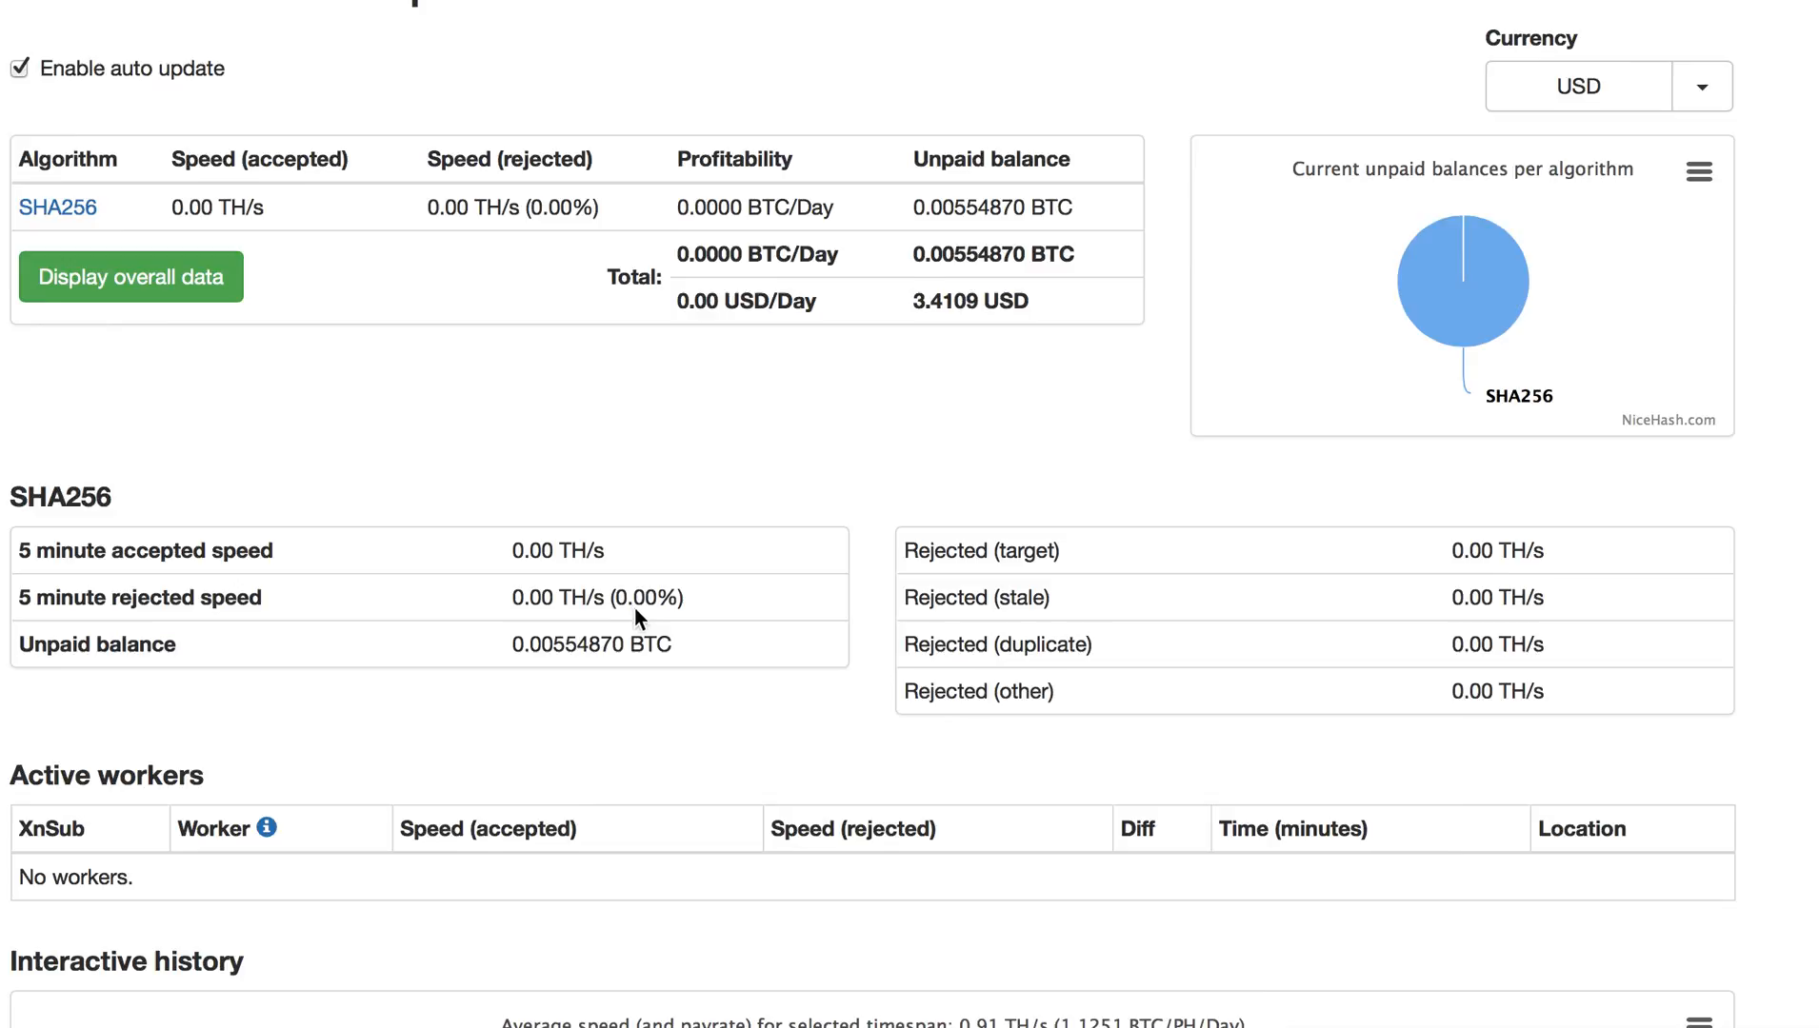
{"action": "scroll", "scroll_direction": "down", "scroll_amount": 3}
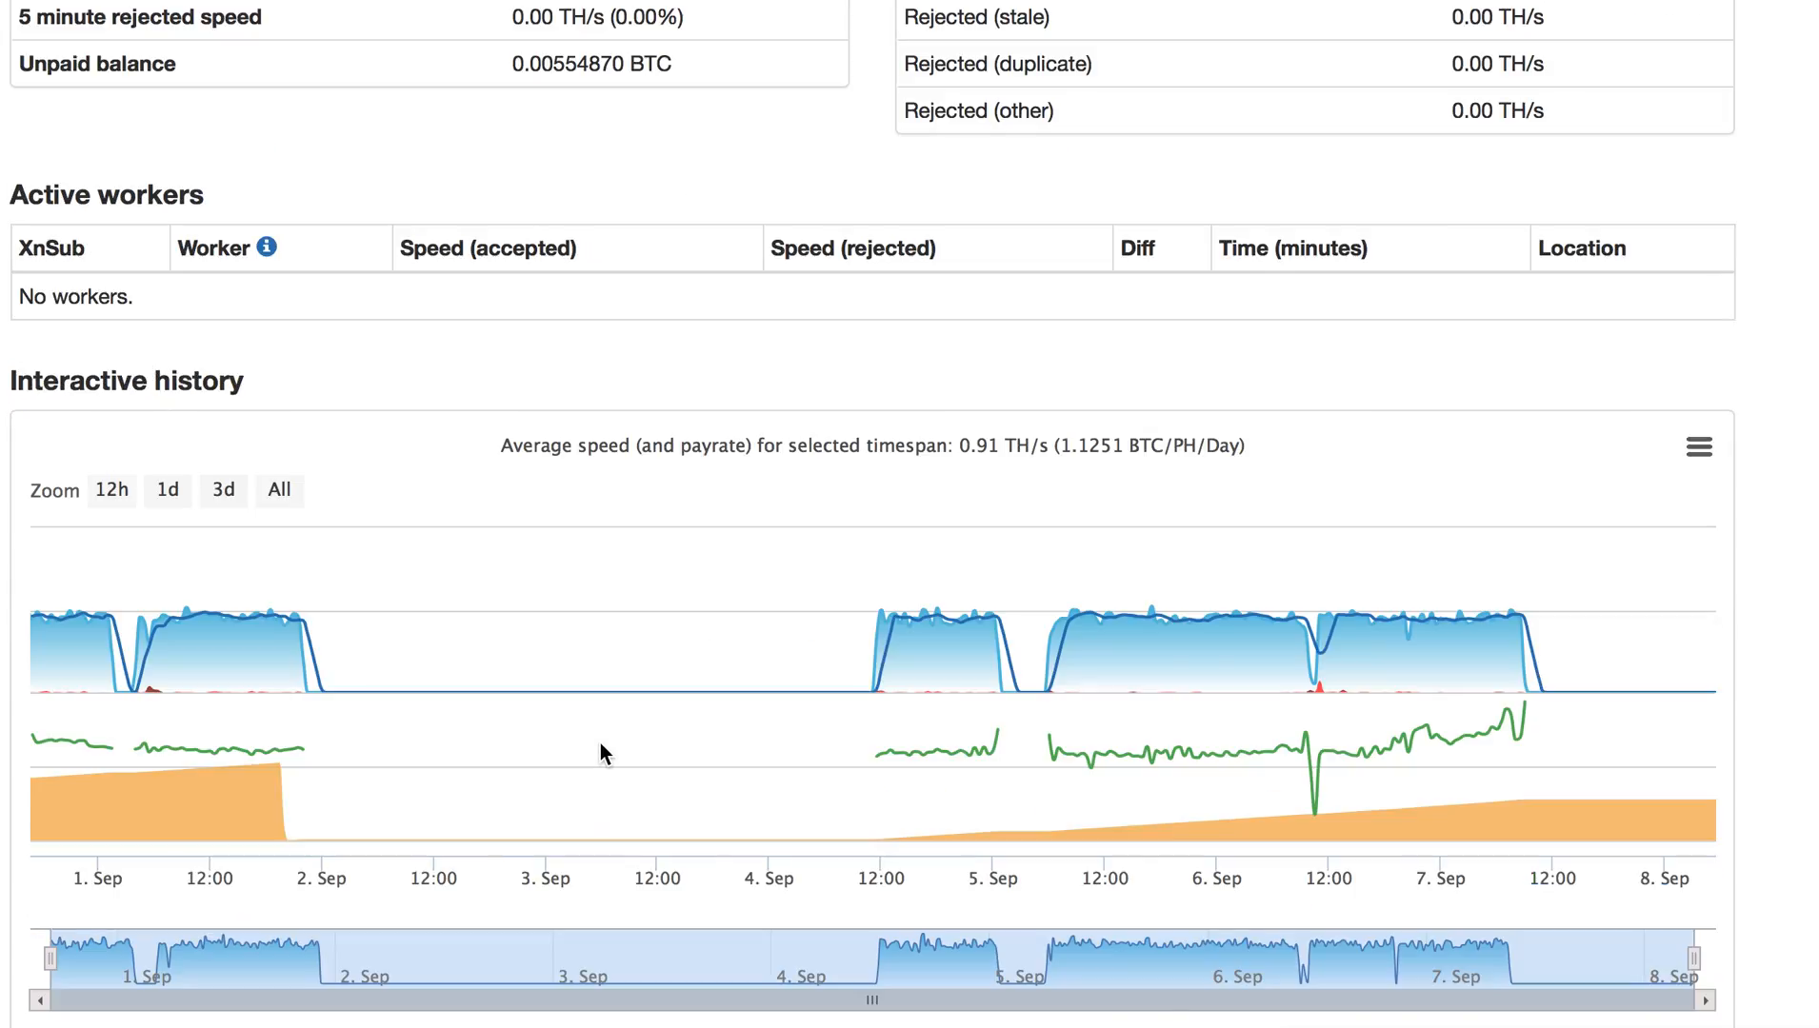
{"action": "scroll", "scroll_direction": "up", "scroll_amount": 3}
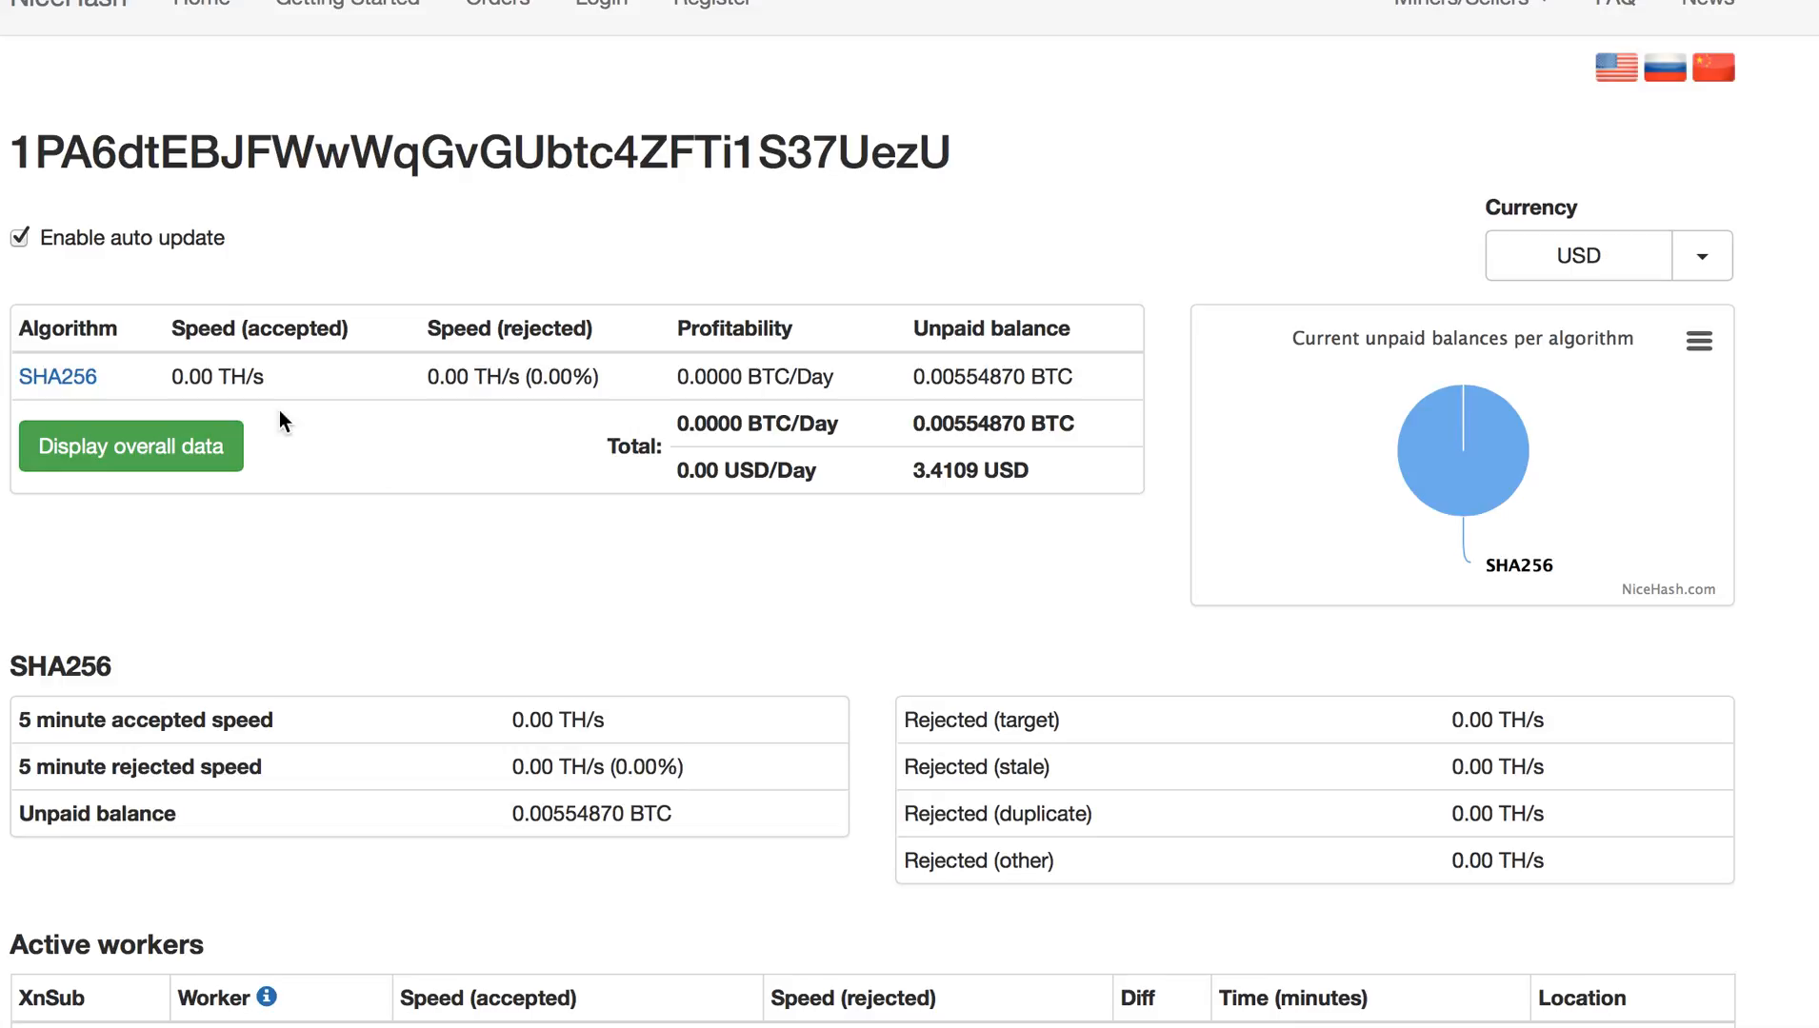
{"action": "scroll", "scroll_direction": "down", "scroll_amount": 3}
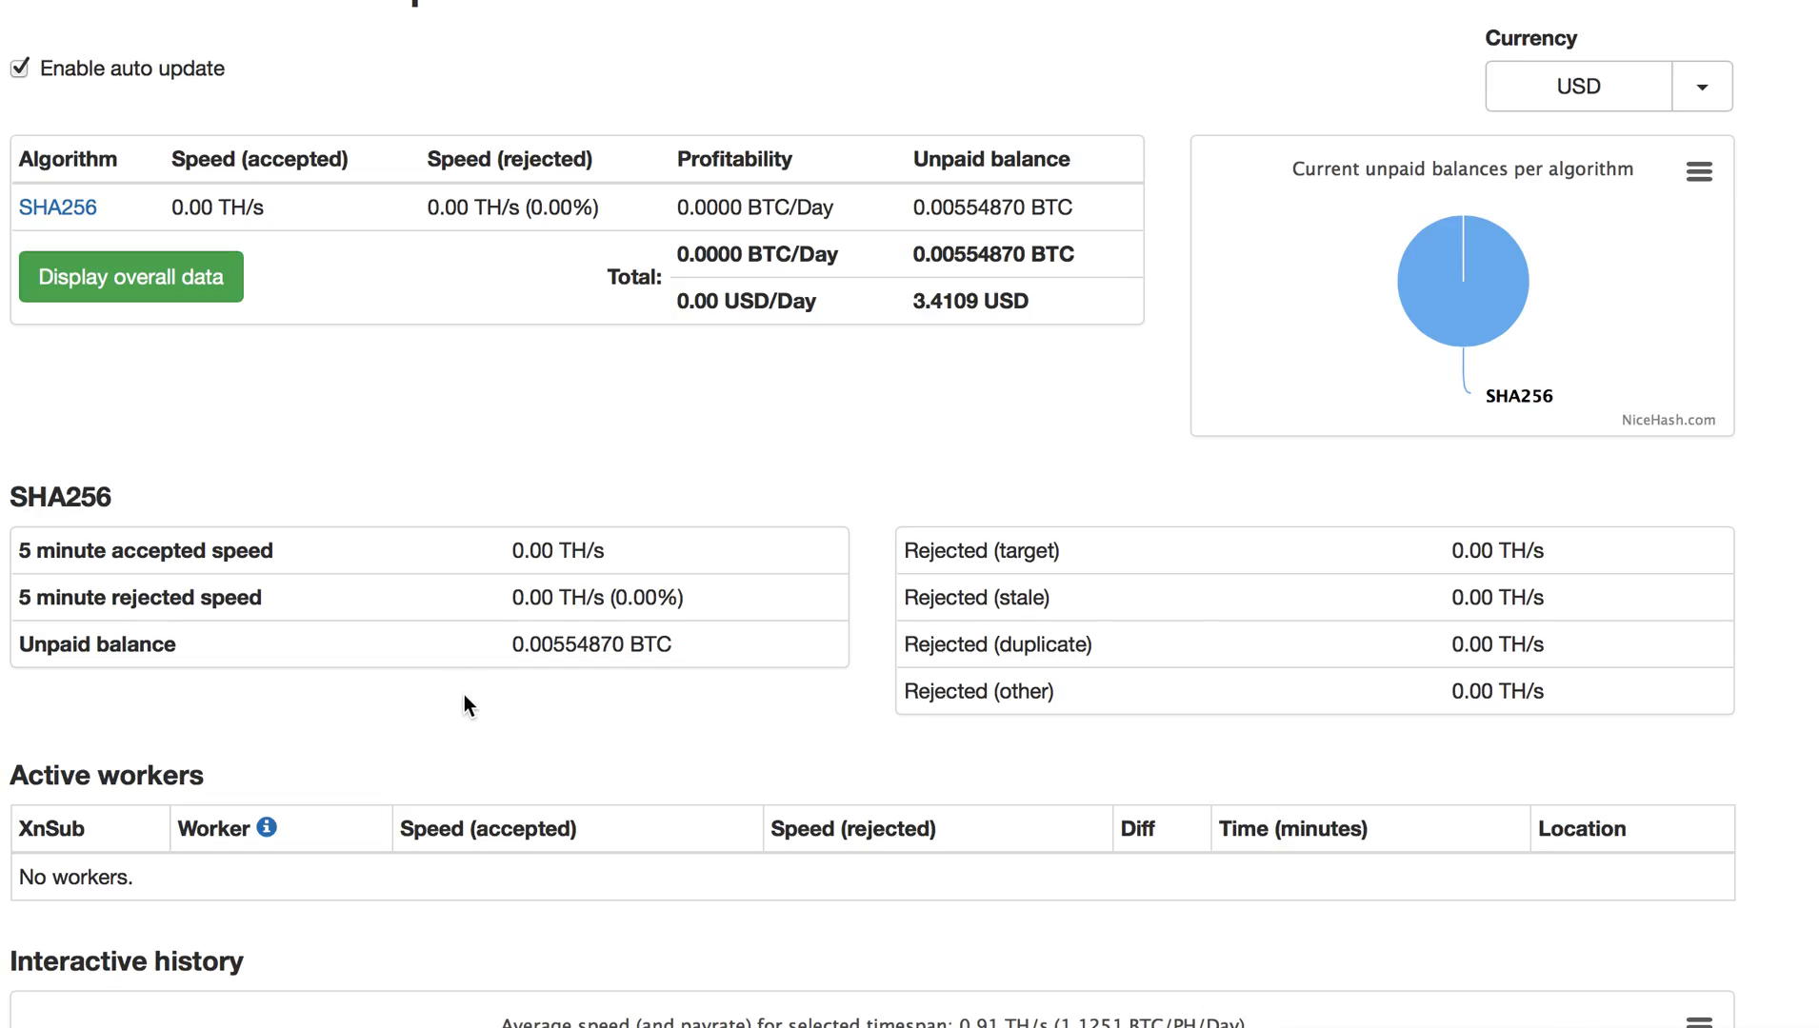
{"action": "scroll", "scroll_direction": "down", "scroll_amount": 3}
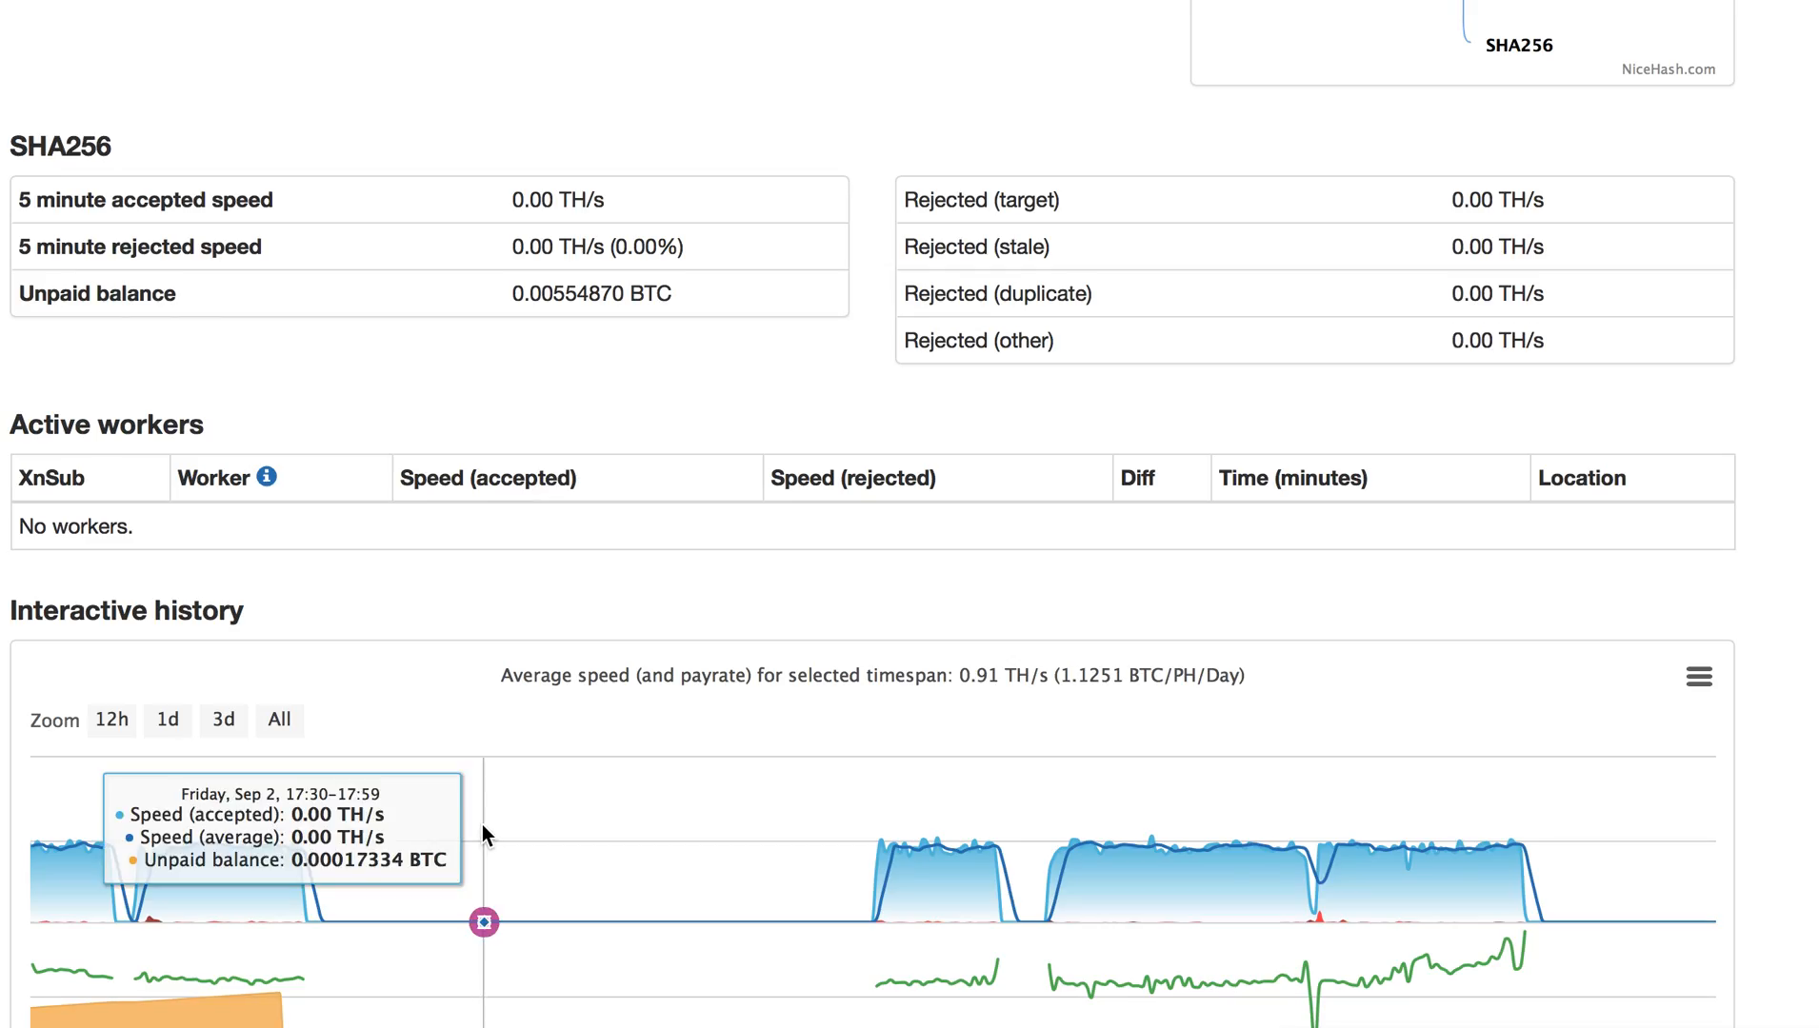
{"action": "scroll", "scroll_direction": "up", "scroll_amount": 3}
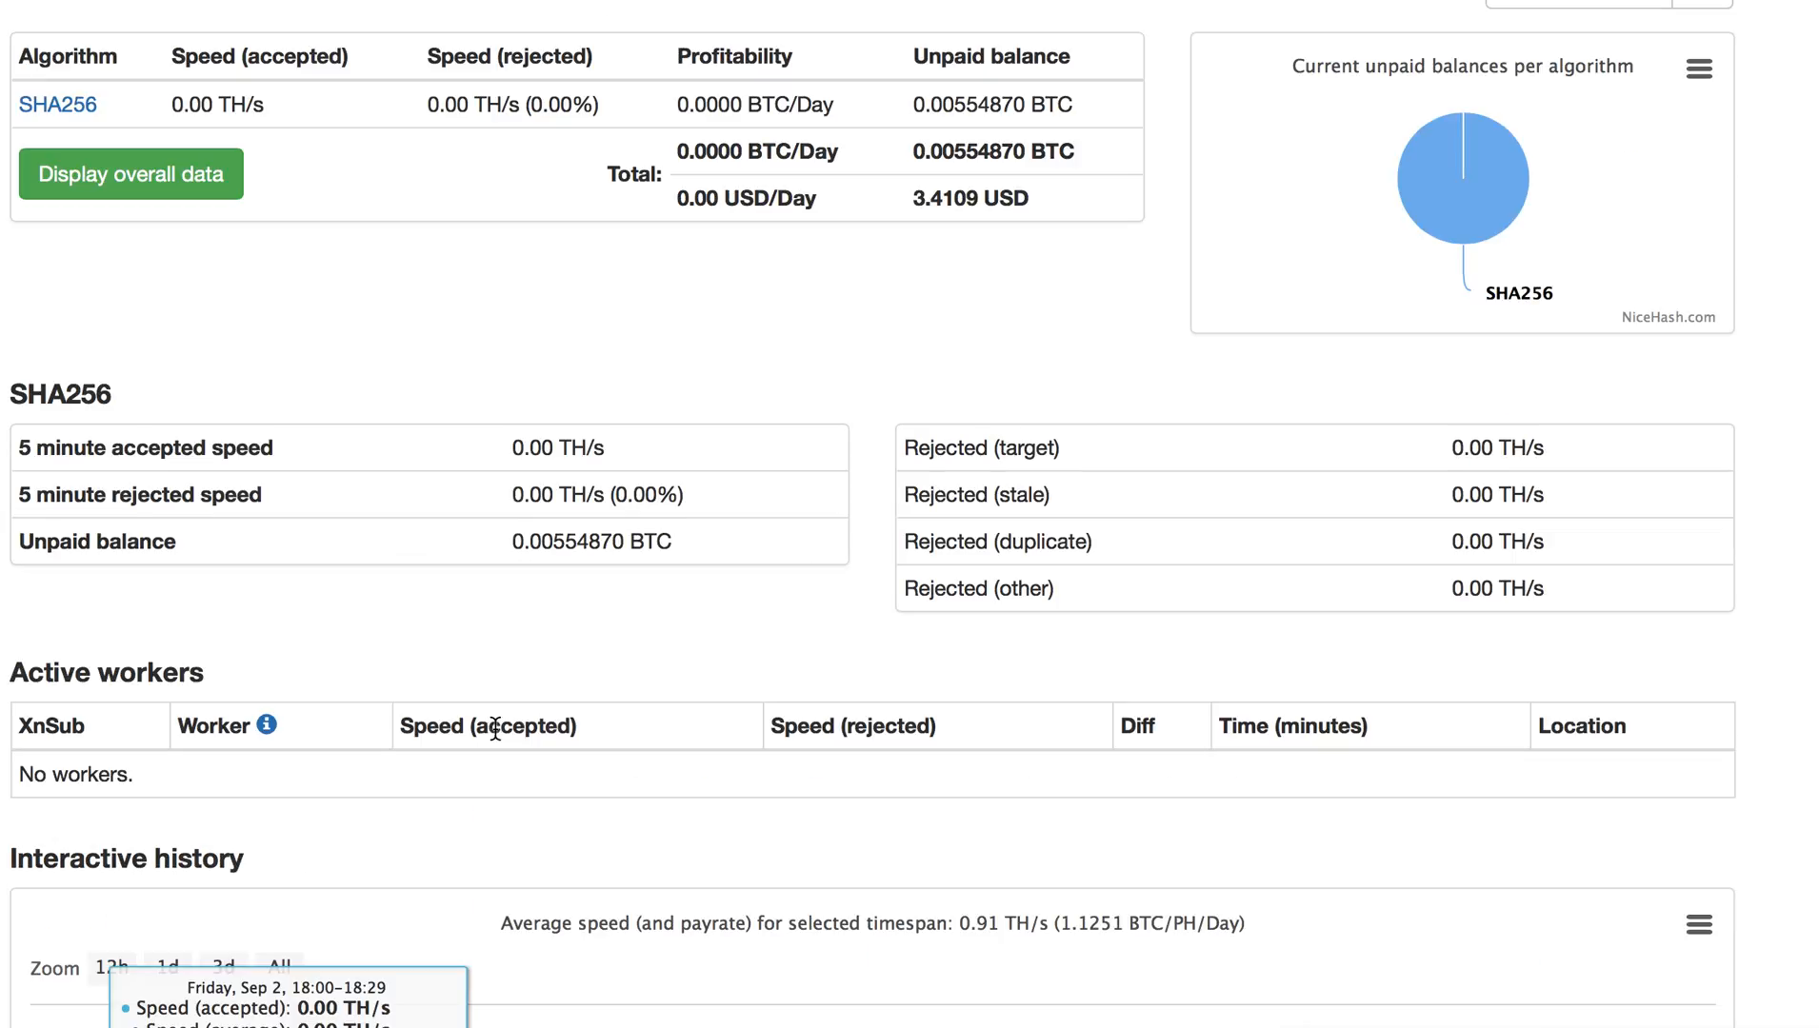
{"action": "scroll", "scroll_direction": "up", "scroll_amount": 3}
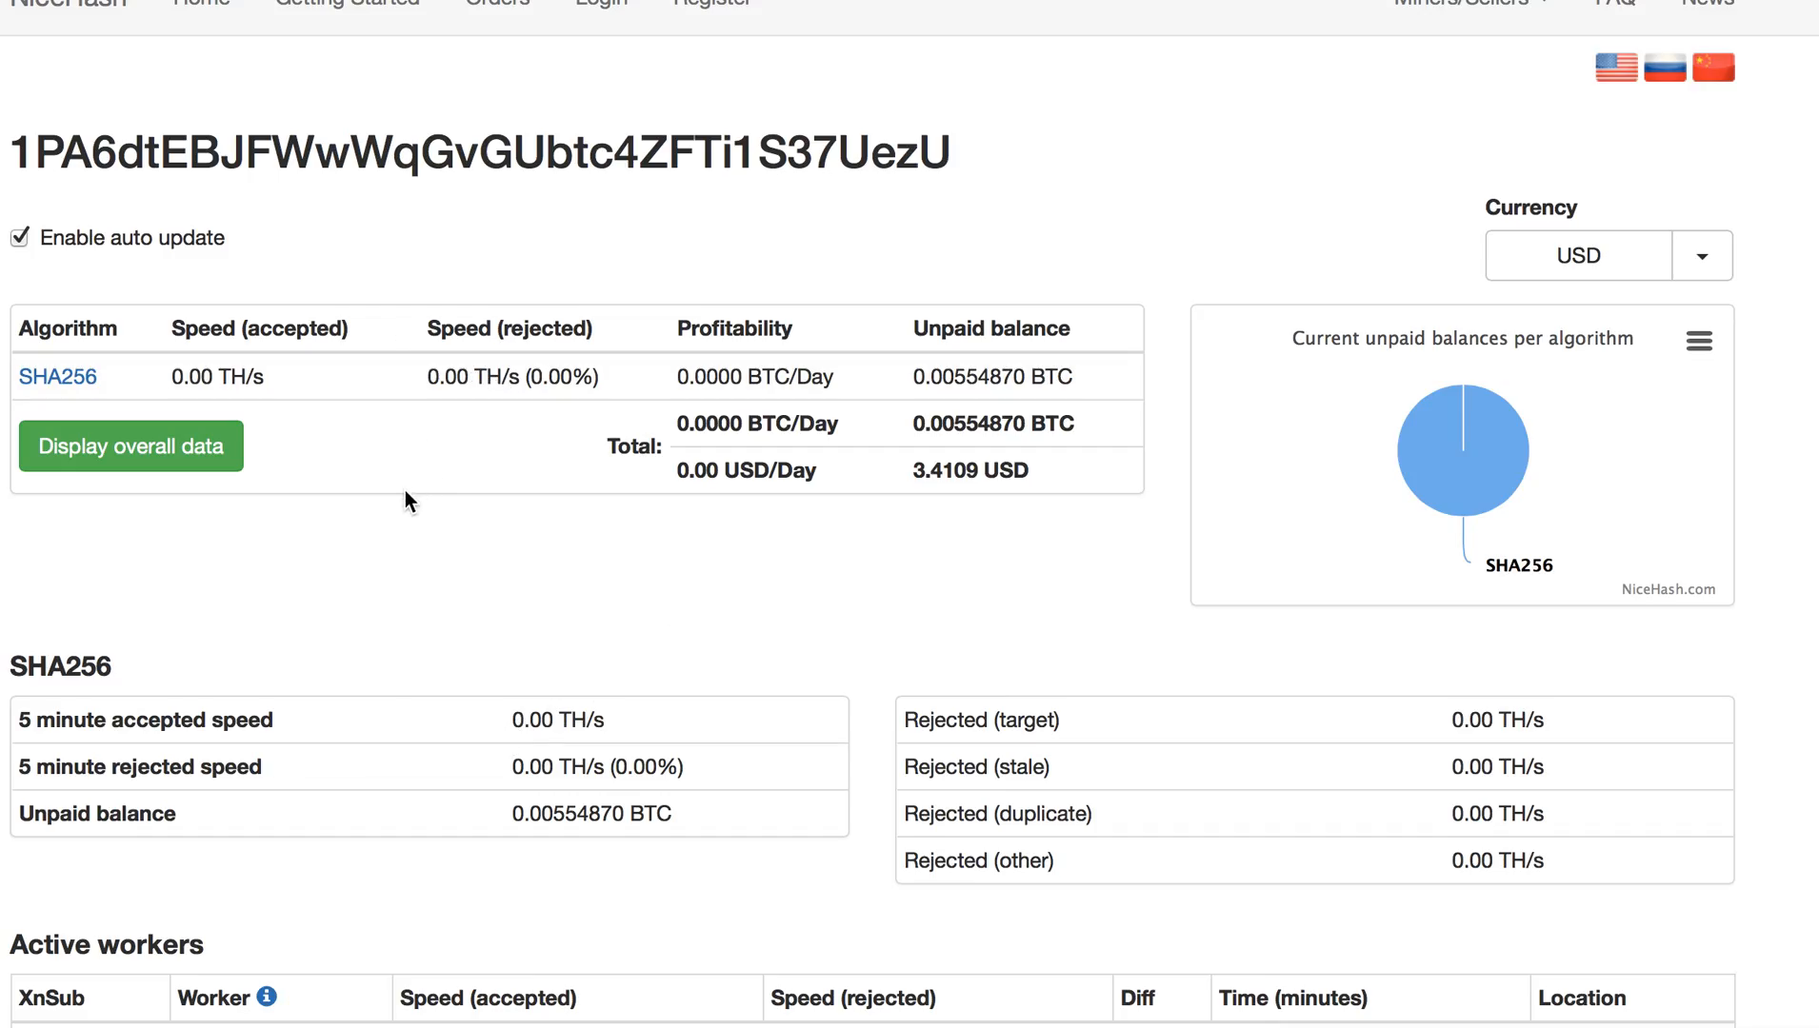
{"action": "scroll", "scroll_direction": "down", "scroll_amount": 3}
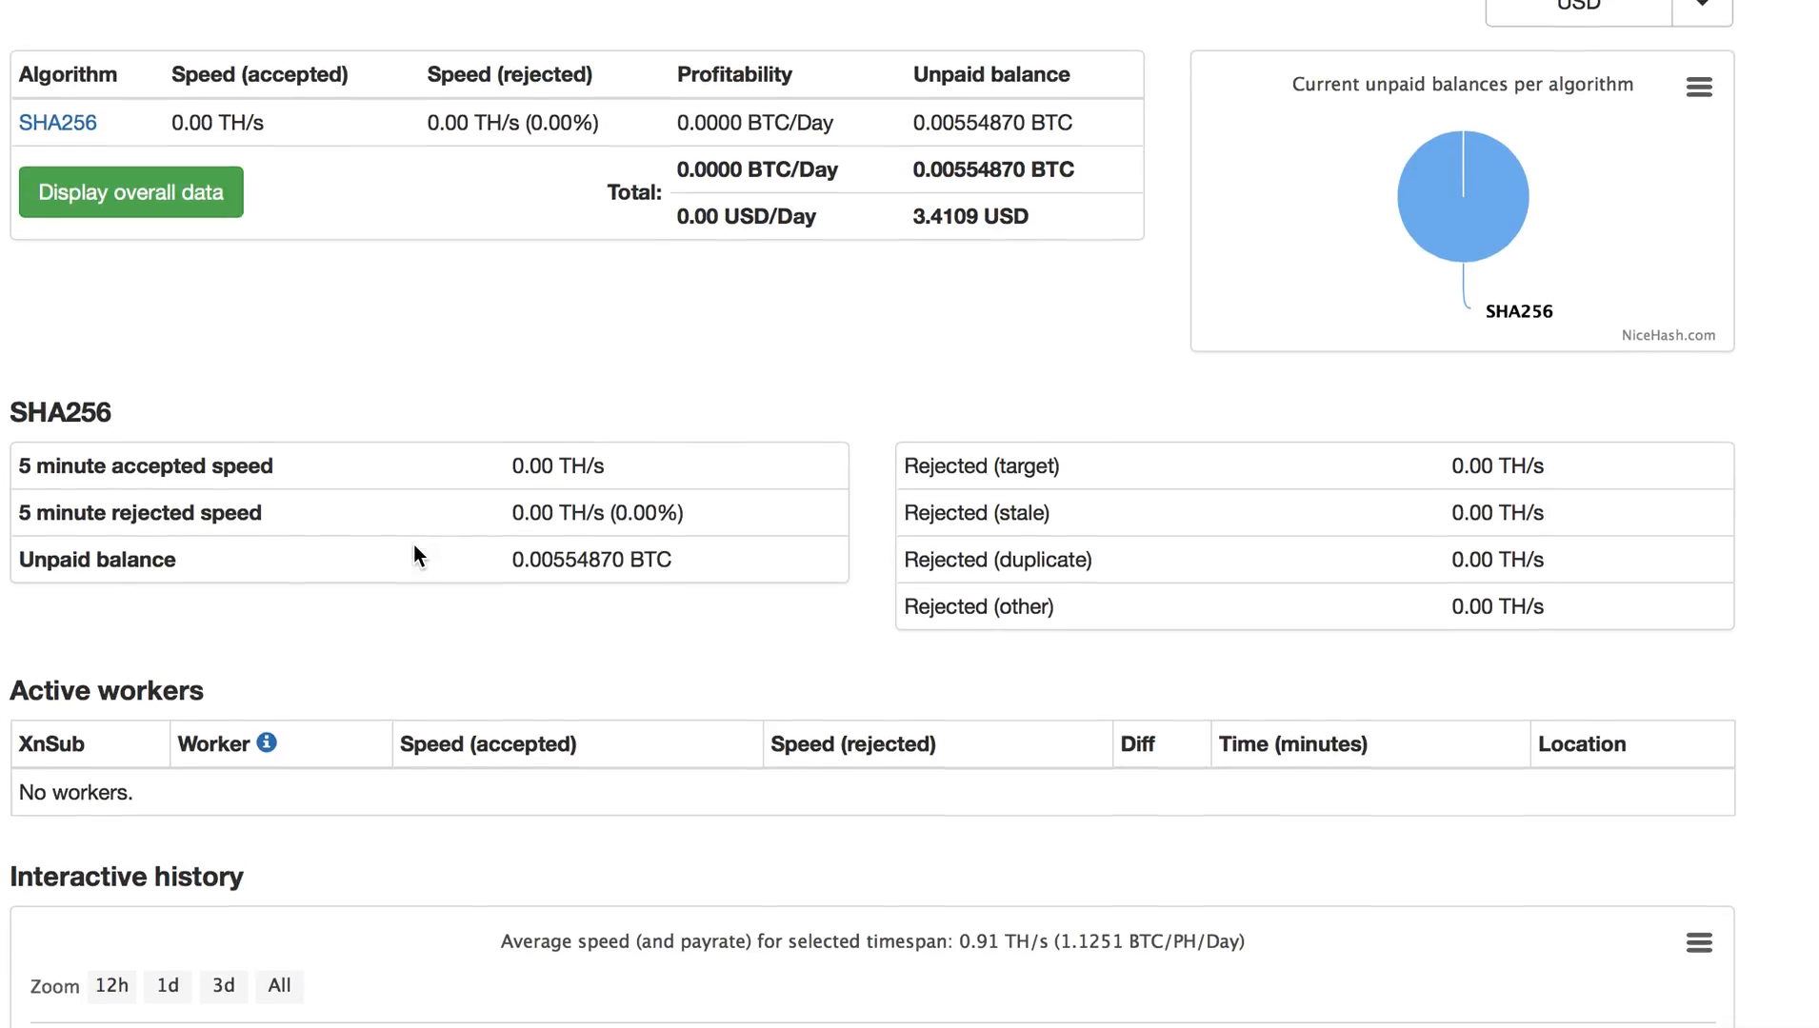
{"action": "scroll", "scroll_direction": "down", "scroll_amount": 3}
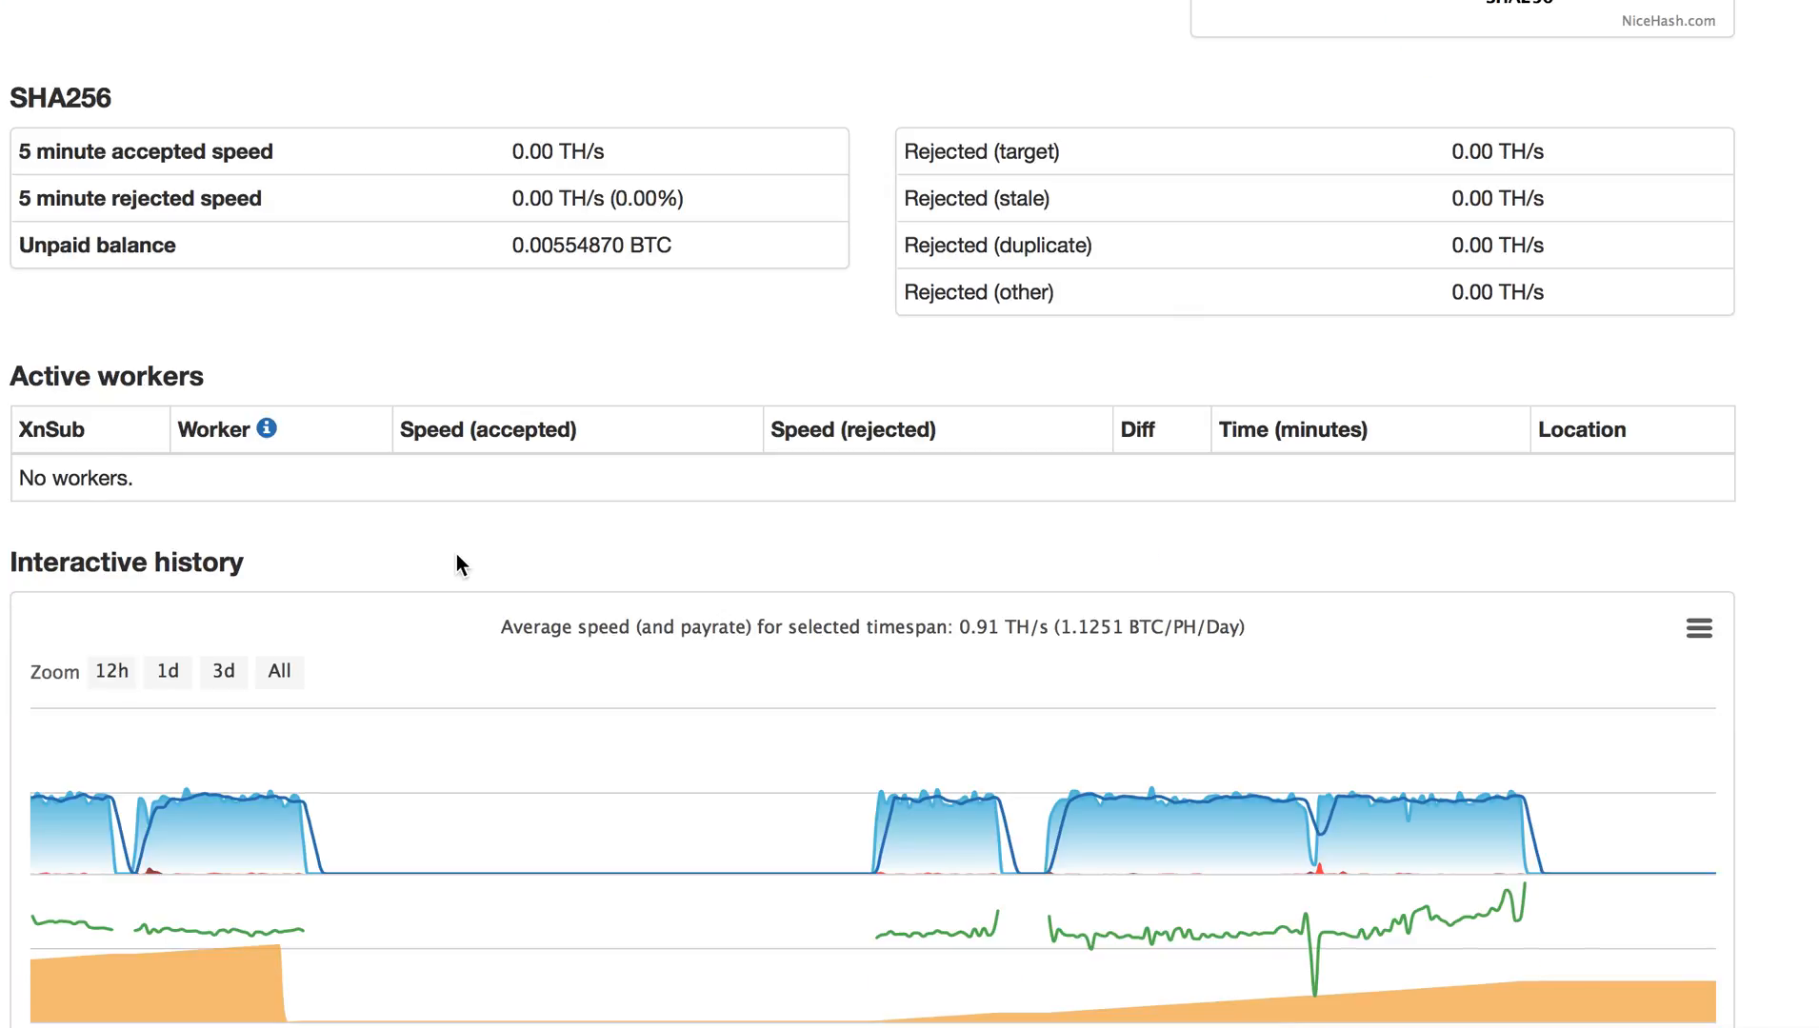
{"action": "mouse_move", "coordinate": [487, 621]}
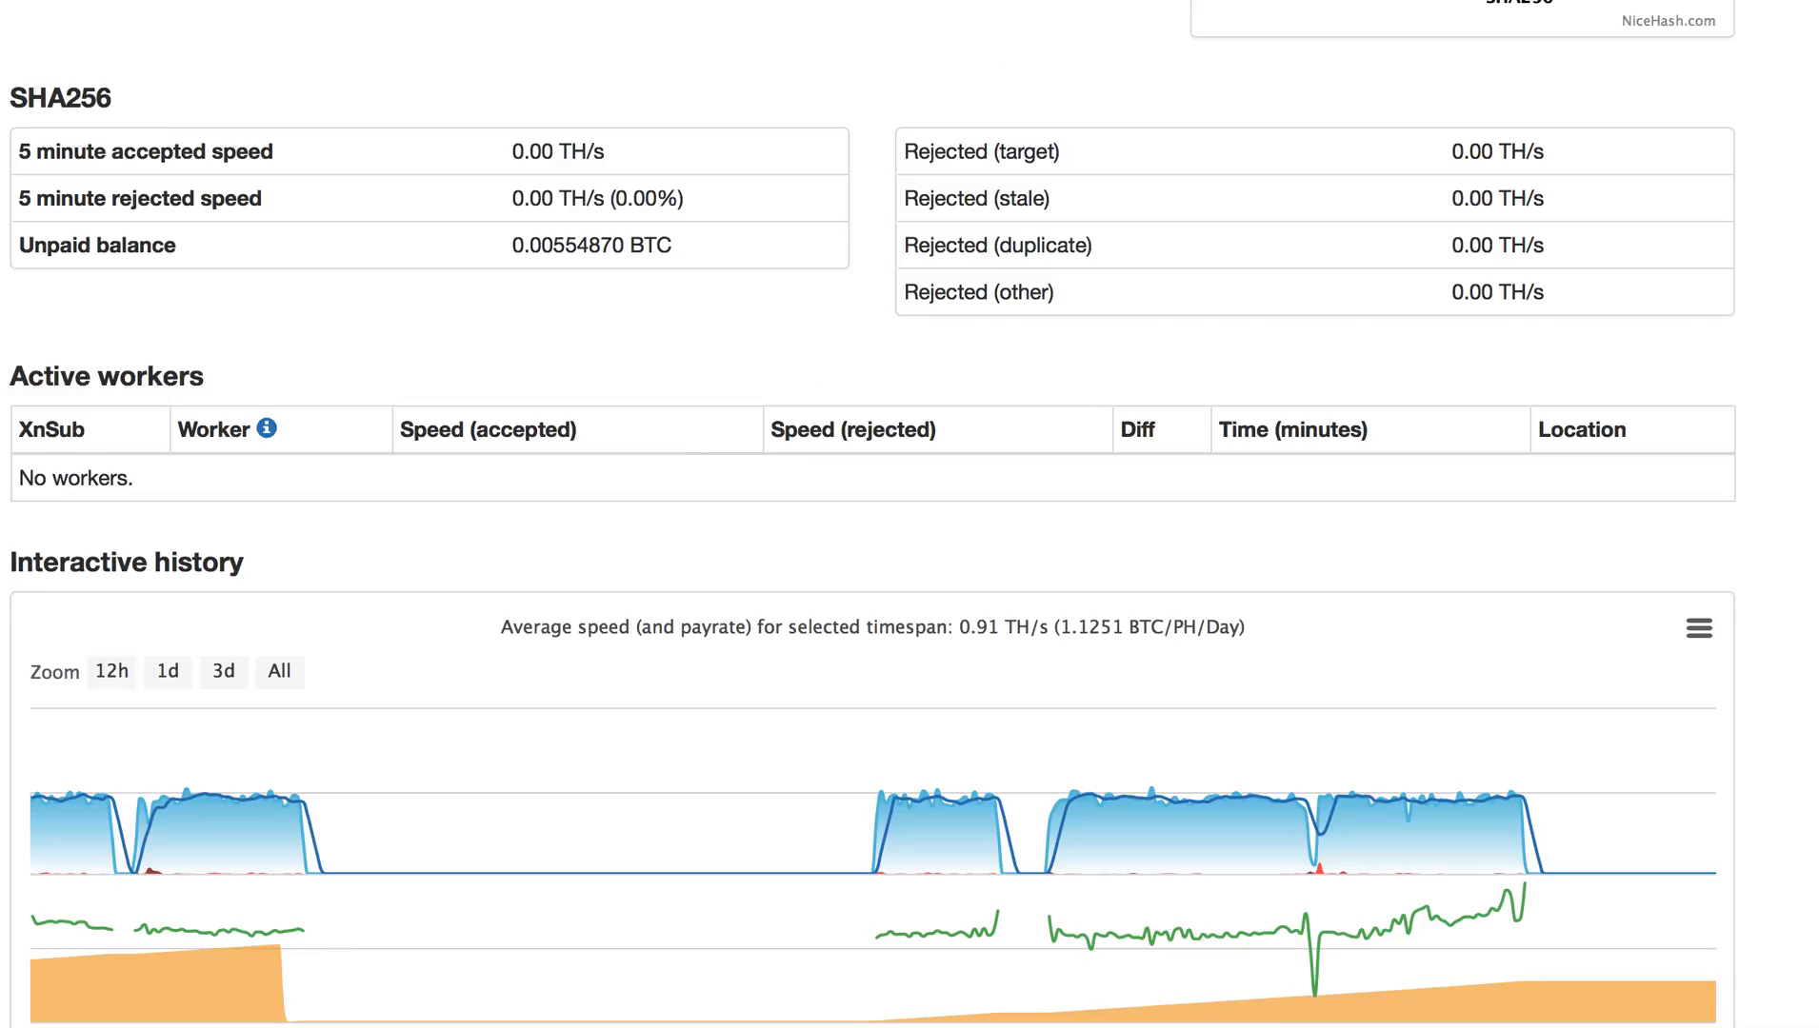
{"action": "mouse_move", "coordinate": [855, 492]}
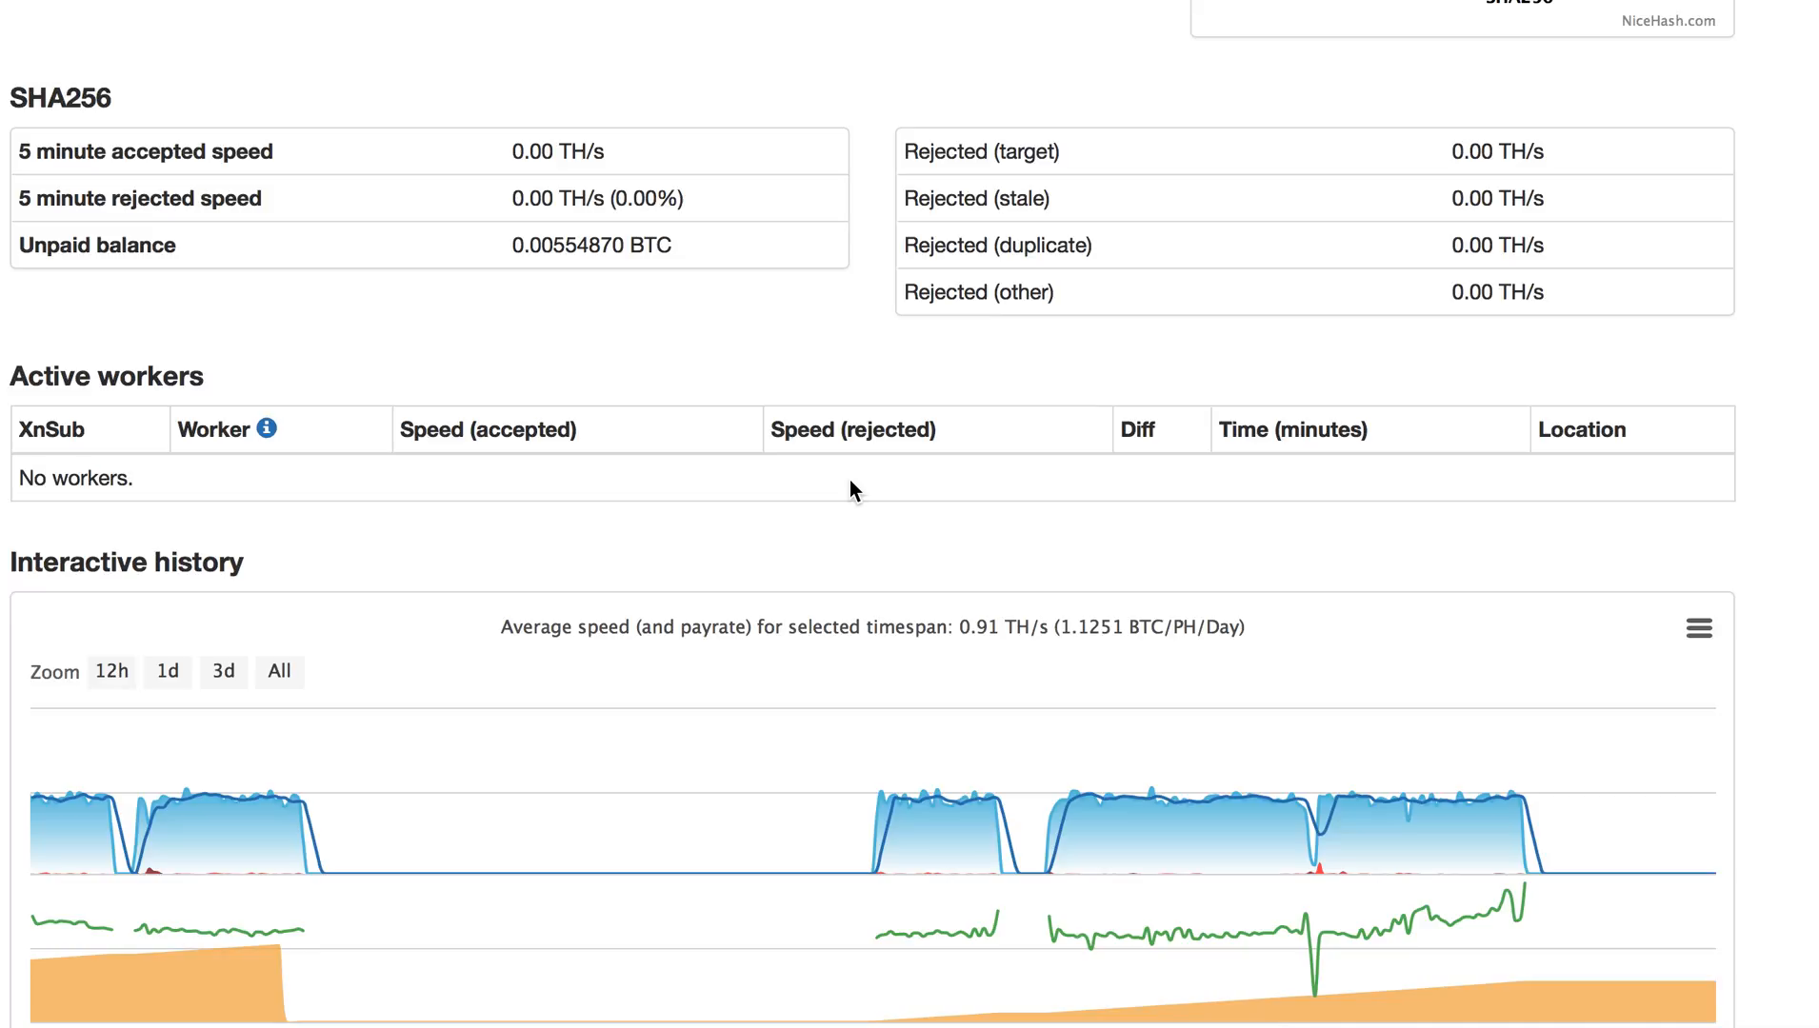
{"action": "mouse_move", "coordinate": [872, 461]}
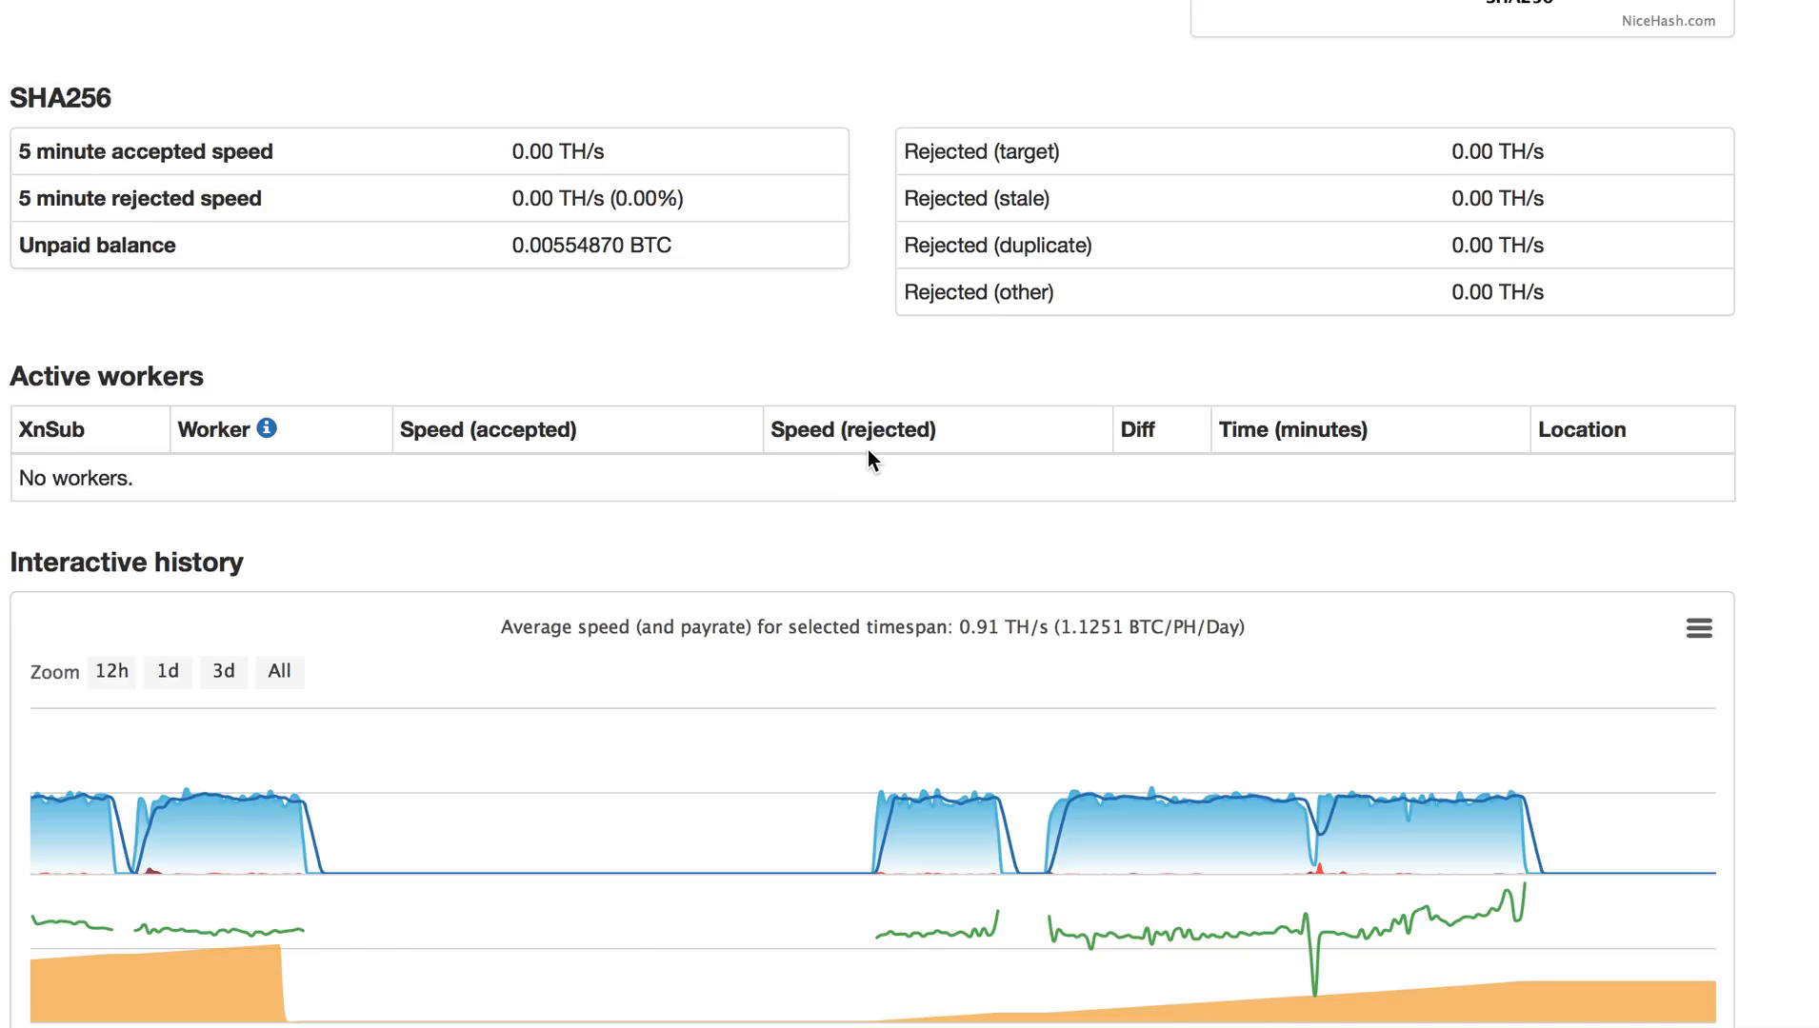
{"action": "mouse_move", "coordinate": [800, 274]}
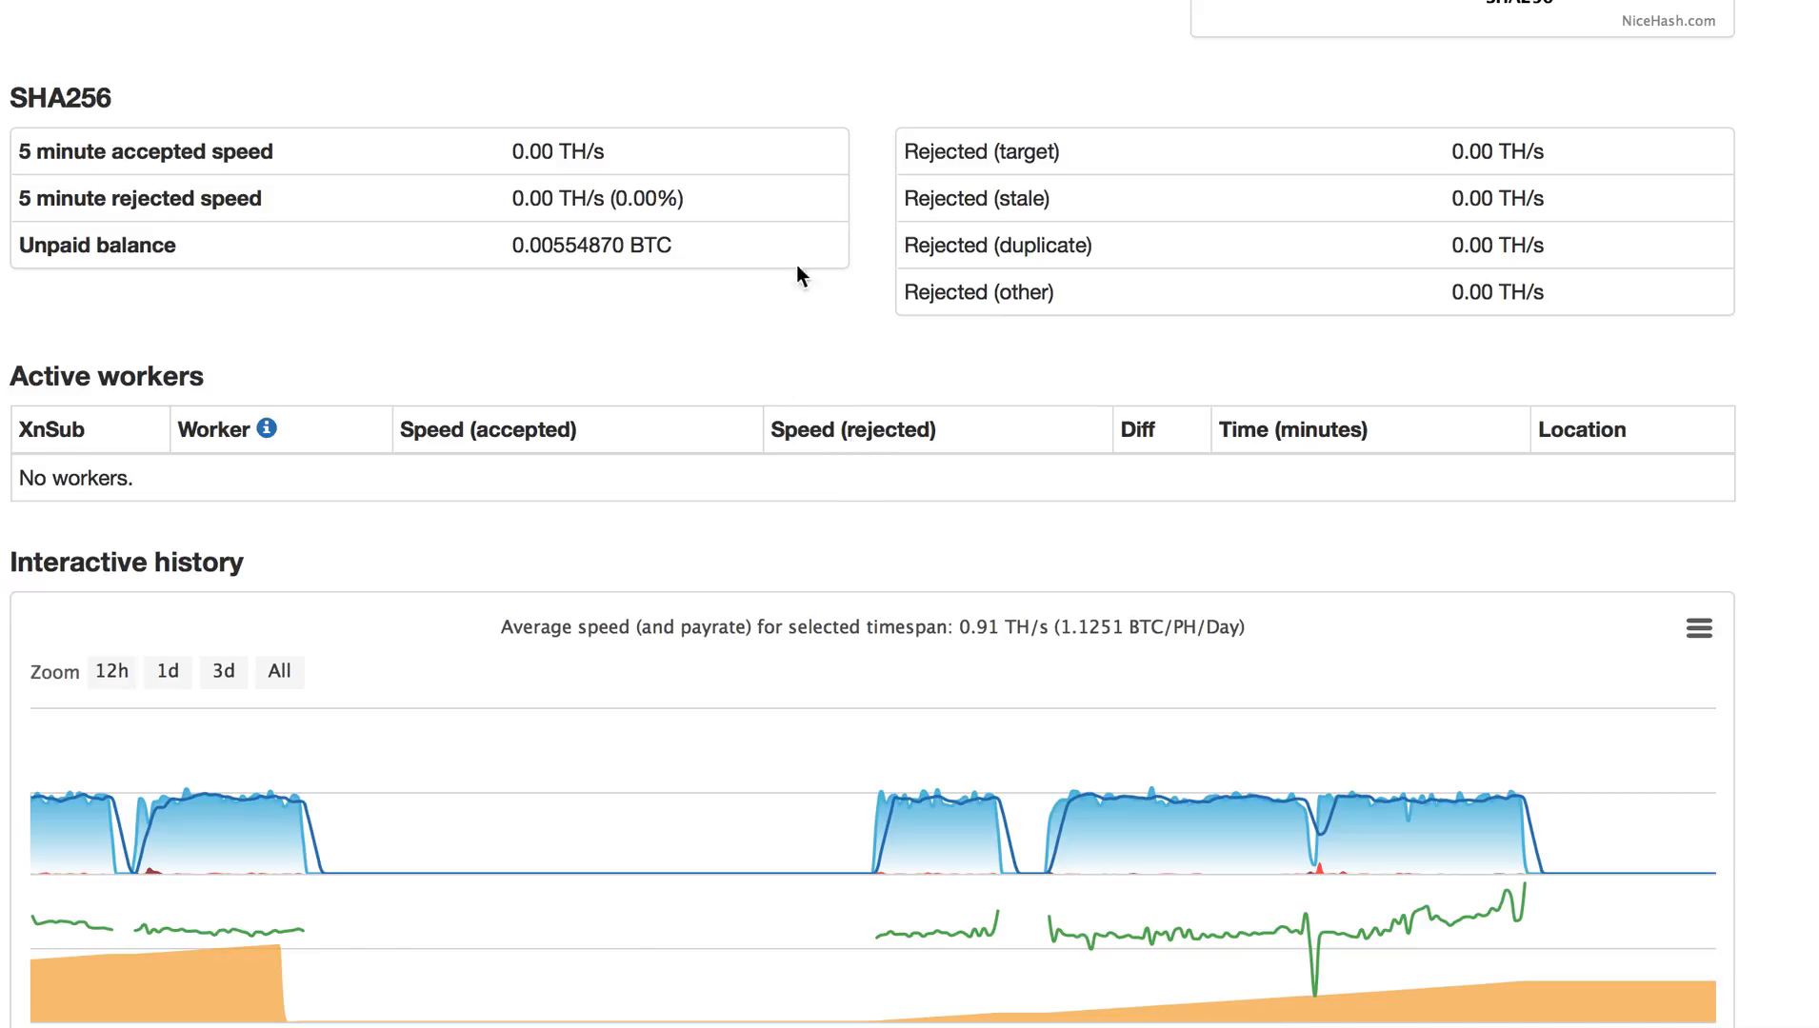